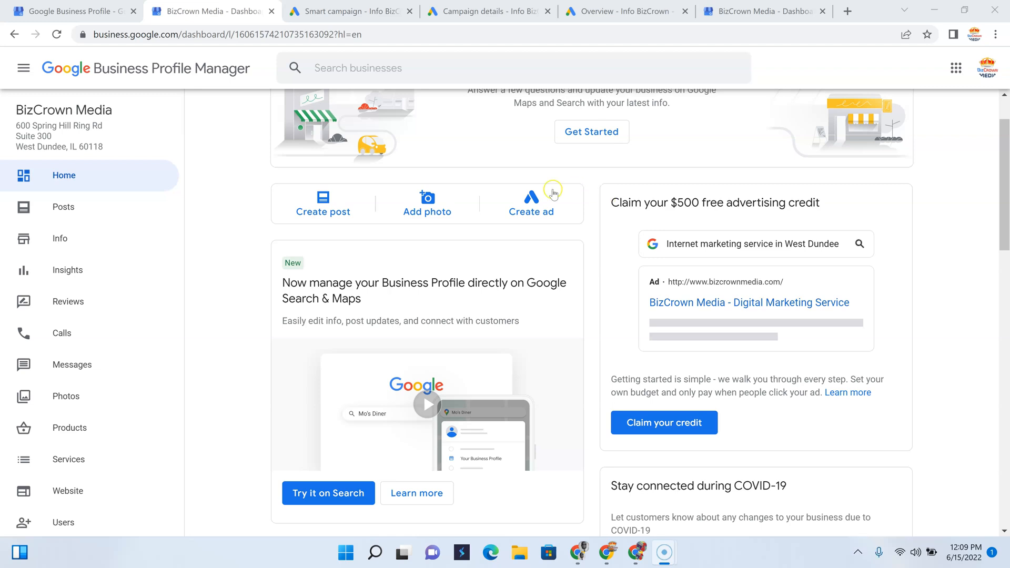
mouse_move(620, 195)
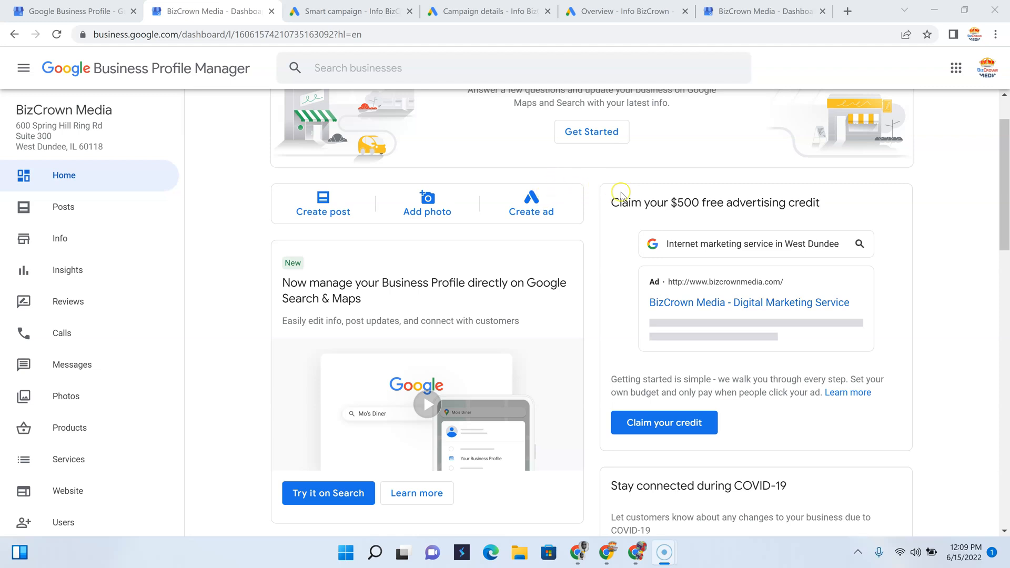
mouse_move(830, 214)
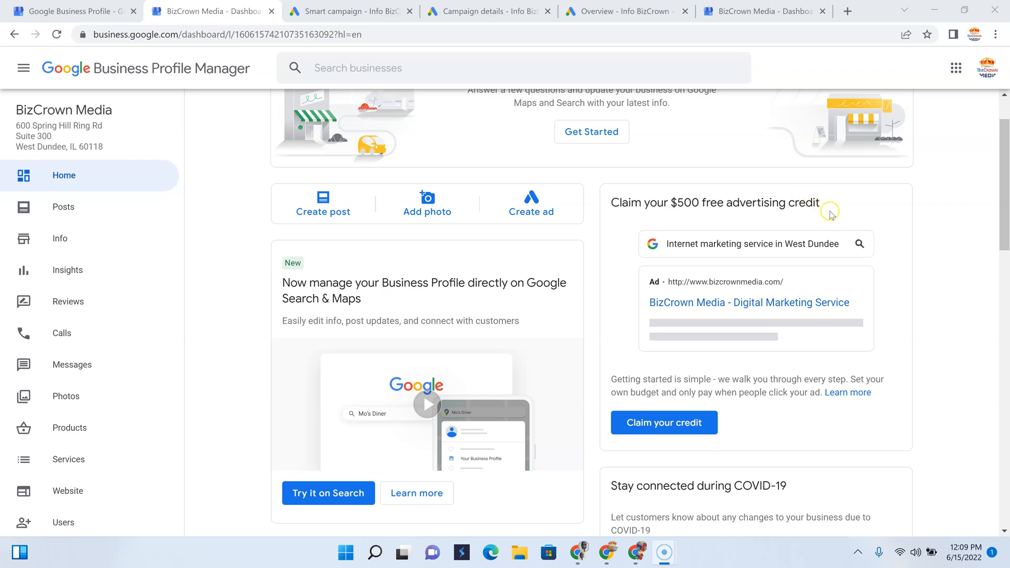
mouse_move(789, 285)
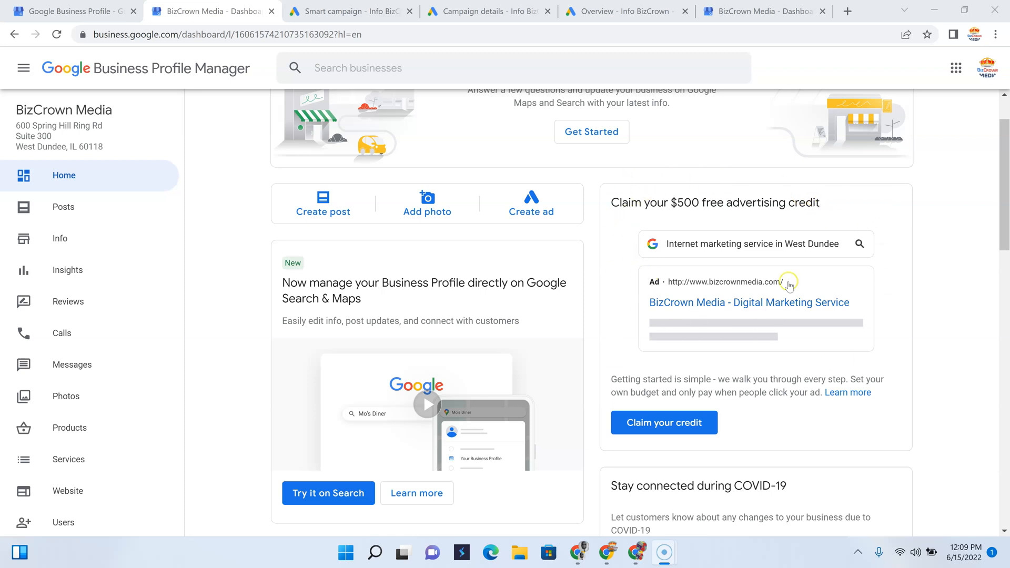
mouse_move(673, 338)
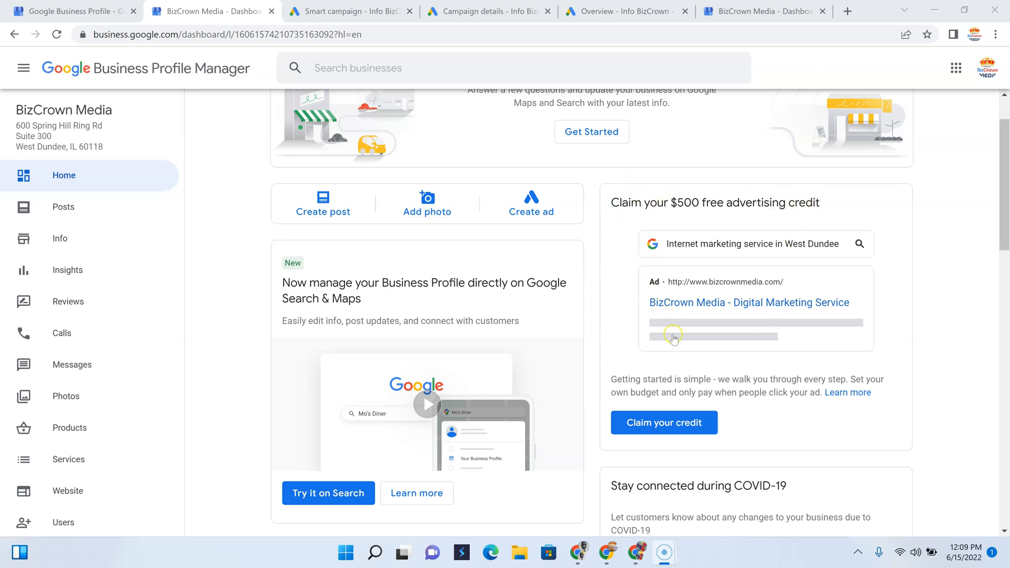
mouse_move(630, 189)
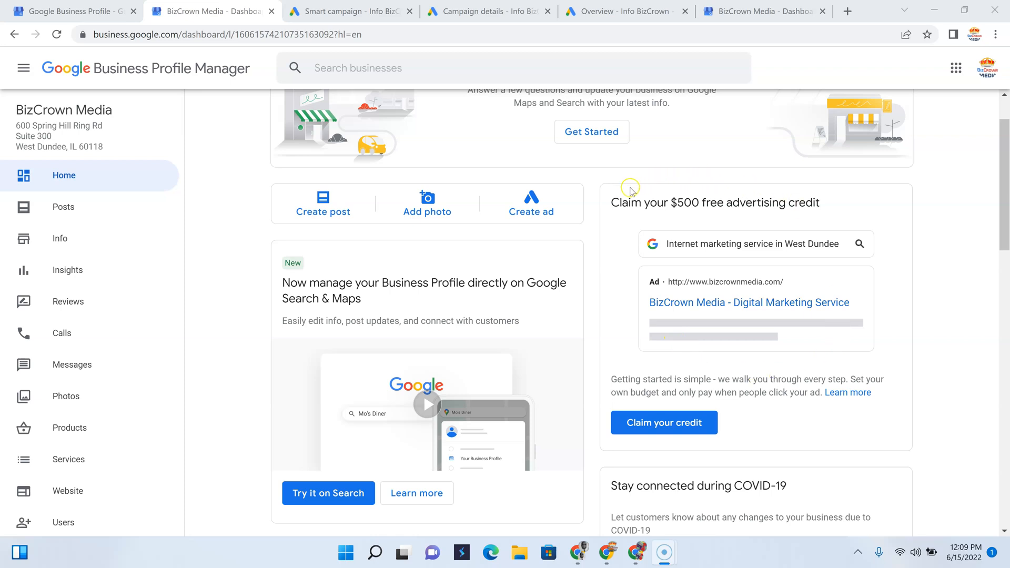
mouse_move(620, 242)
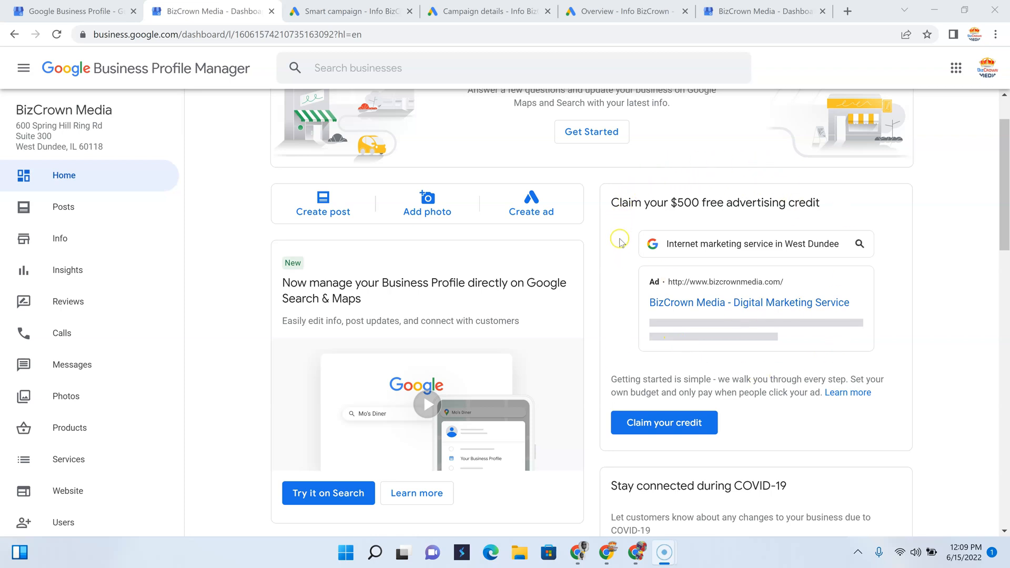
mouse_move(636, 253)
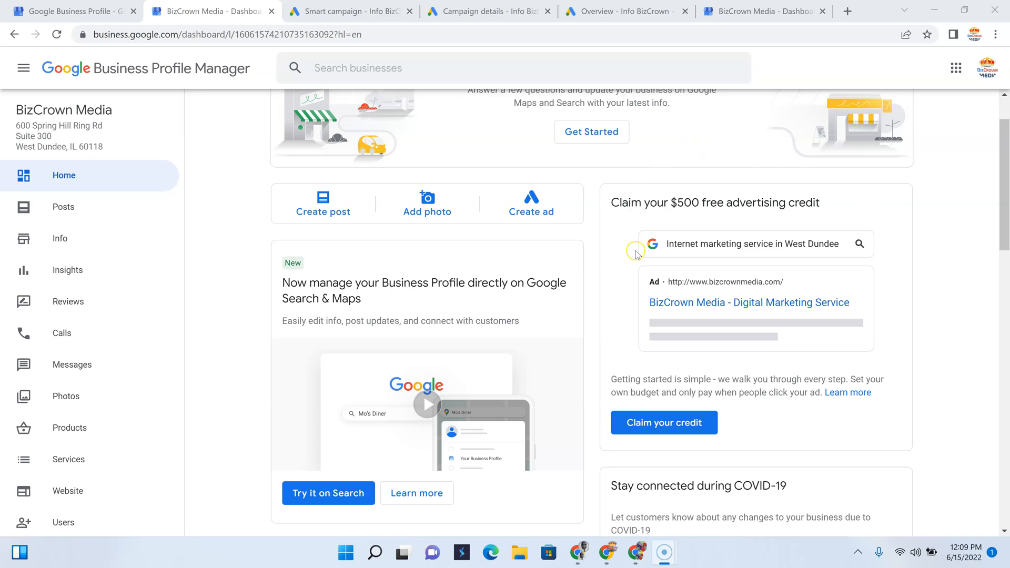
mouse_move(688, 390)
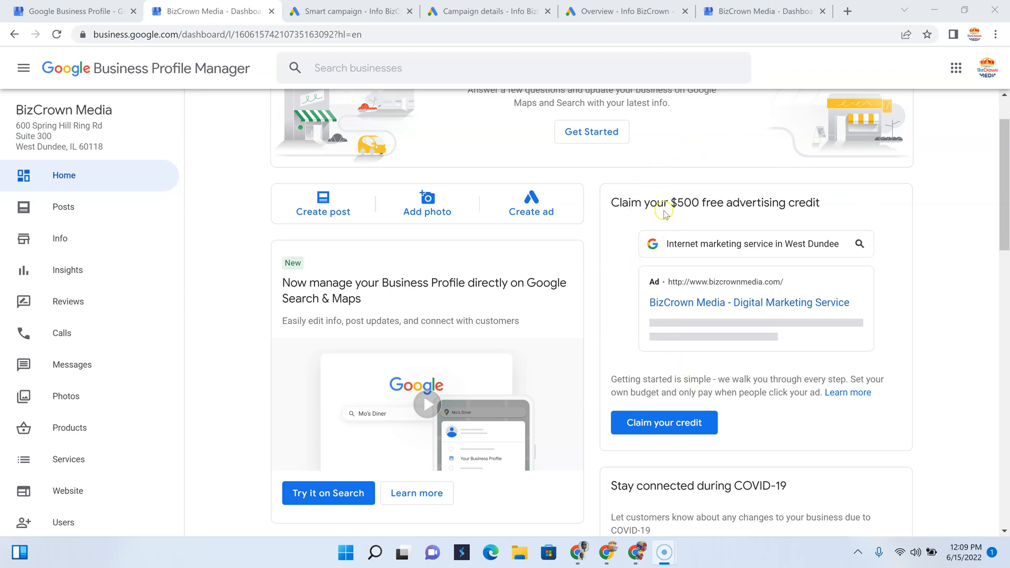
mouse_move(746, 201)
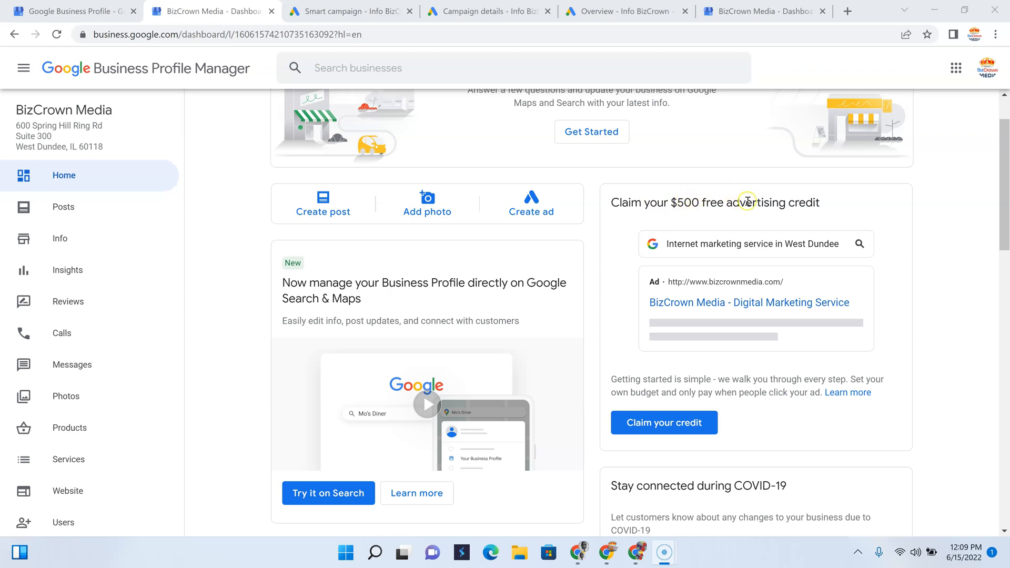
mouse_move(532, 204)
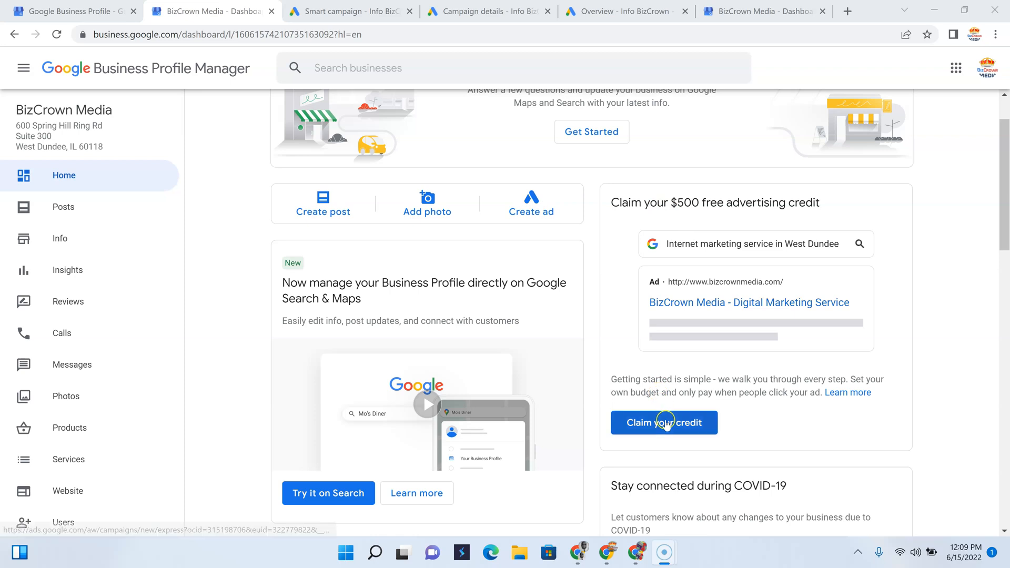
Claim the free advertising credit to start a new campaign on its tips page
left_click(663, 423)
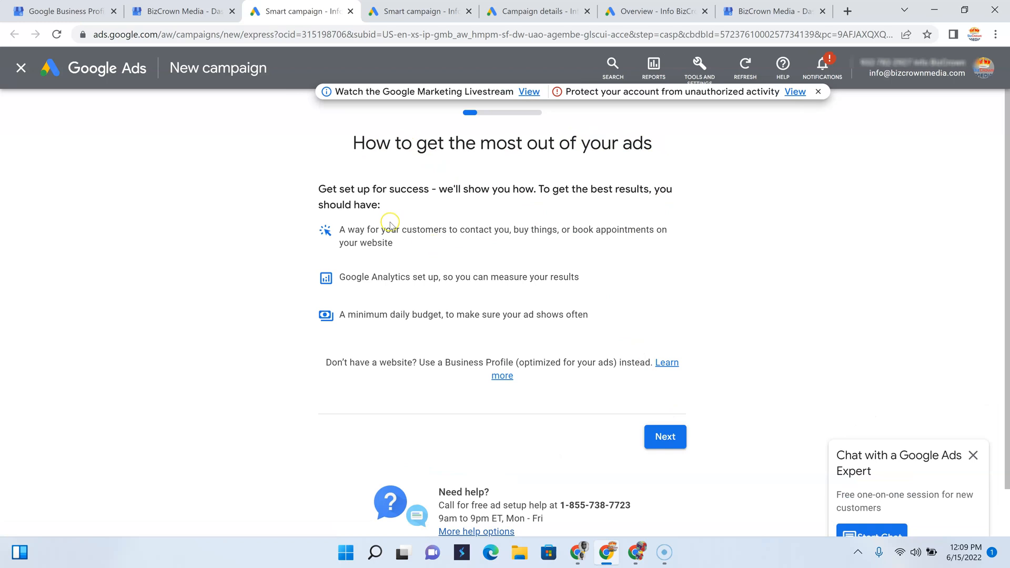
mouse_move(434, 217)
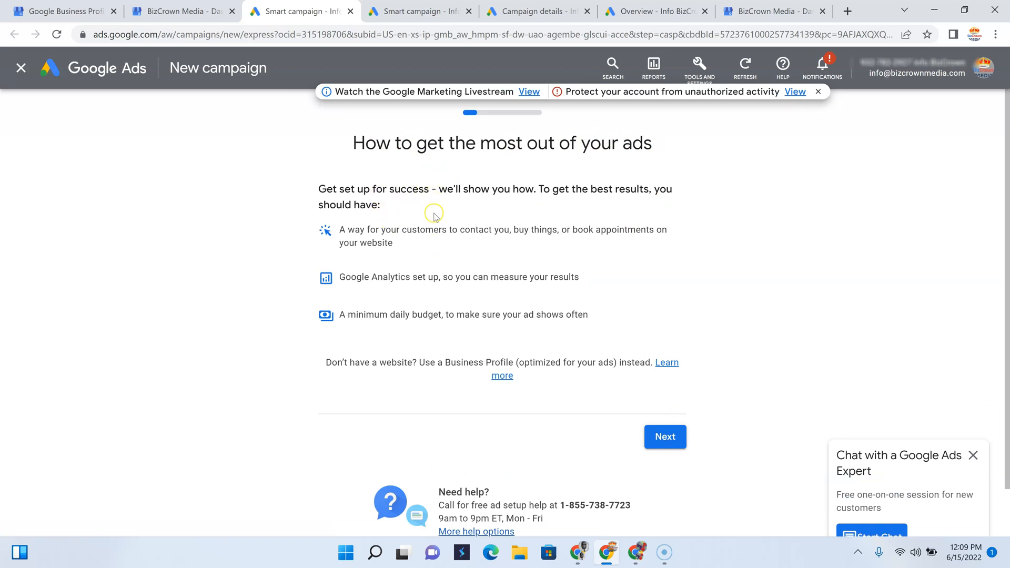
mouse_move(385, 238)
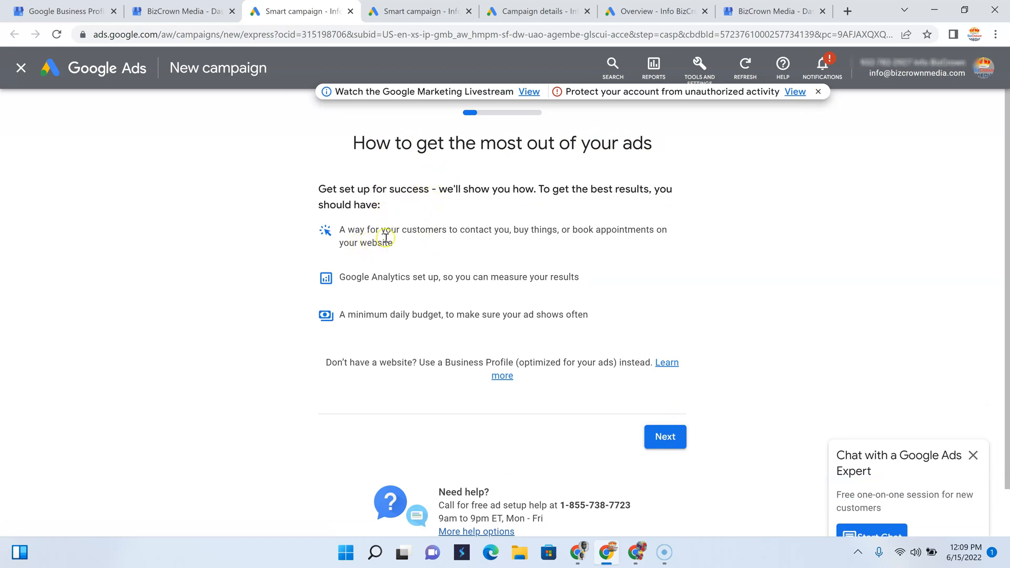
mouse_move(401, 241)
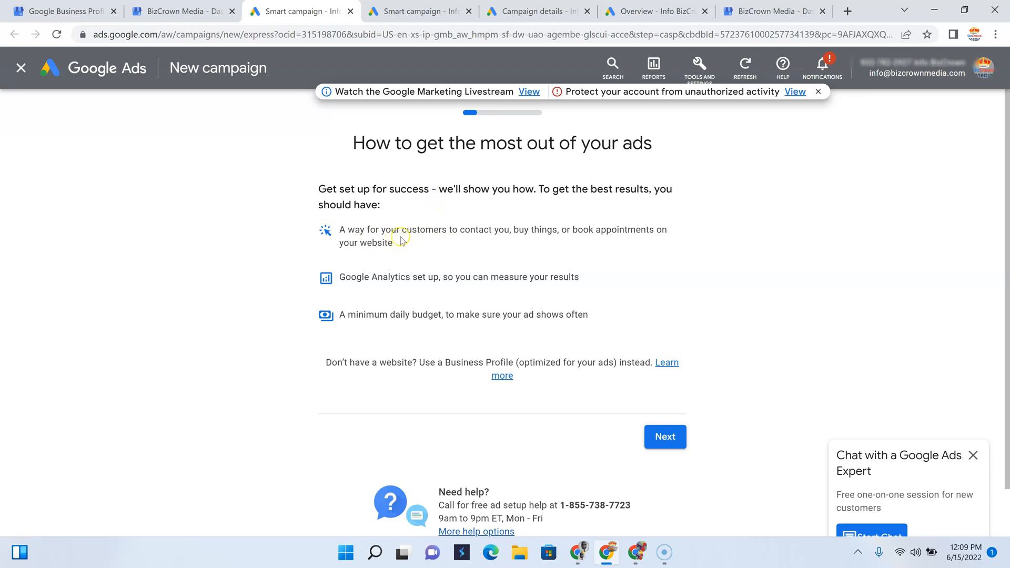
mouse_move(588, 241)
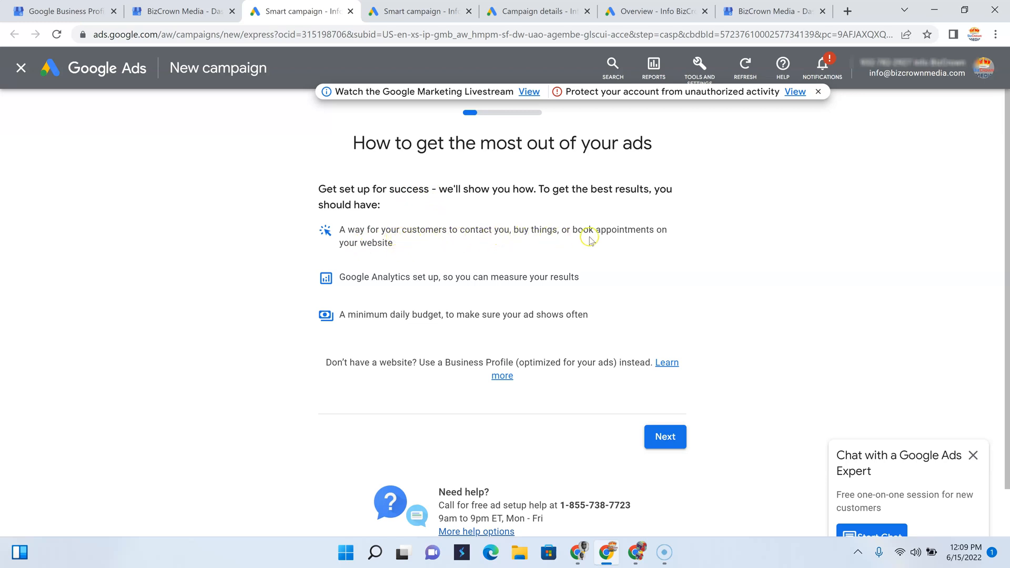
mouse_move(401, 295)
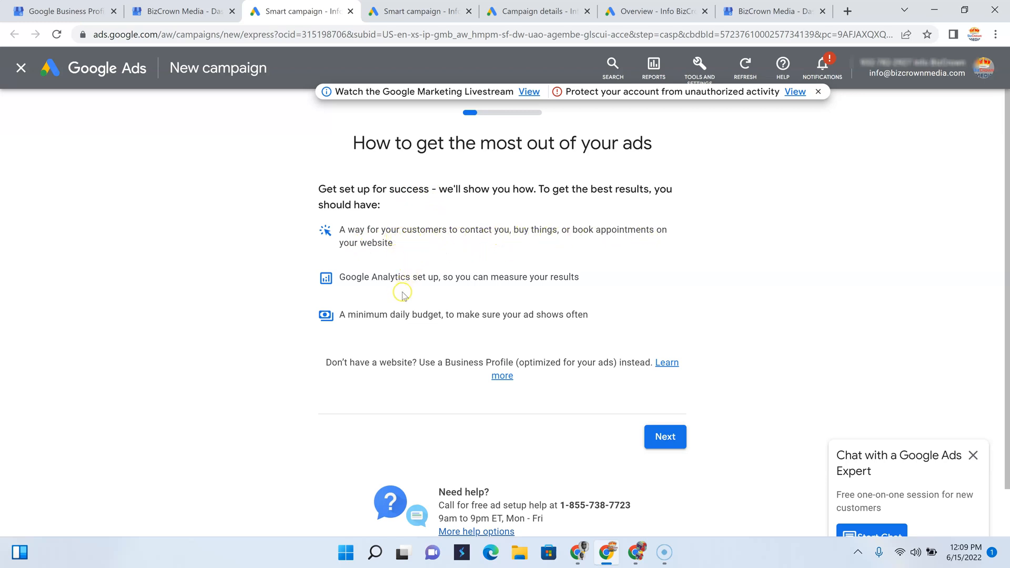
mouse_move(445, 287)
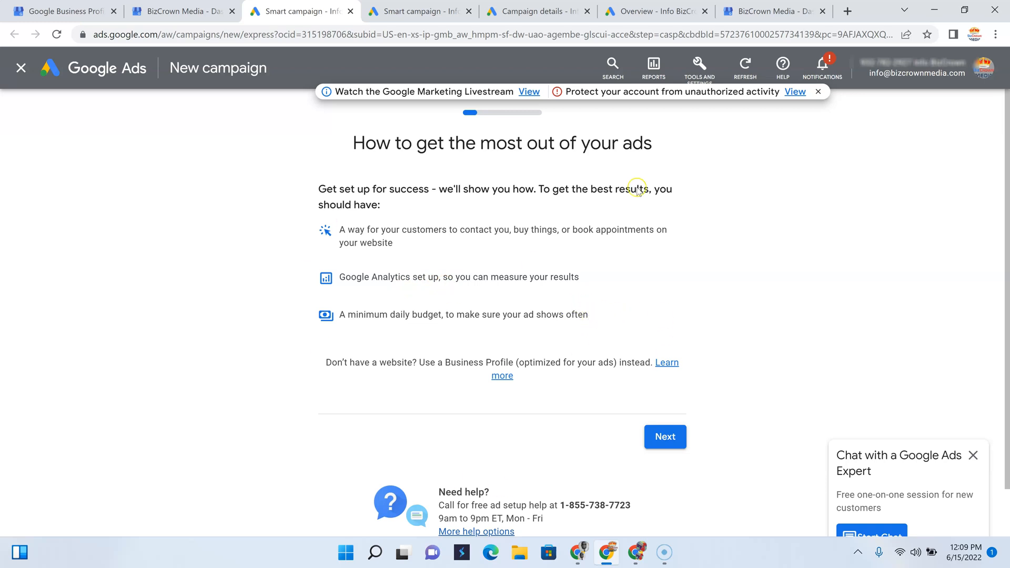
mouse_move(665, 436)
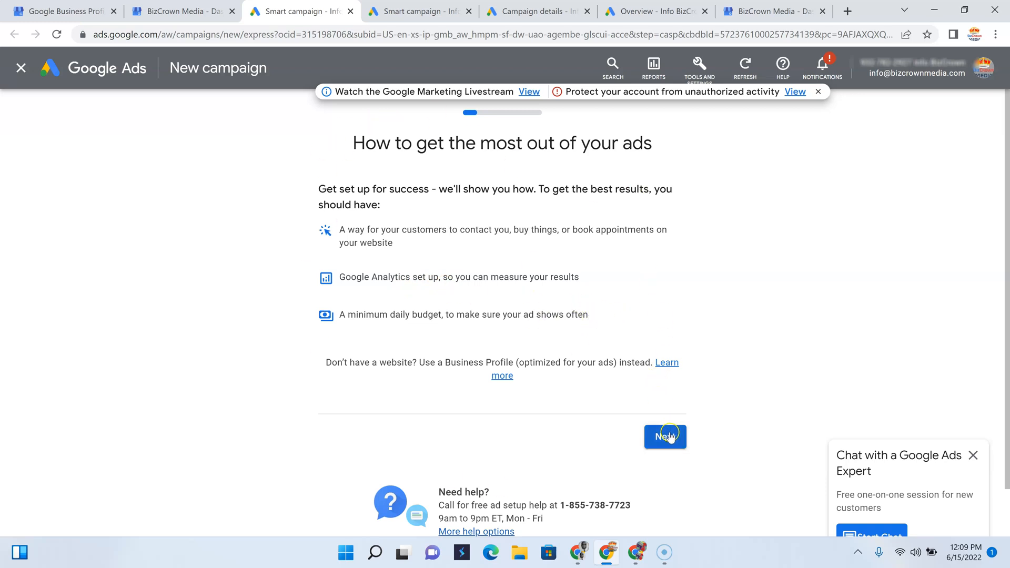
left_click(665, 436)
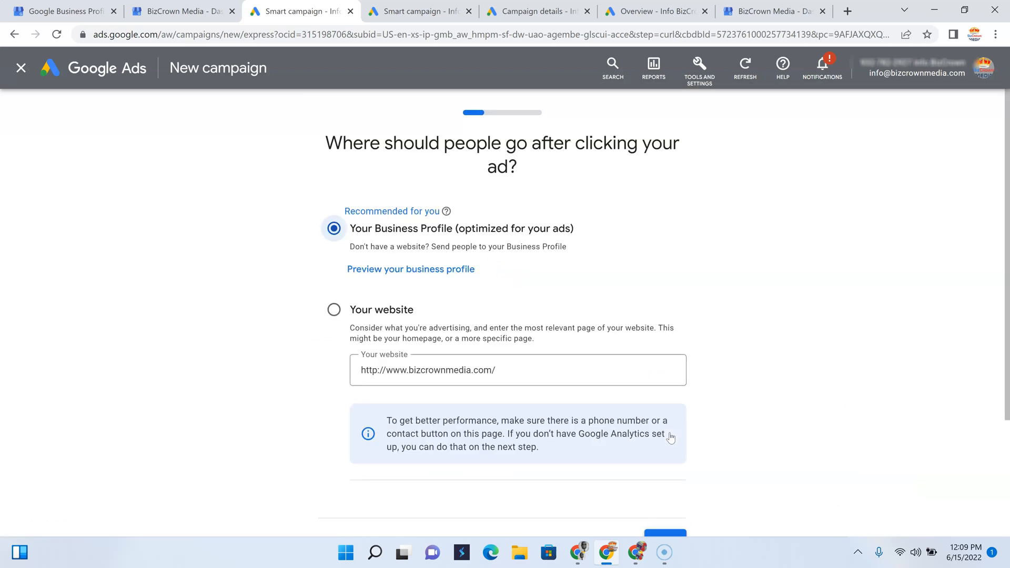
left_click(333, 227)
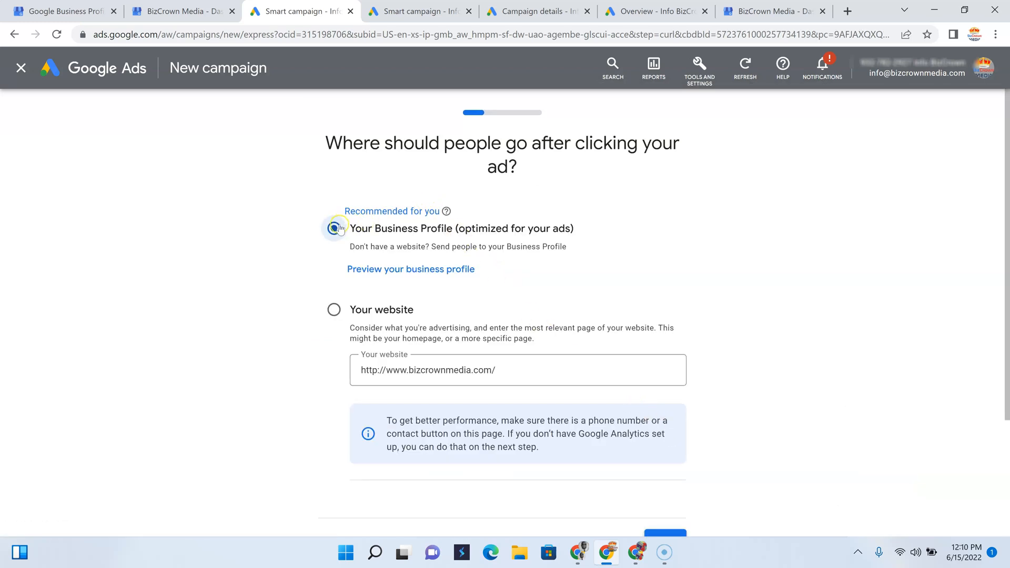
left_click(333, 228)
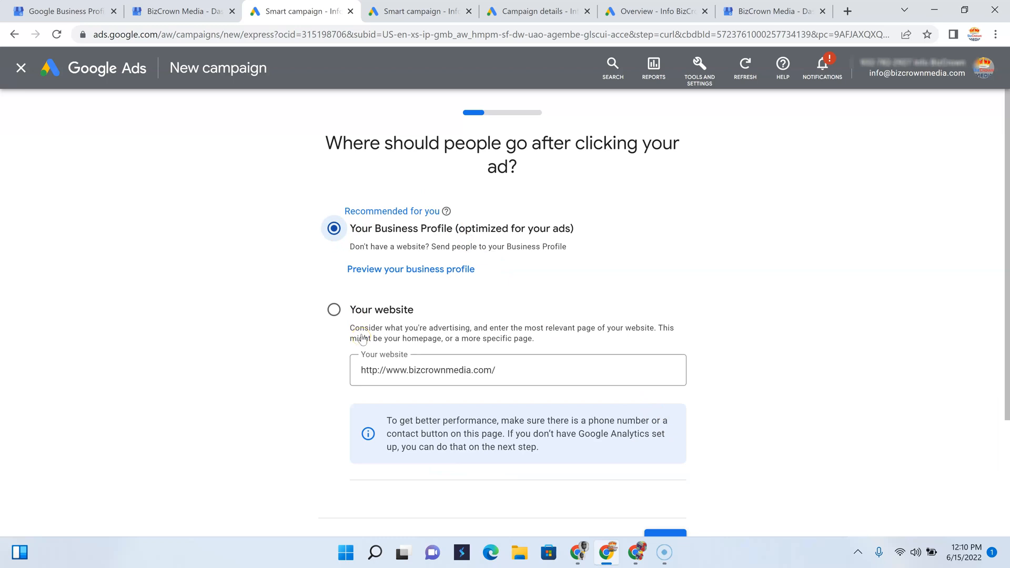
mouse_move(334, 310)
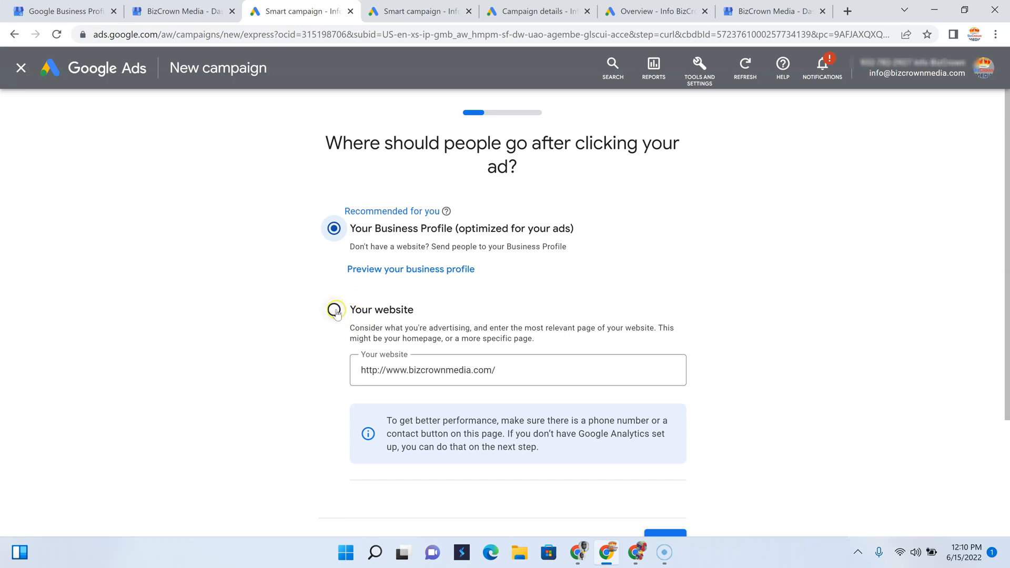
left_click(333, 310)
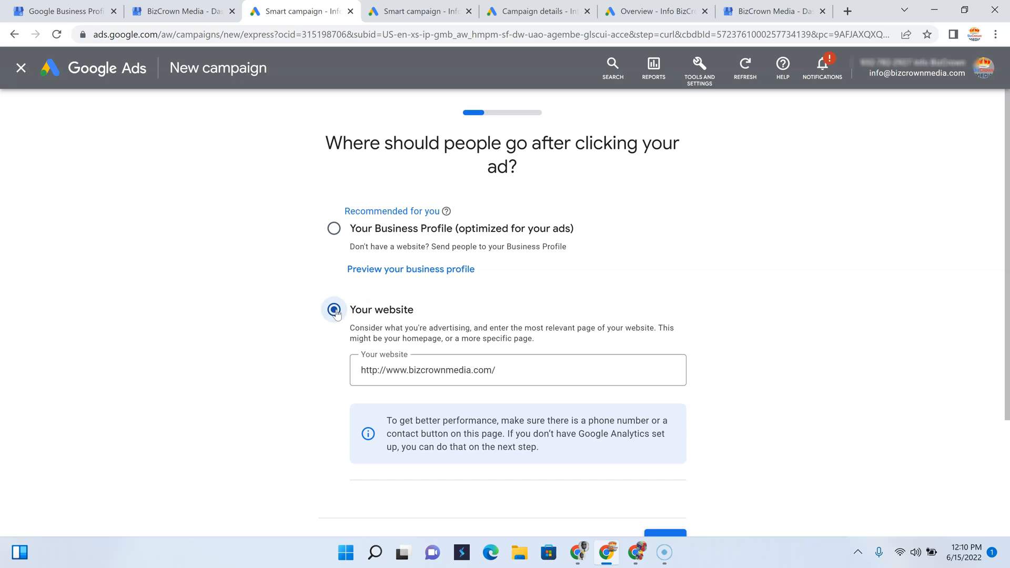
left_click(665, 531)
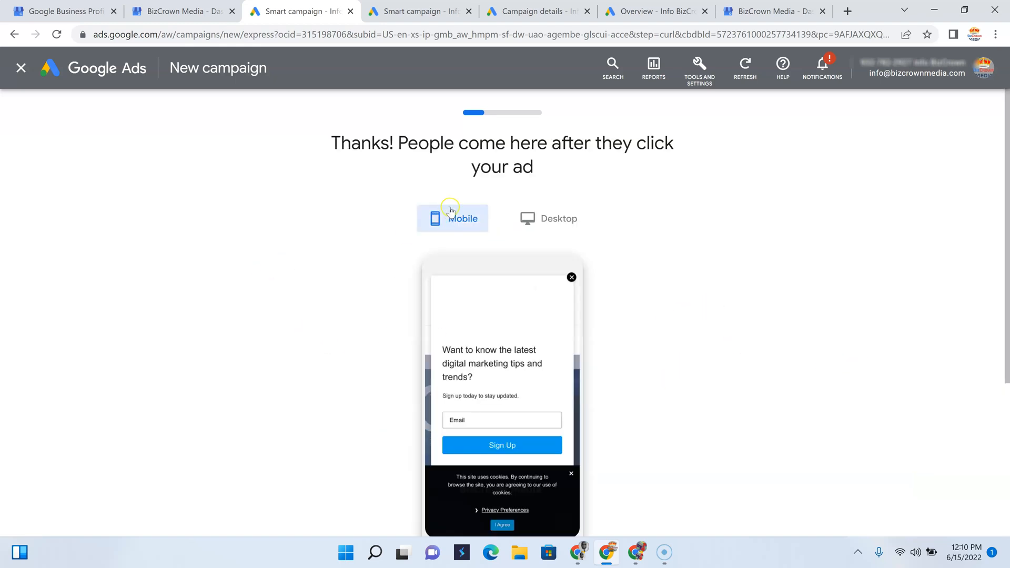
scroll("down", 3)
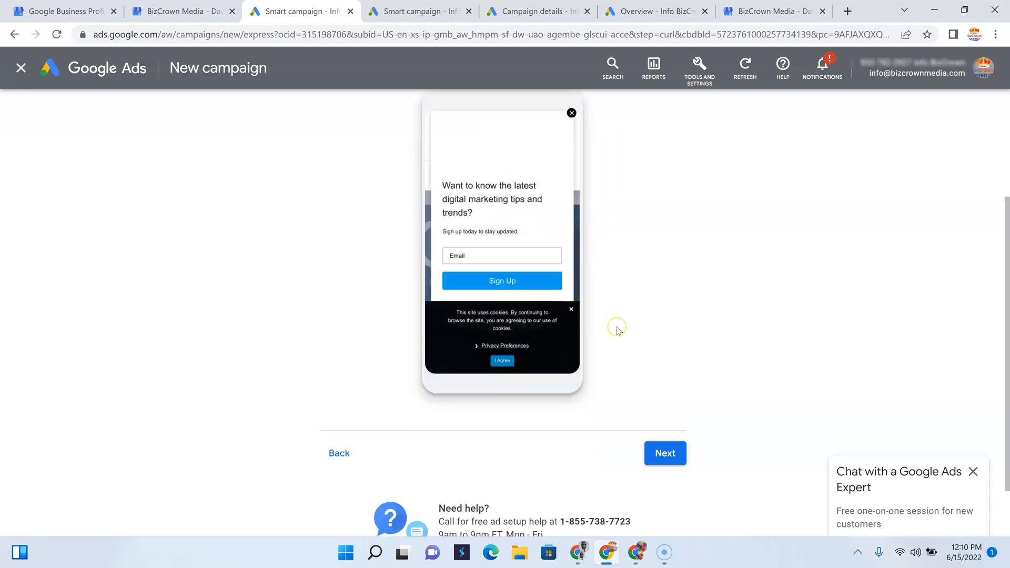
scroll("up", 3)
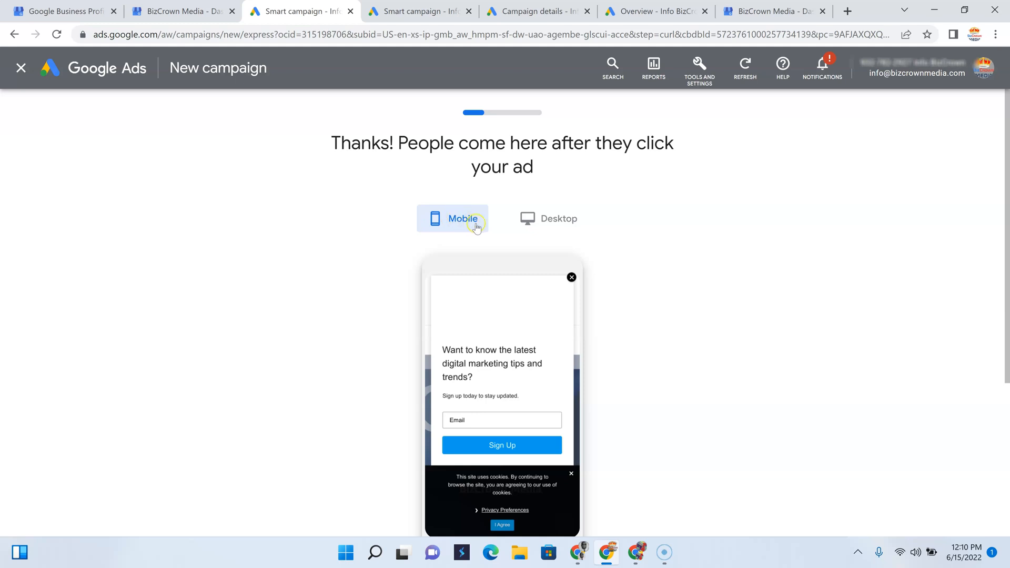
left_click(557, 218)
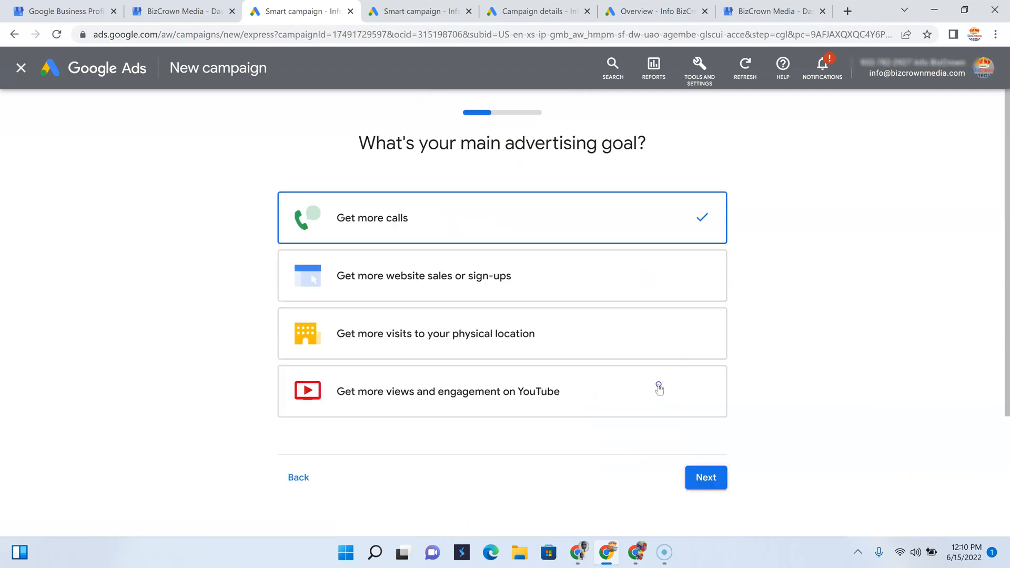
mouse_move(565, 226)
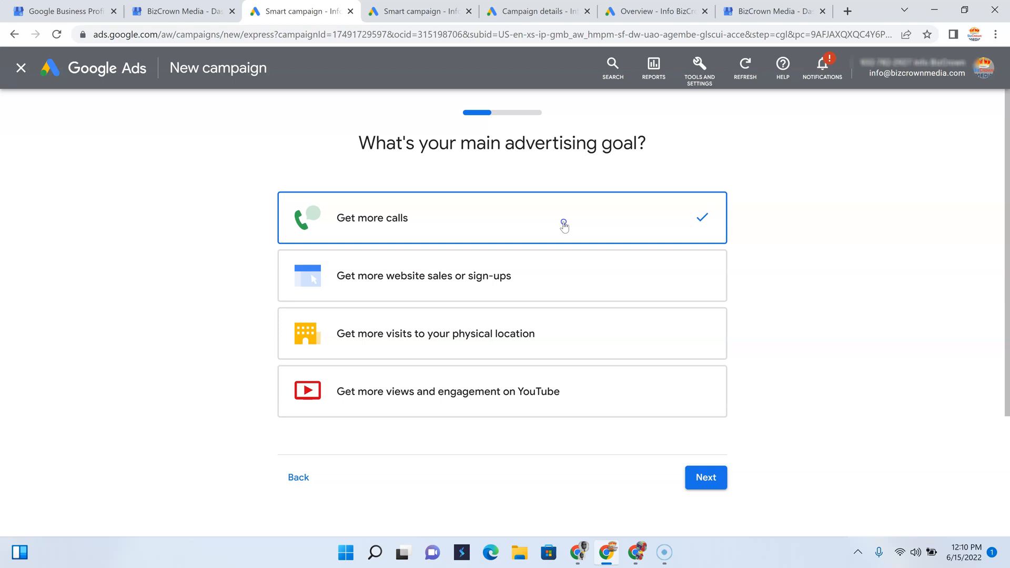
mouse_move(568, 277)
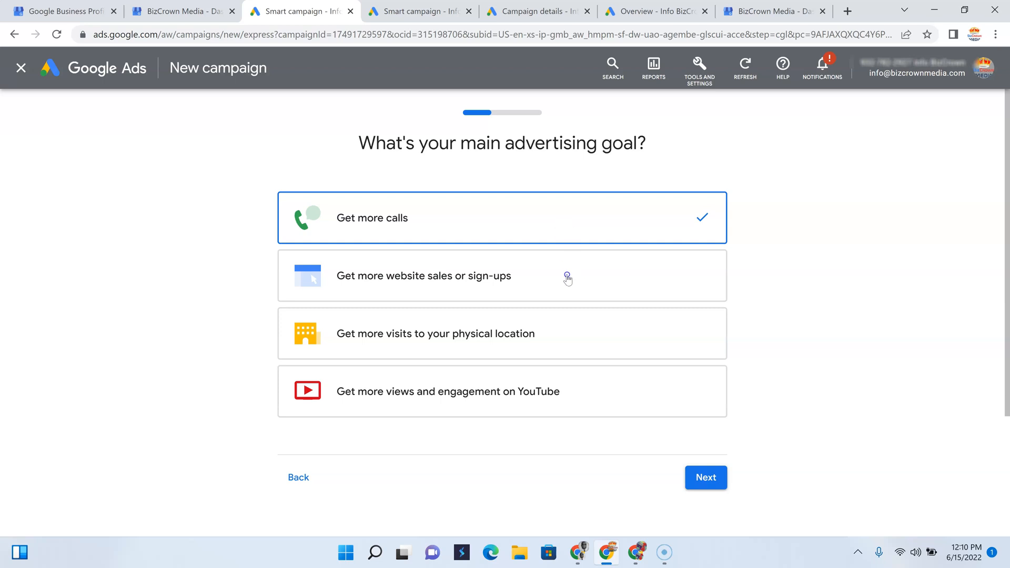
mouse_move(513, 332)
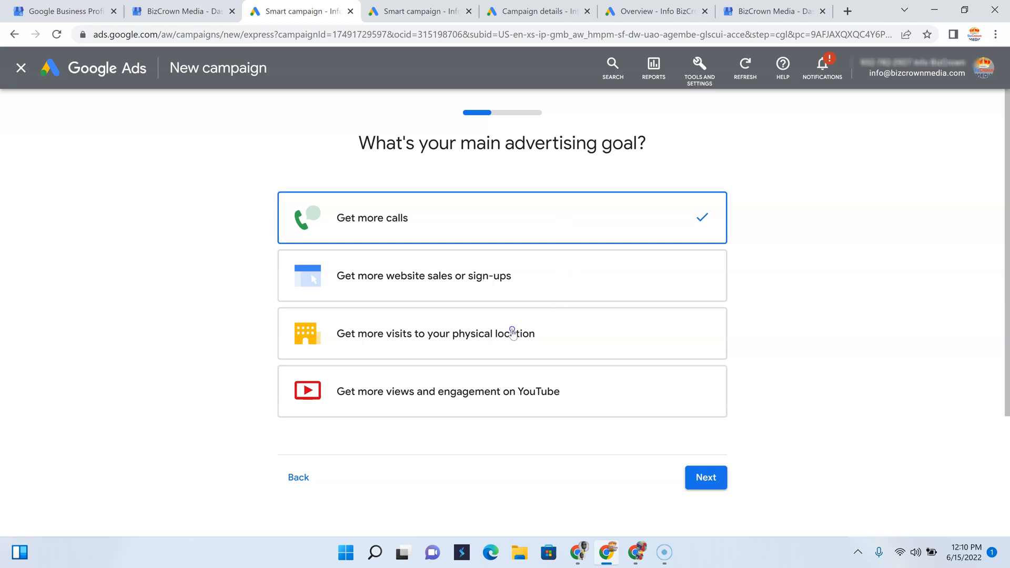
mouse_move(512, 395)
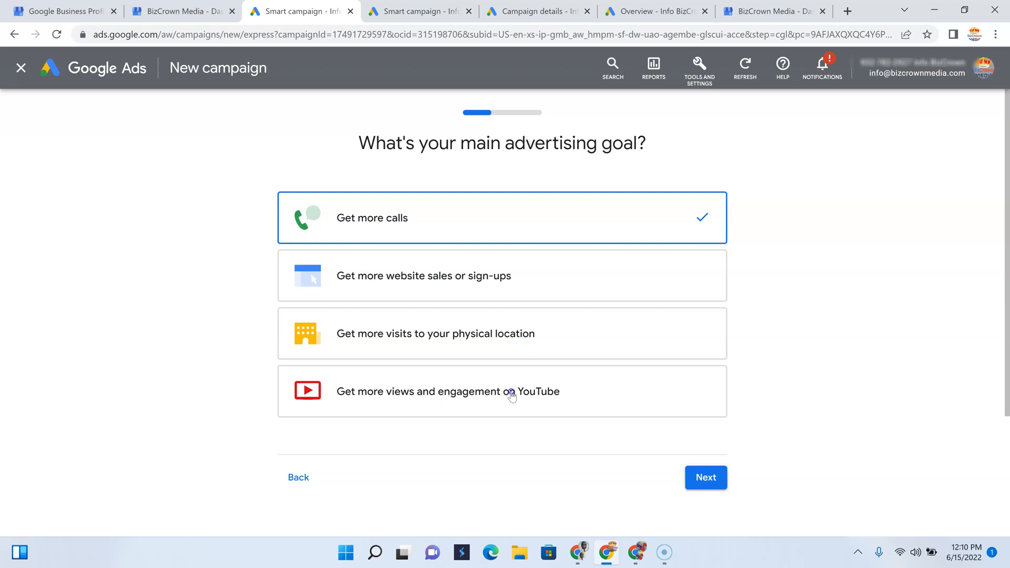
mouse_move(517, 396)
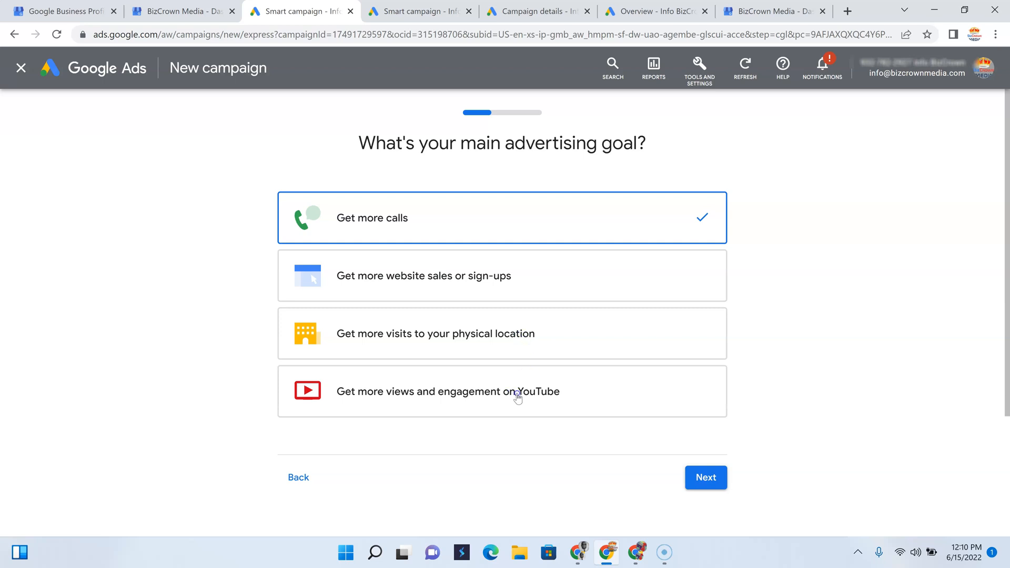
mouse_move(505, 292)
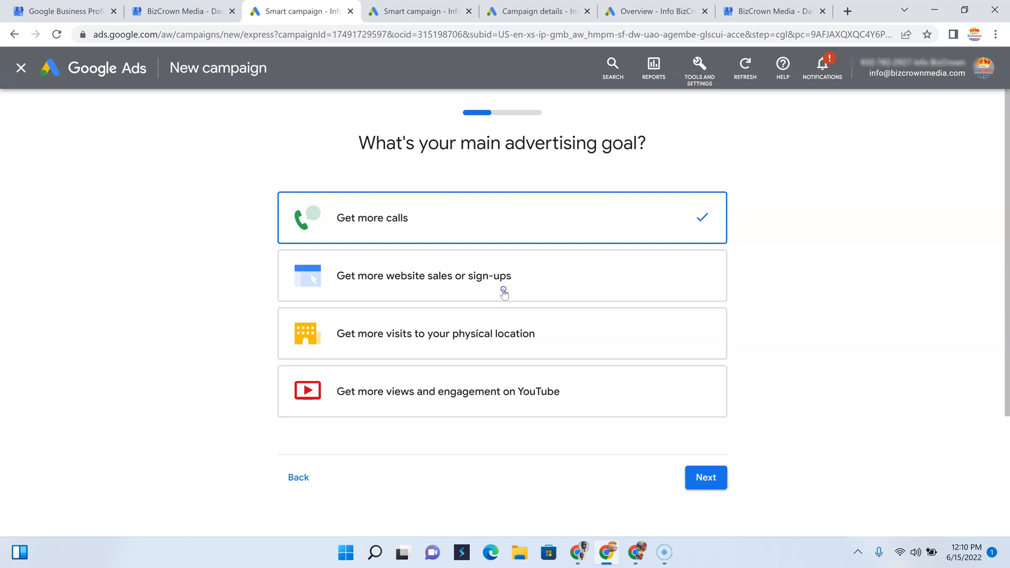
mouse_move(505, 289)
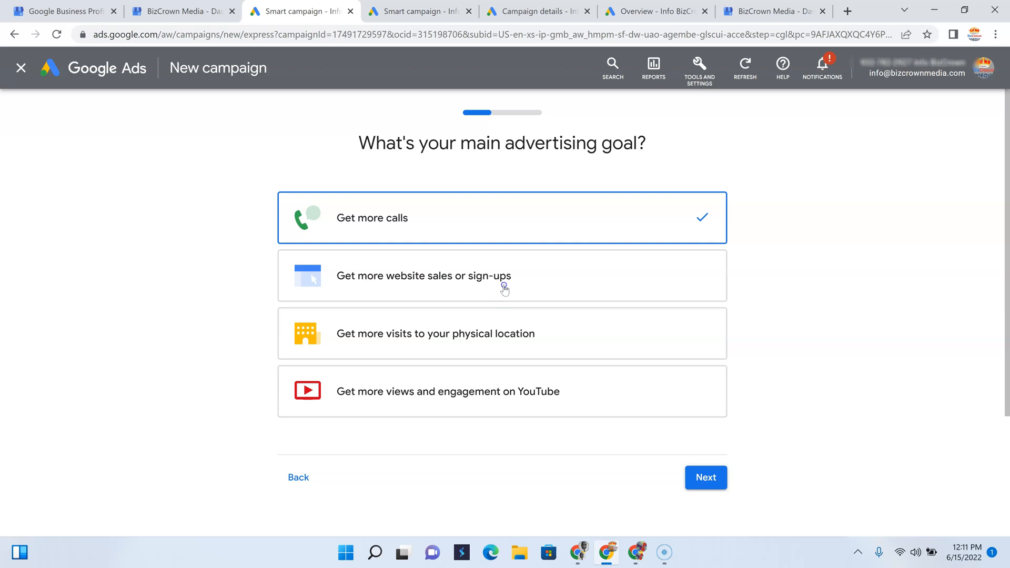
Choose 'Get more website sales or sign-ups' as the advertising goal
left_click(705, 477)
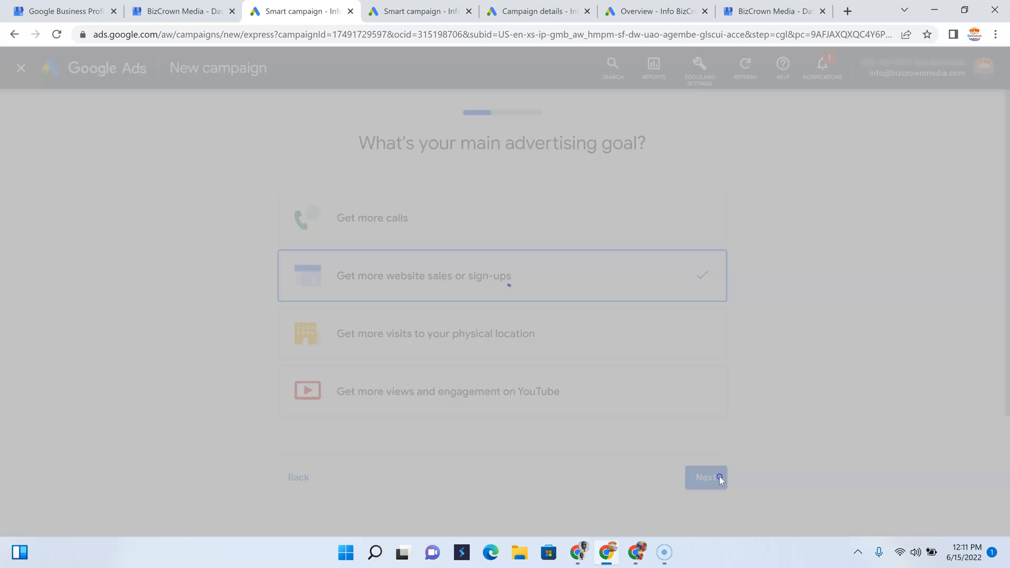
Skip connecting Google Analytics and confirm the skip to reach ad writing
left_click(706, 477)
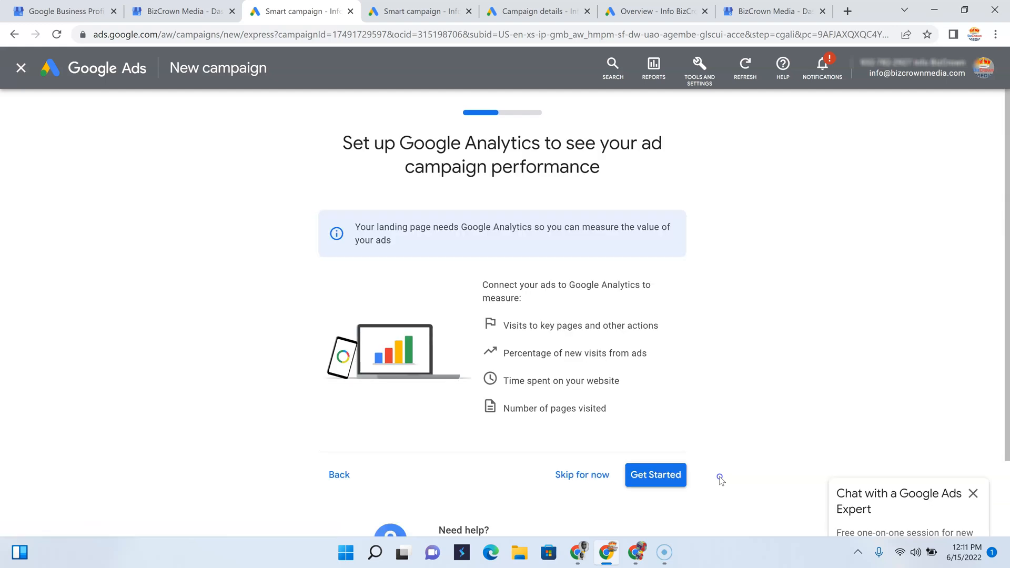
mouse_move(672, 408)
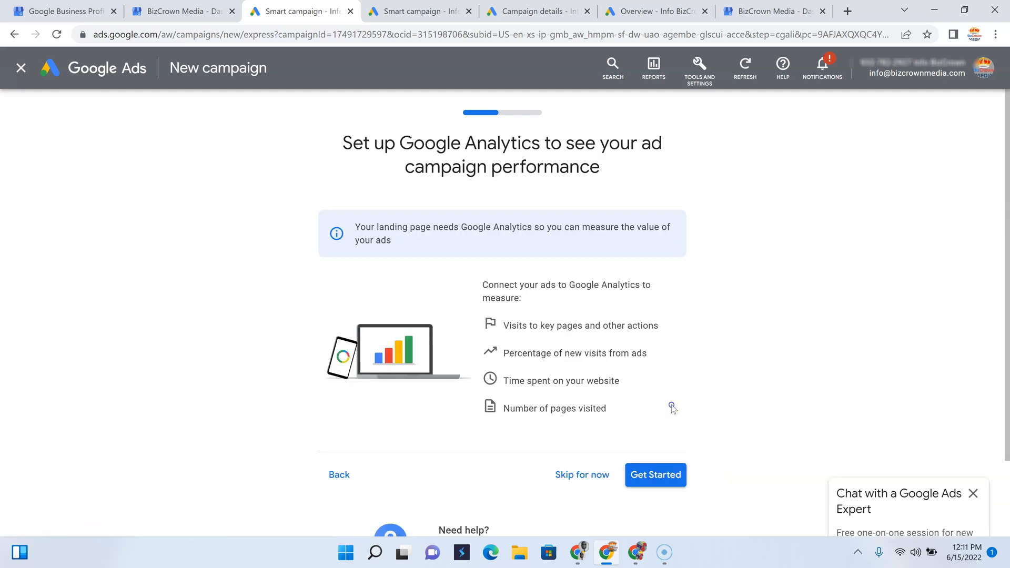
mouse_move(625, 173)
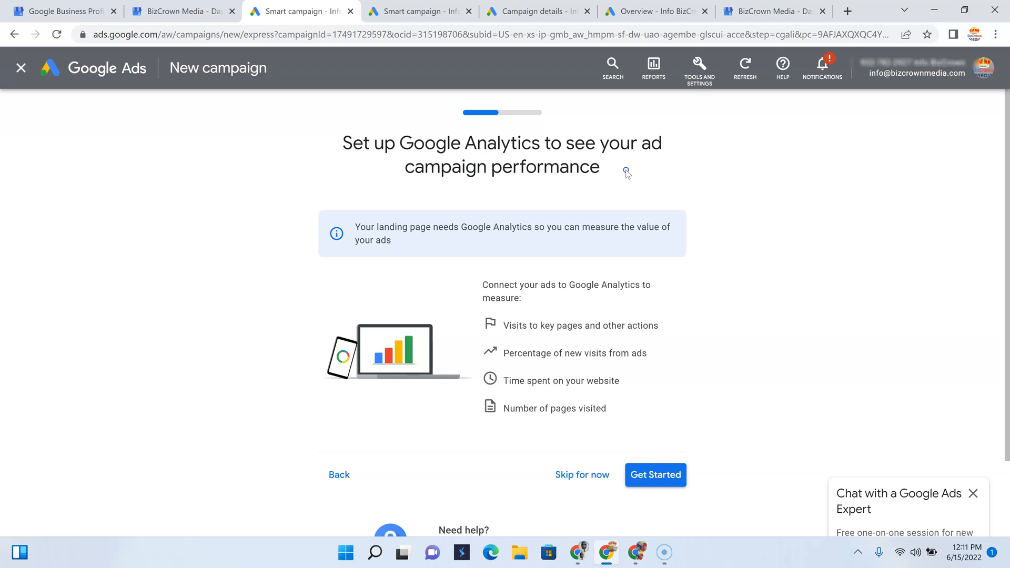
mouse_move(444, 180)
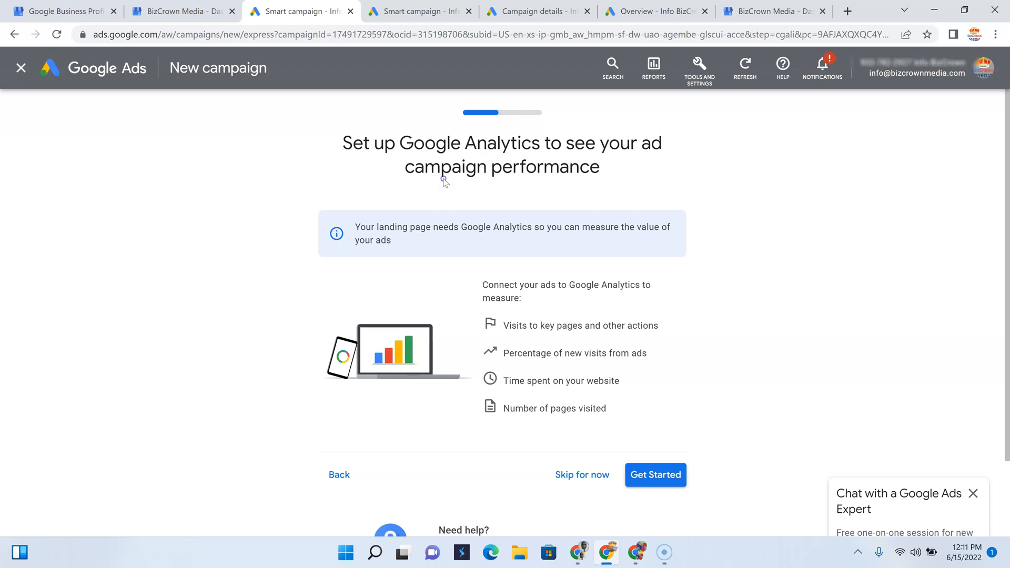
mouse_move(531, 165)
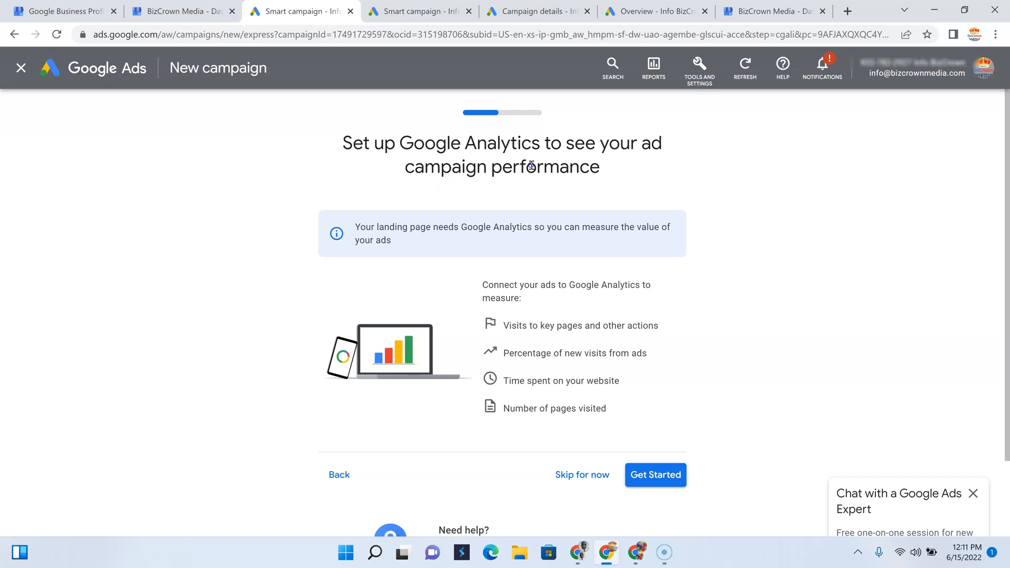
mouse_move(566, 300)
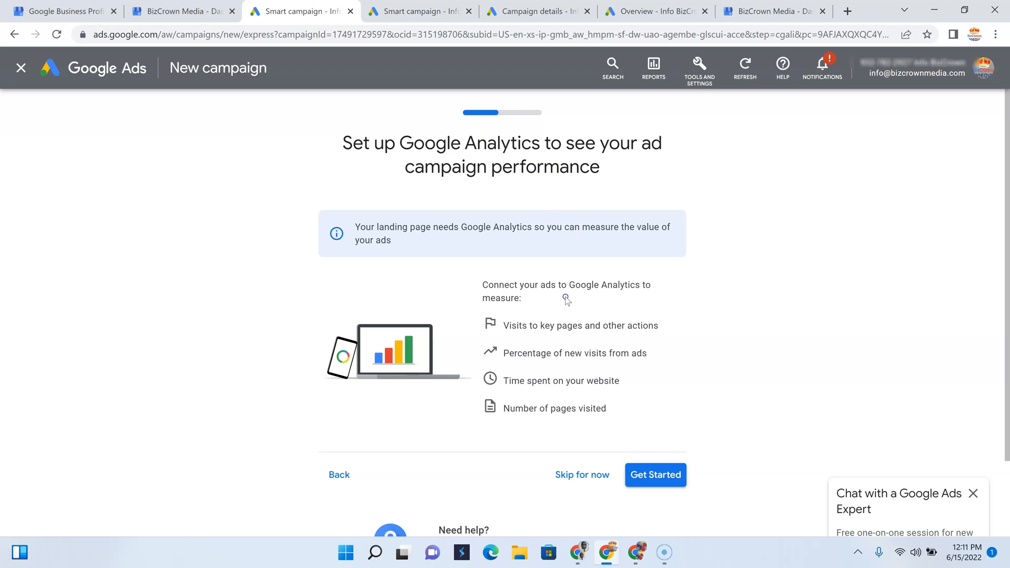
mouse_move(587, 302)
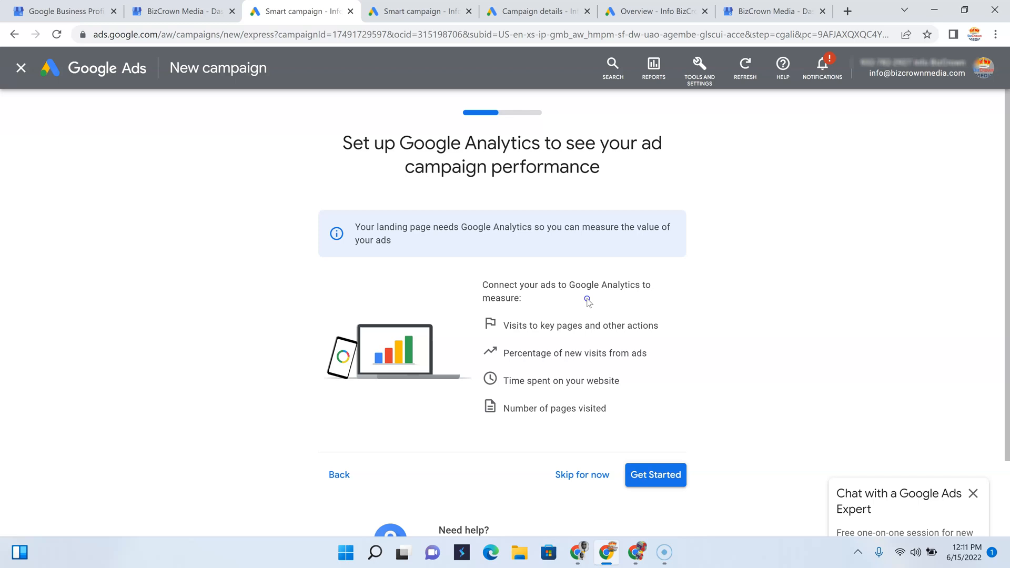
mouse_move(608, 302)
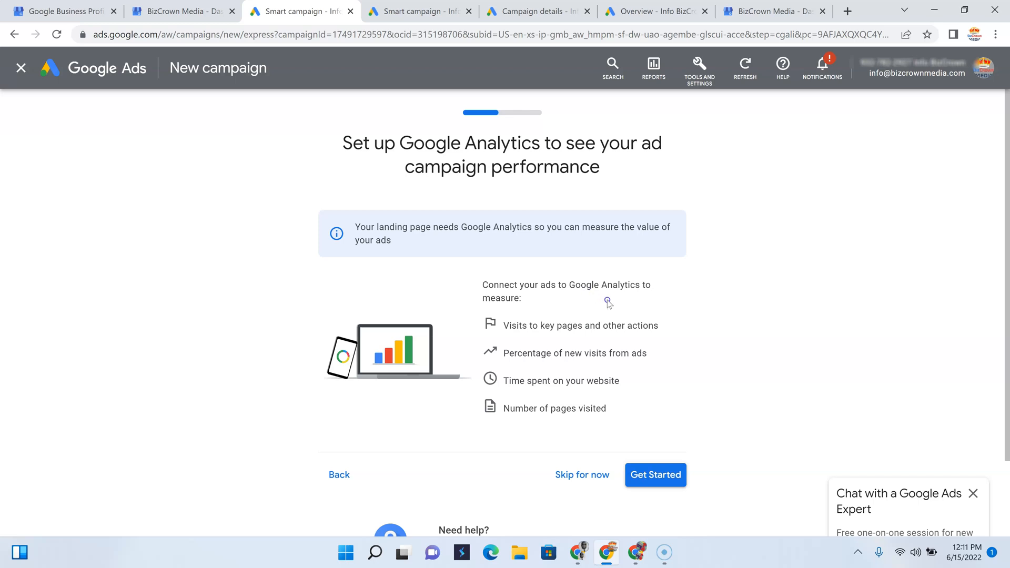
mouse_move(577, 478)
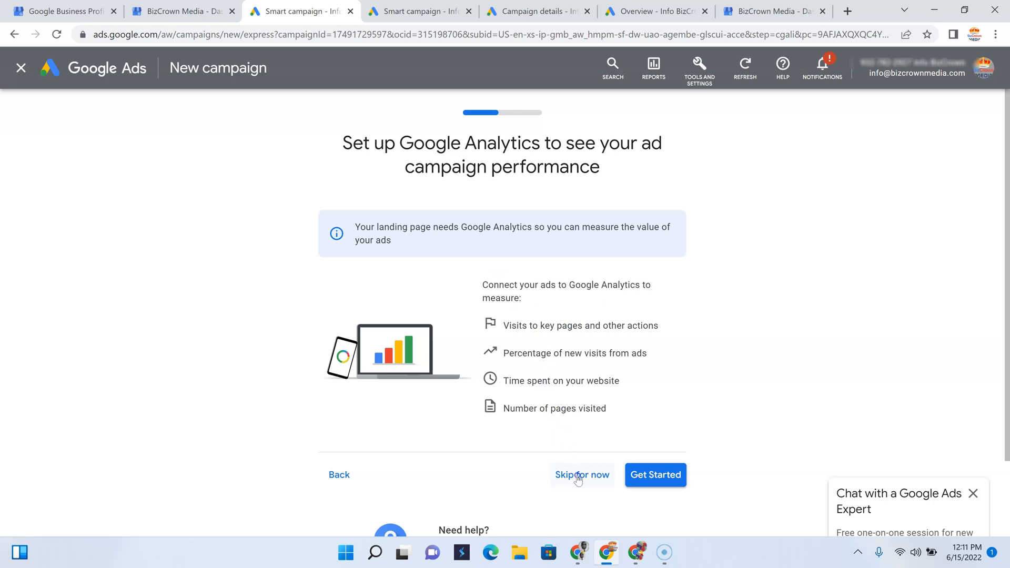
left_click(581, 475)
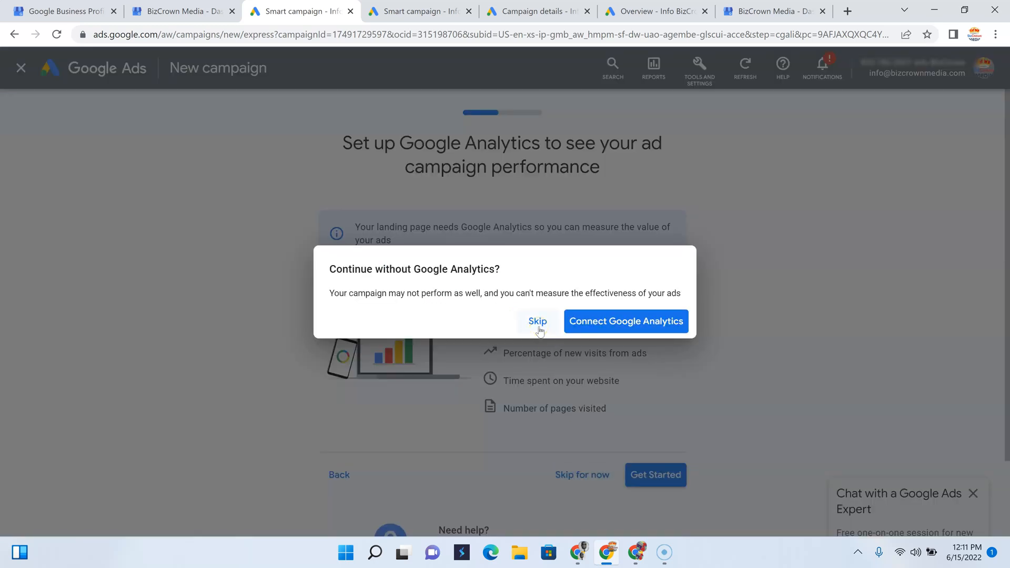
left_click(537, 320)
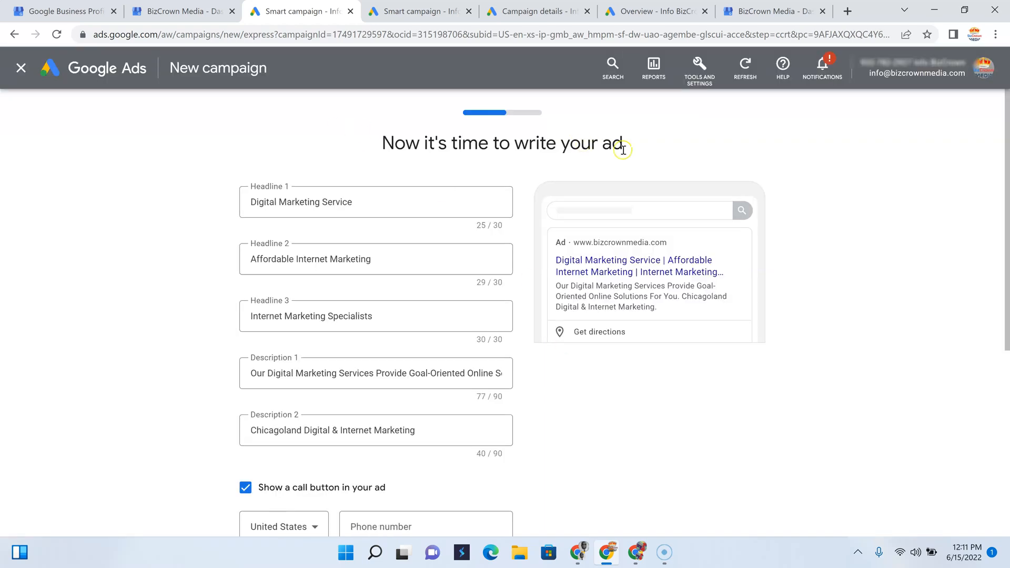
mouse_move(310, 235)
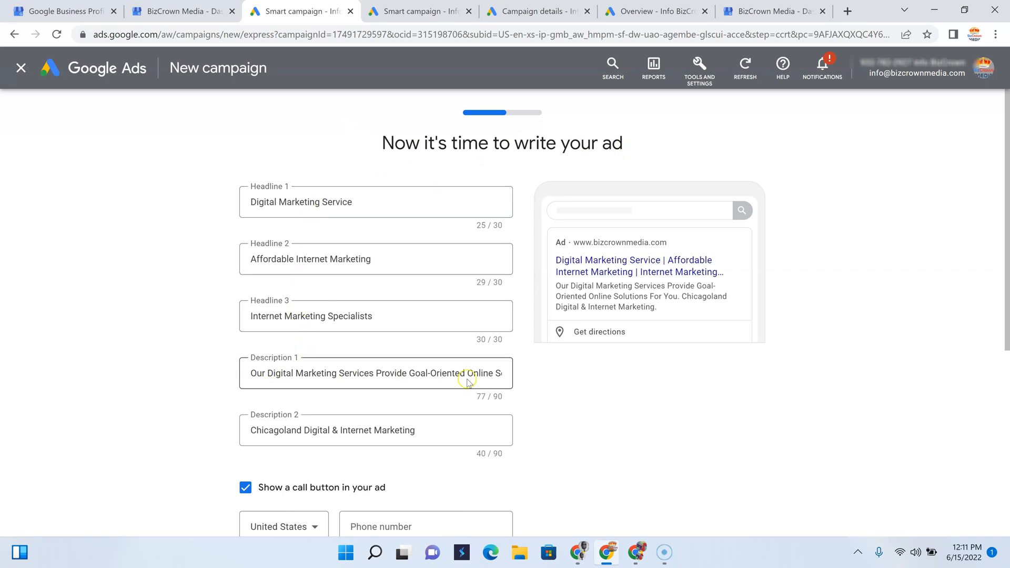
Review the pre-filled headlines and descriptions and pick the call button's phone country
scroll("down", 3)
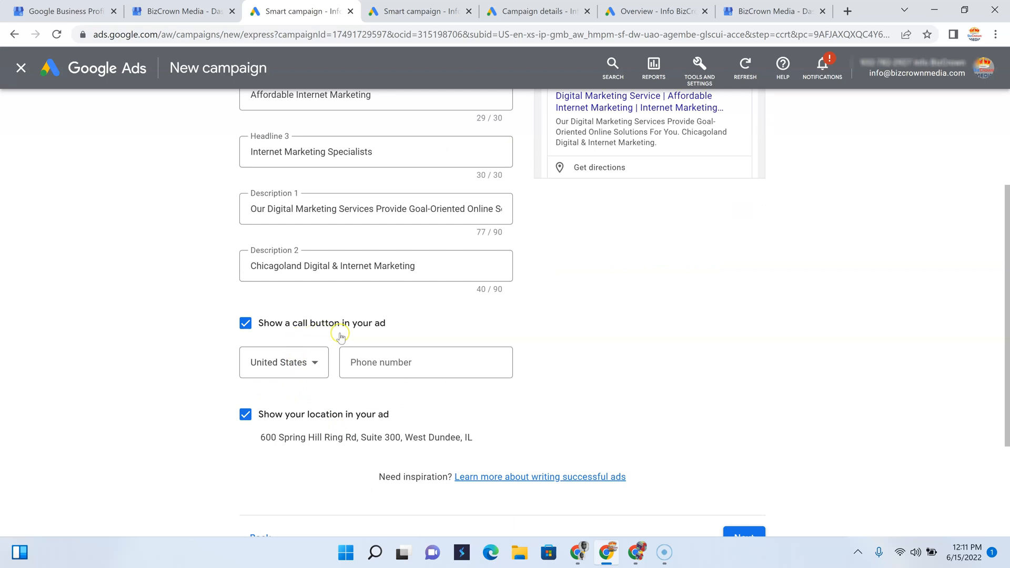
left_click(284, 362)
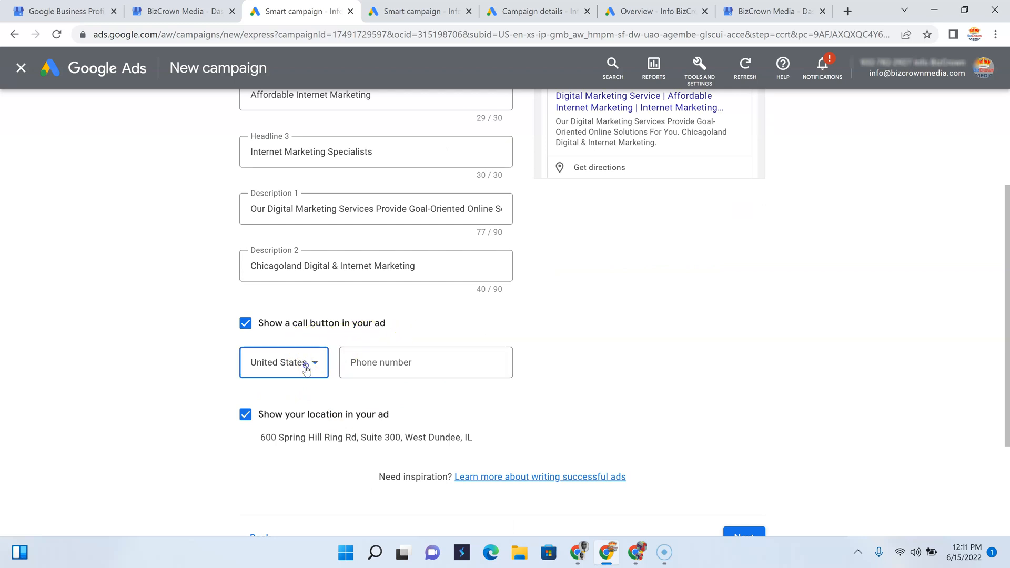
left_click(425, 362)
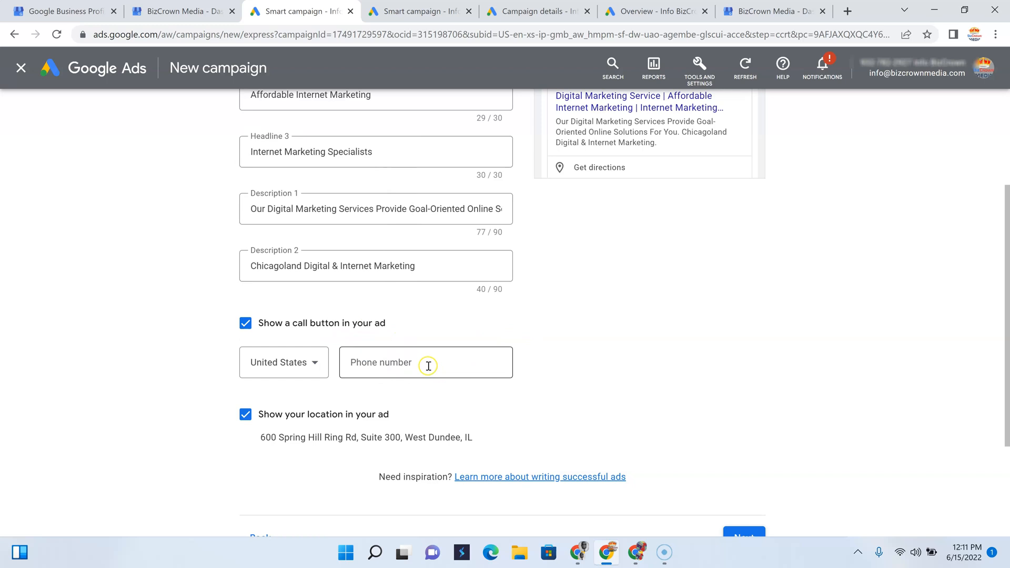
scroll("up", 3)
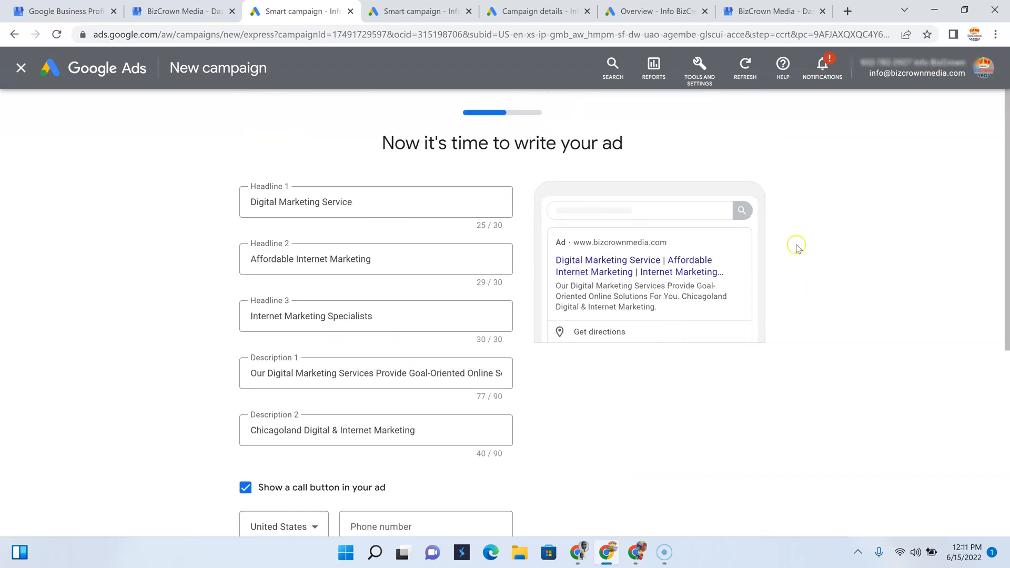
mouse_move(794, 296)
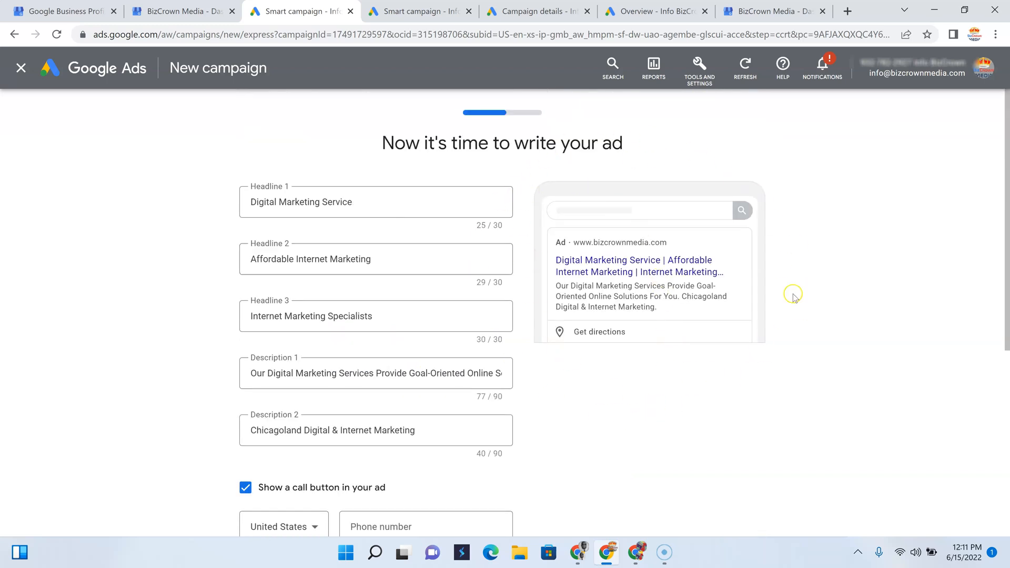
mouse_move(409, 175)
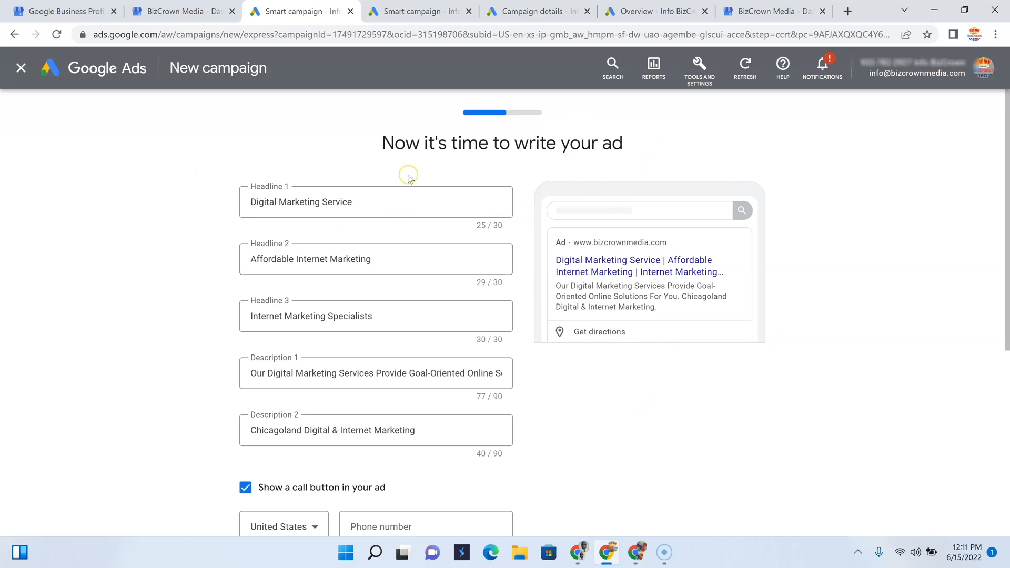
scroll("down", 3)
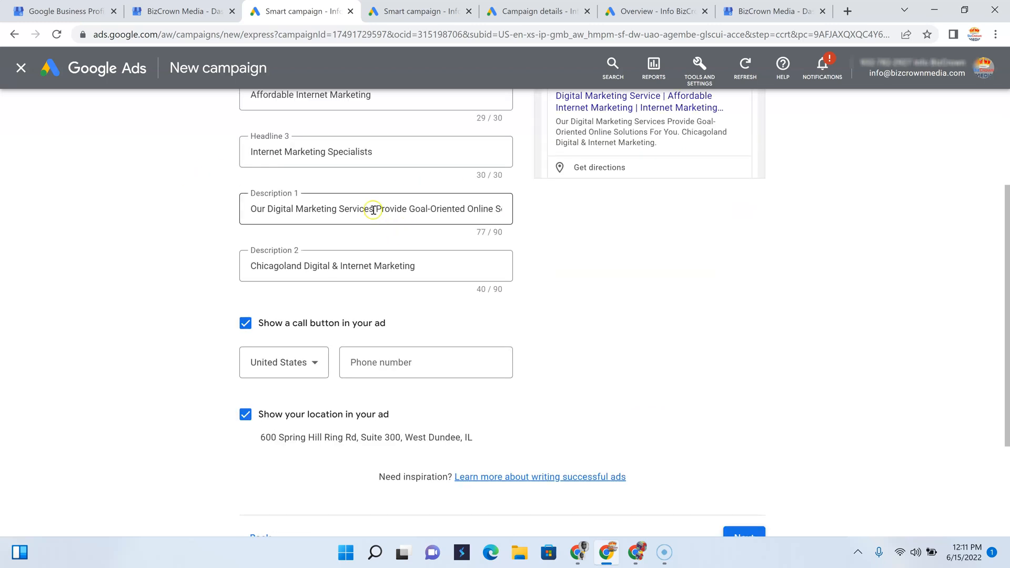
left_click(425, 362)
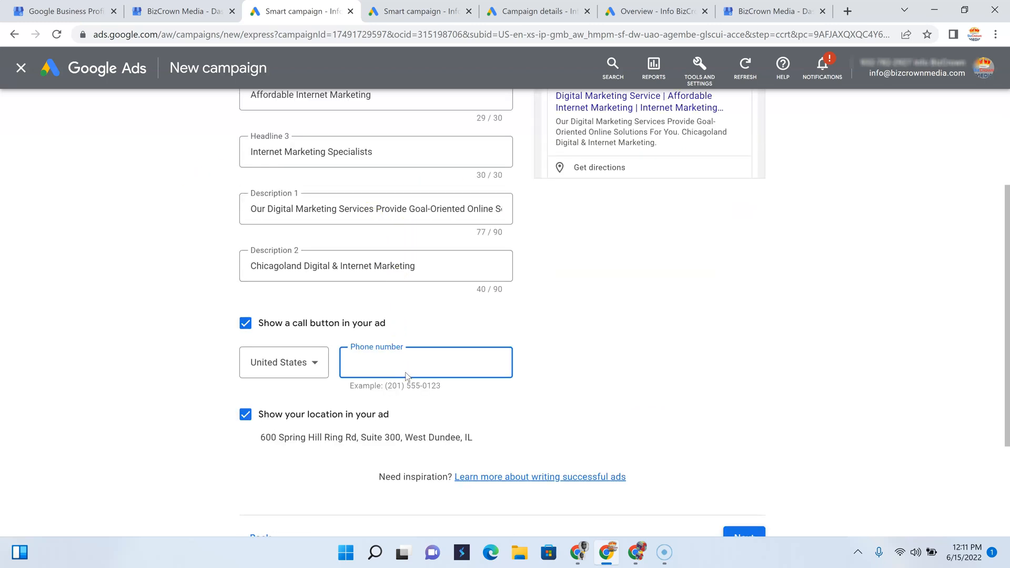
type("221")
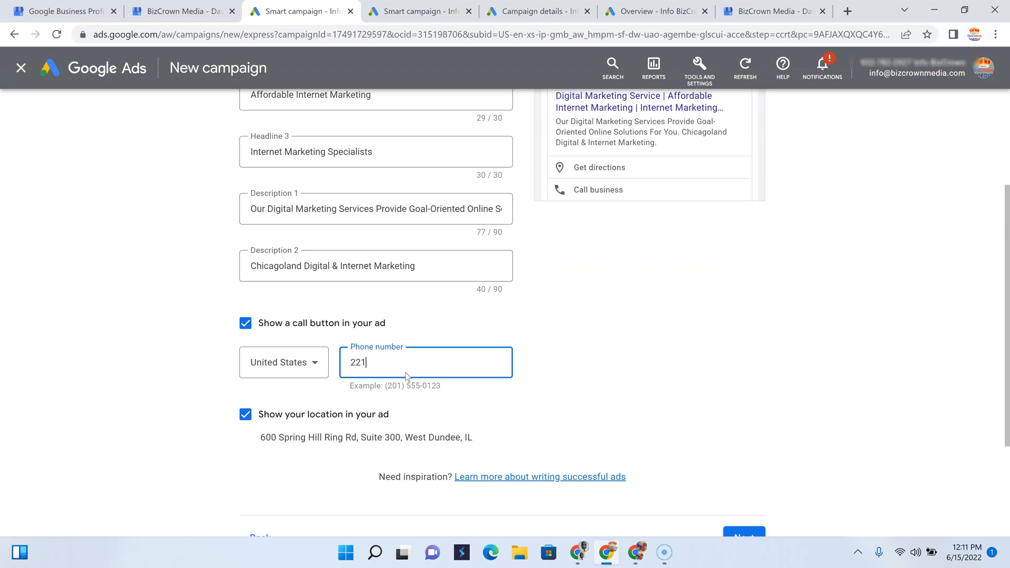
type("208")
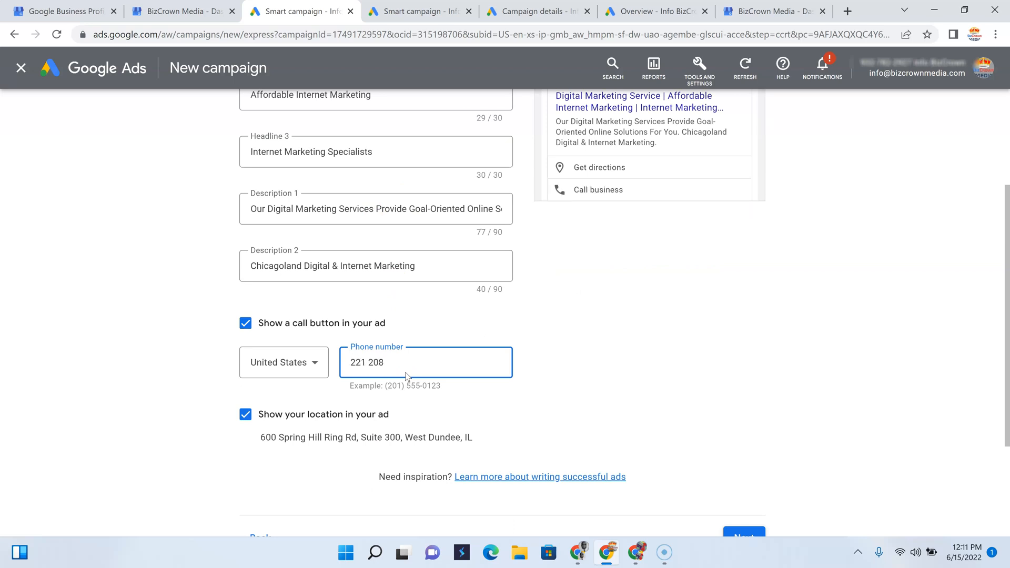
type("81333")
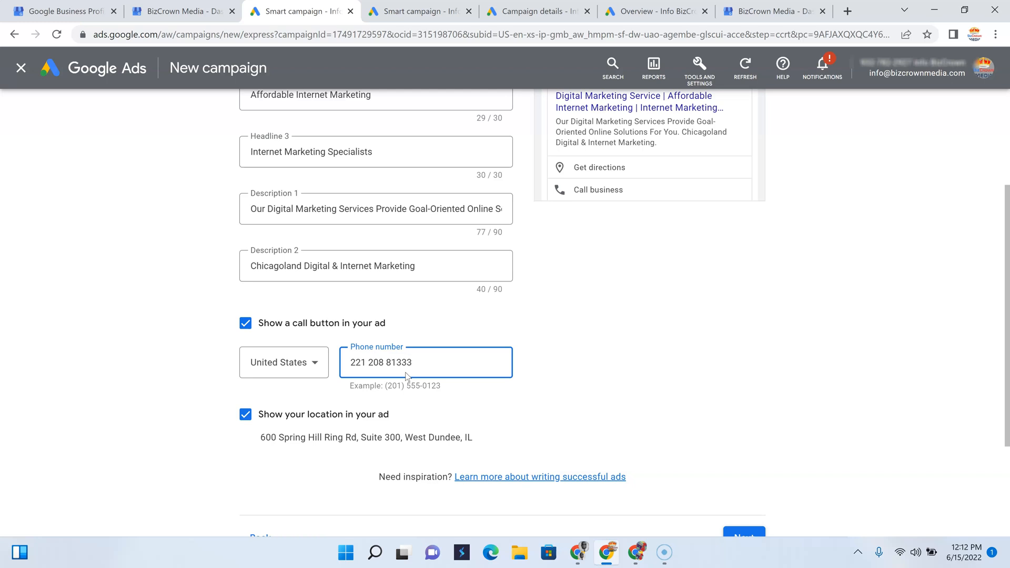
scroll("down", 3)
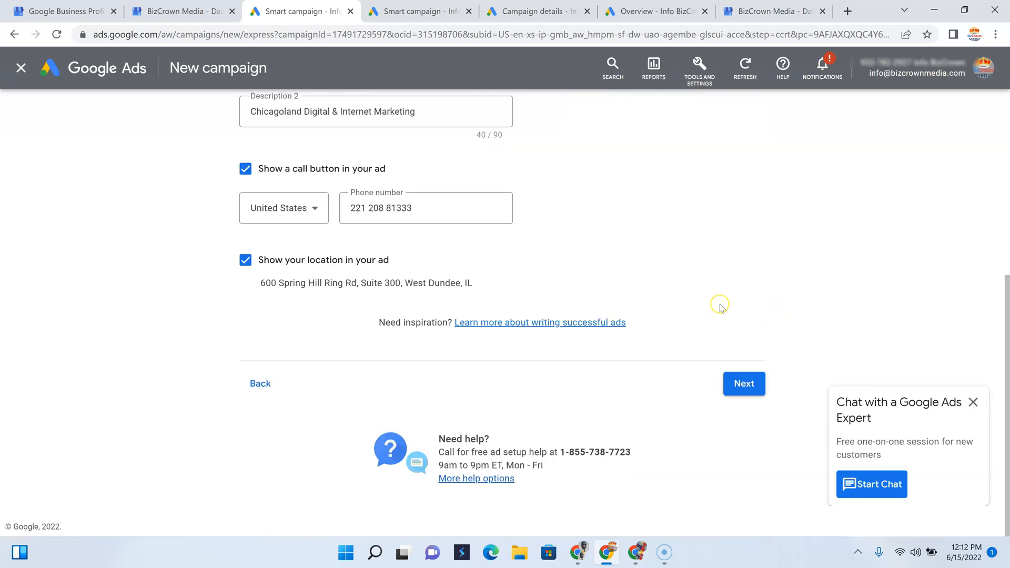
scroll("up", 3)
type("4")
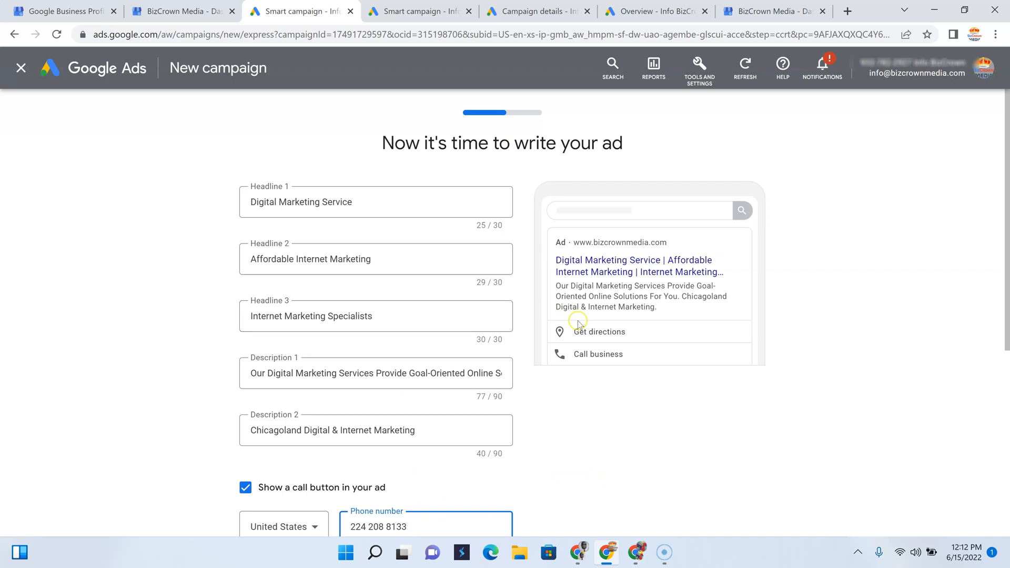
scroll("down", 3)
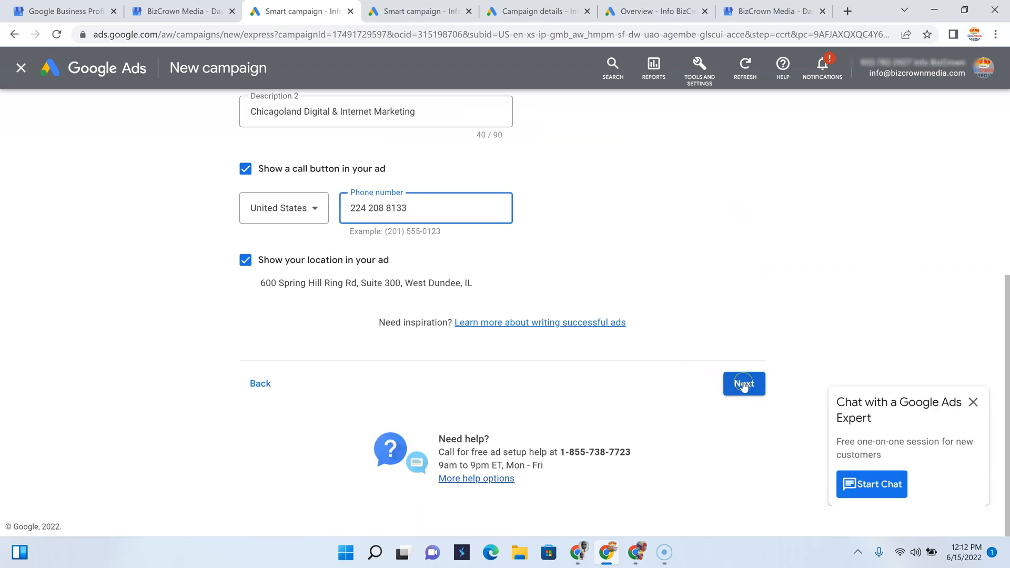
left_click(743, 383)
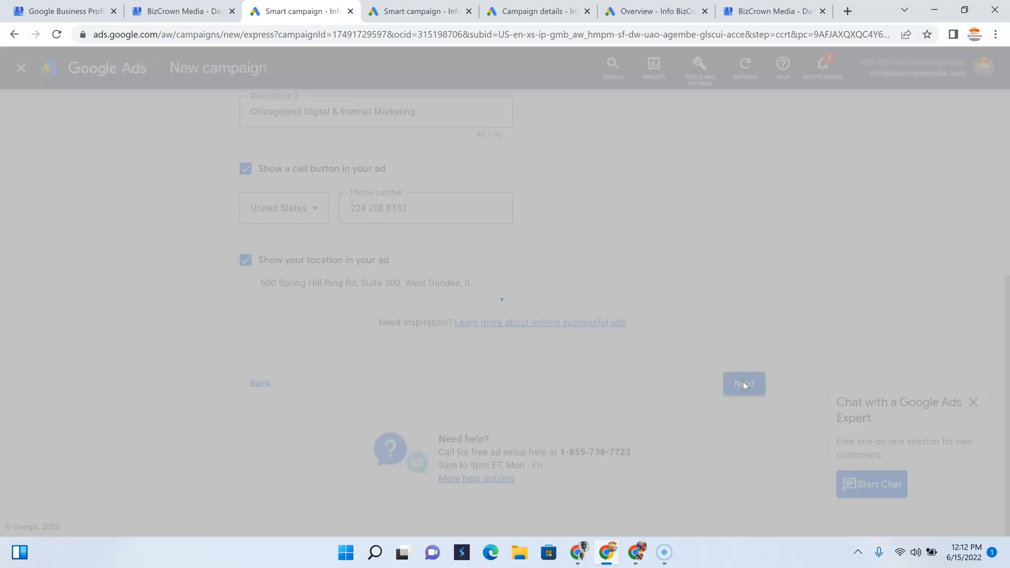
left_click(744, 383)
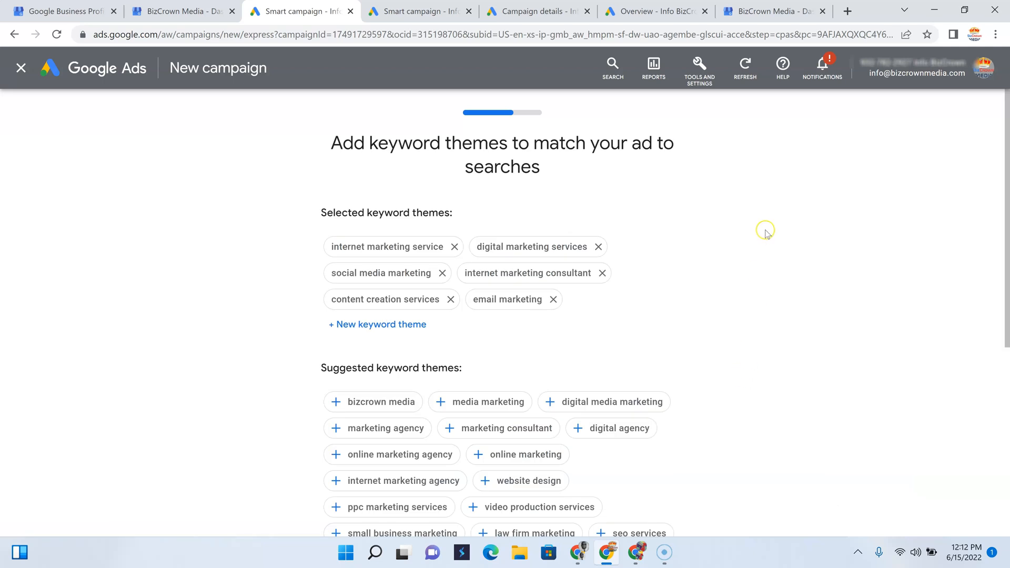
mouse_move(766, 233)
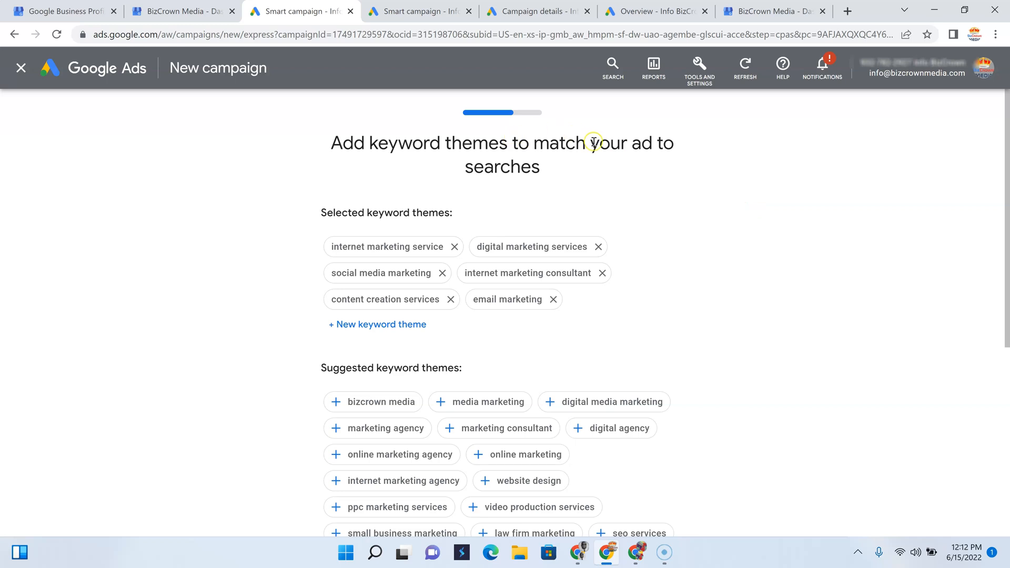
mouse_move(471, 236)
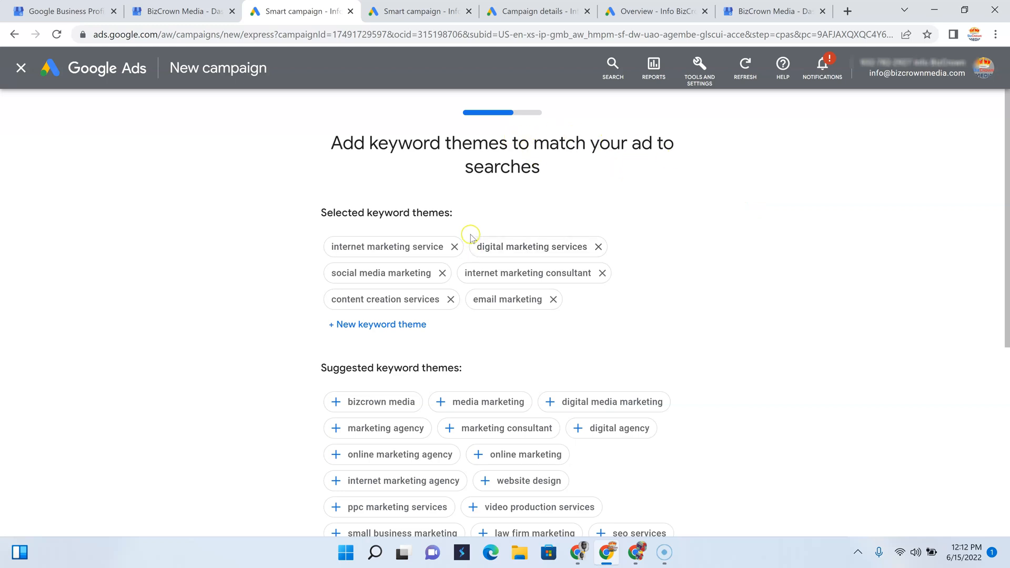
mouse_move(471, 234)
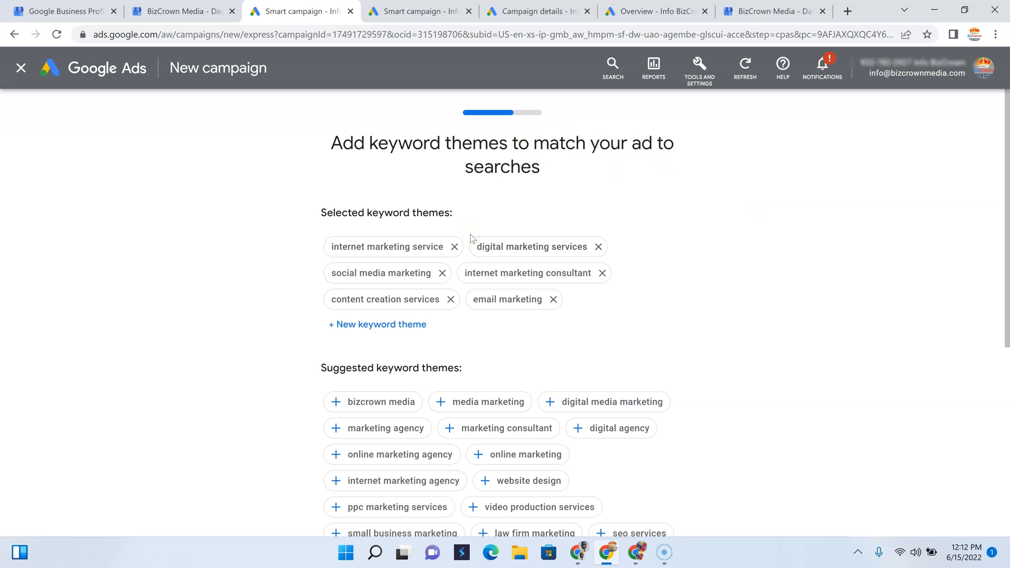
mouse_move(342, 293)
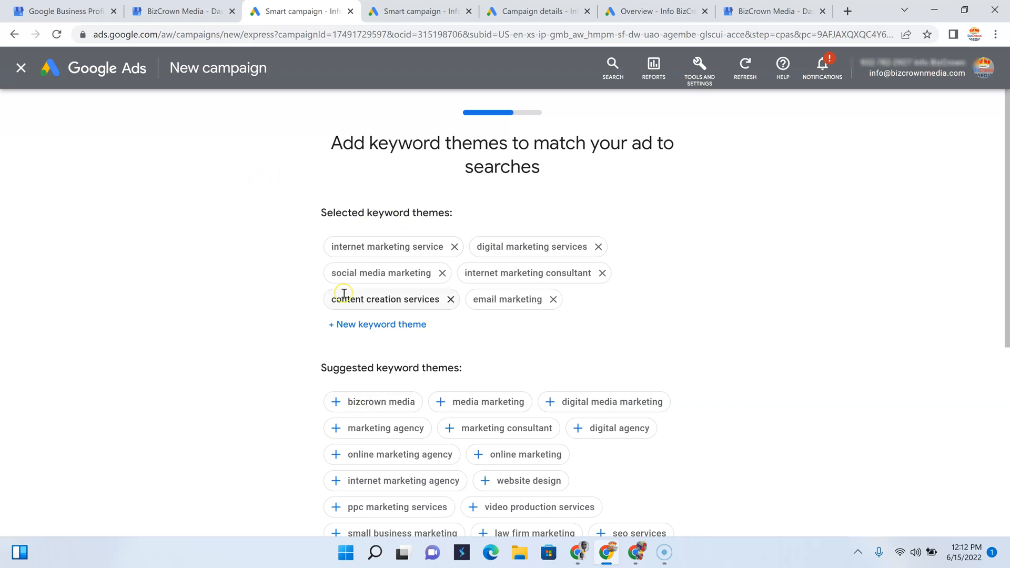
mouse_move(411, 222)
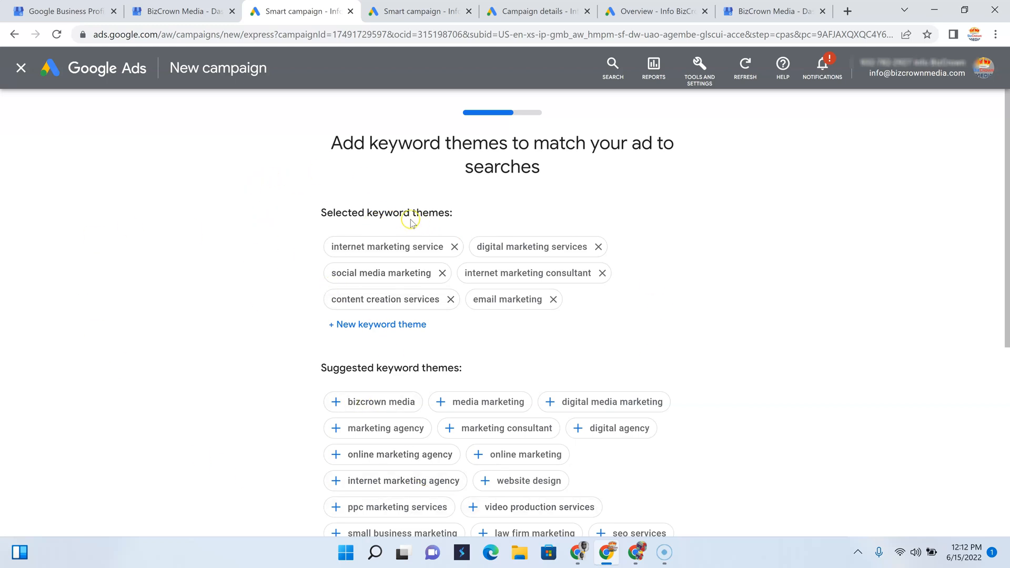
mouse_move(361, 294)
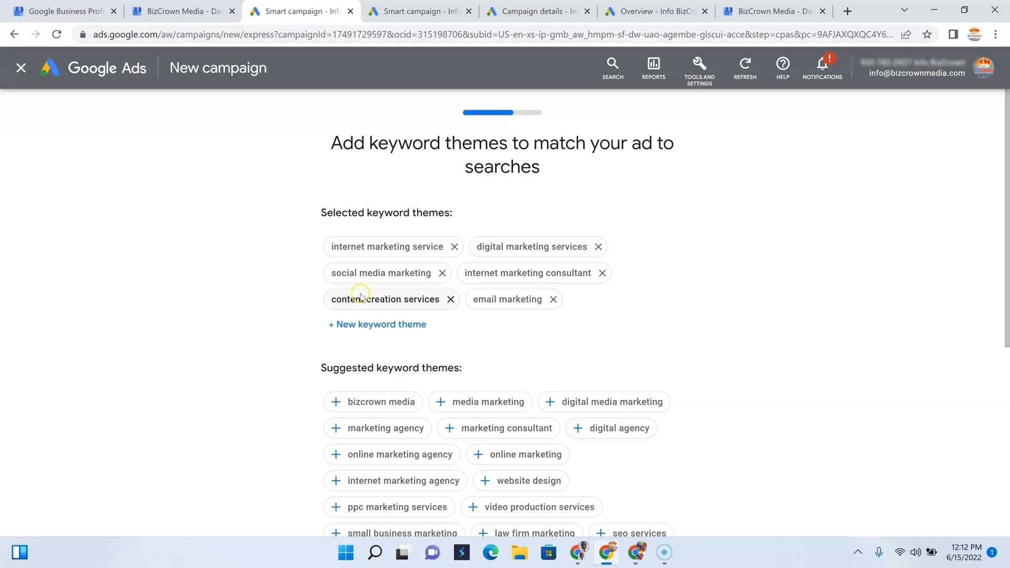
mouse_move(376, 324)
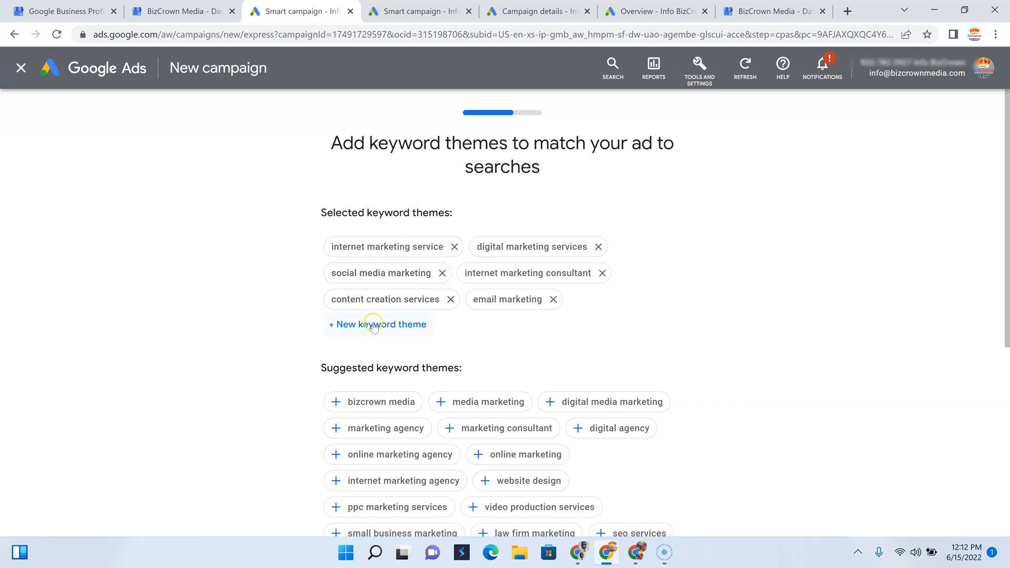
left_click(377, 324)
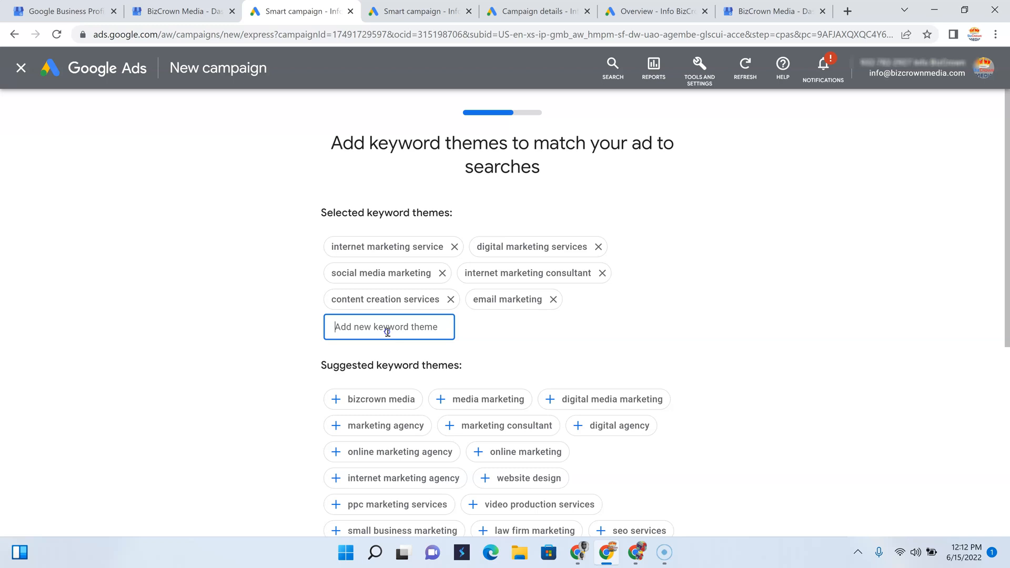
Add 'instagram marketing' and 'instagram marketing agency' keyword themes and review the selected list
type("instagram marketing")
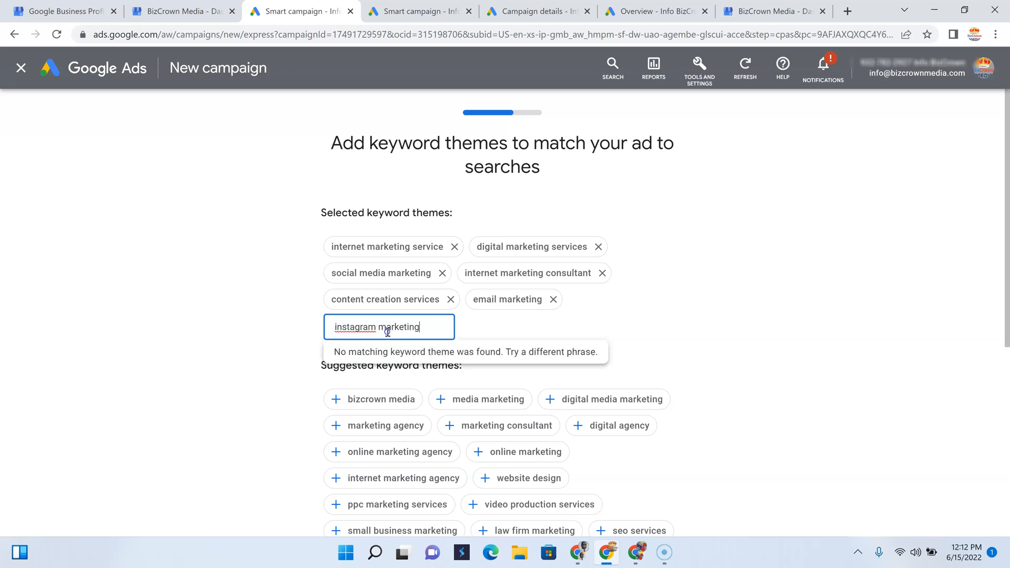
left_click(390, 326)
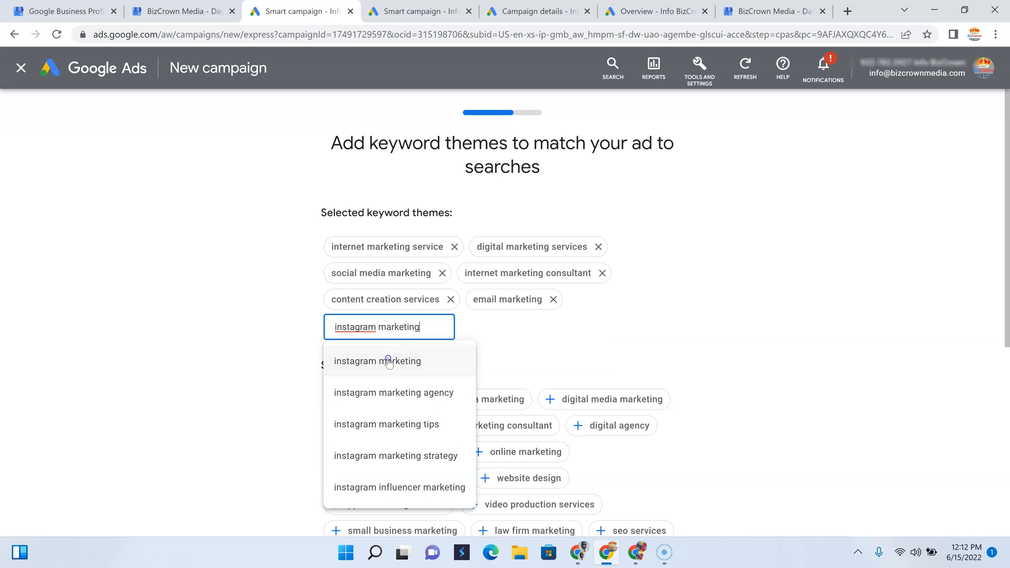
left_click(378, 361)
type(" ag")
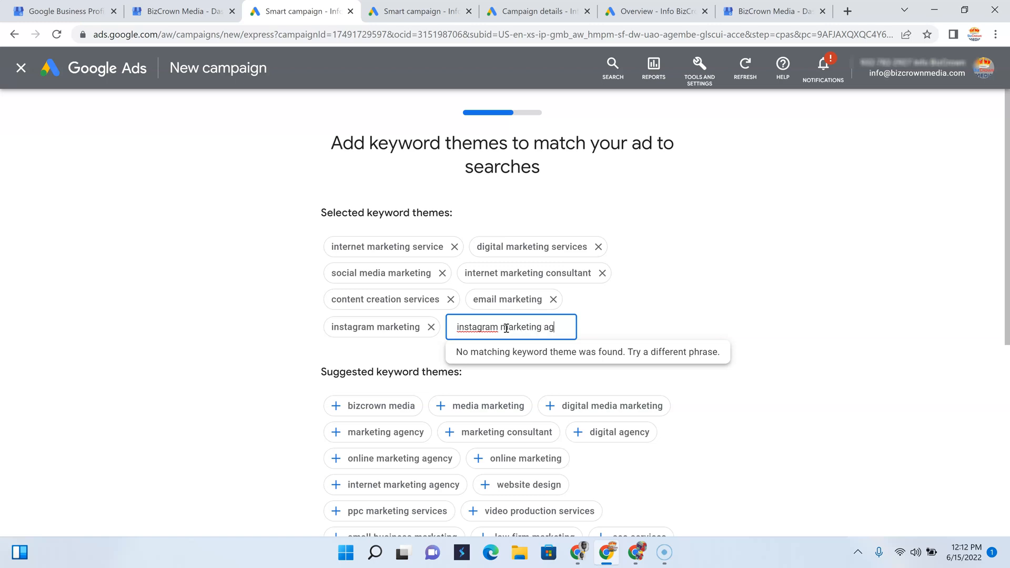
type("ency")
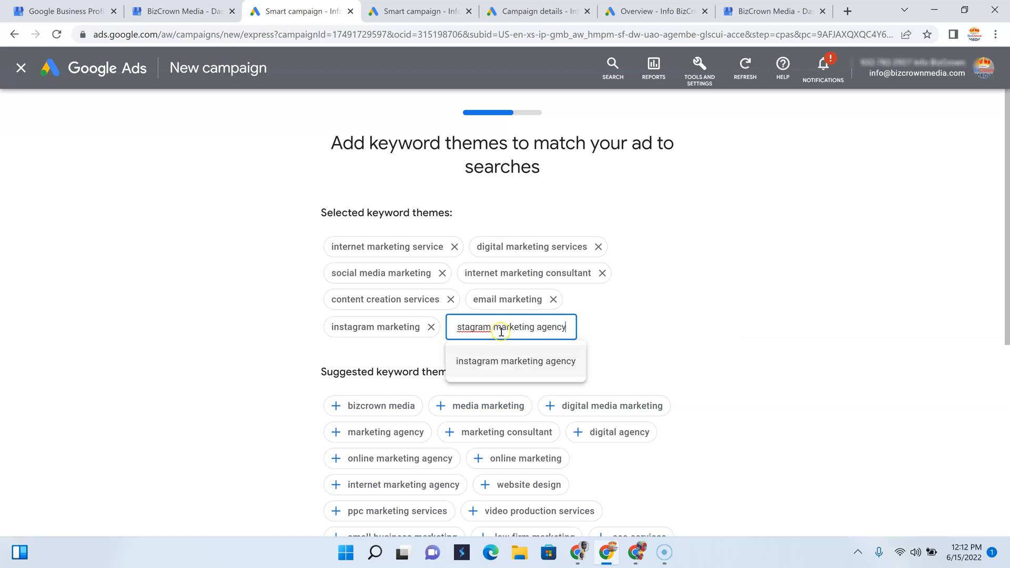
left_click(515, 361)
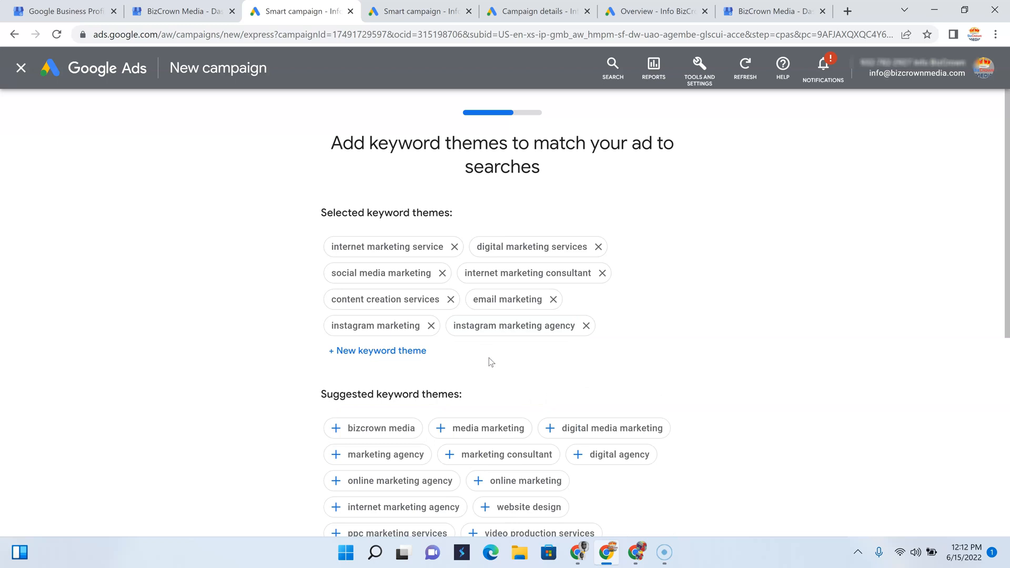
scroll("down", 3)
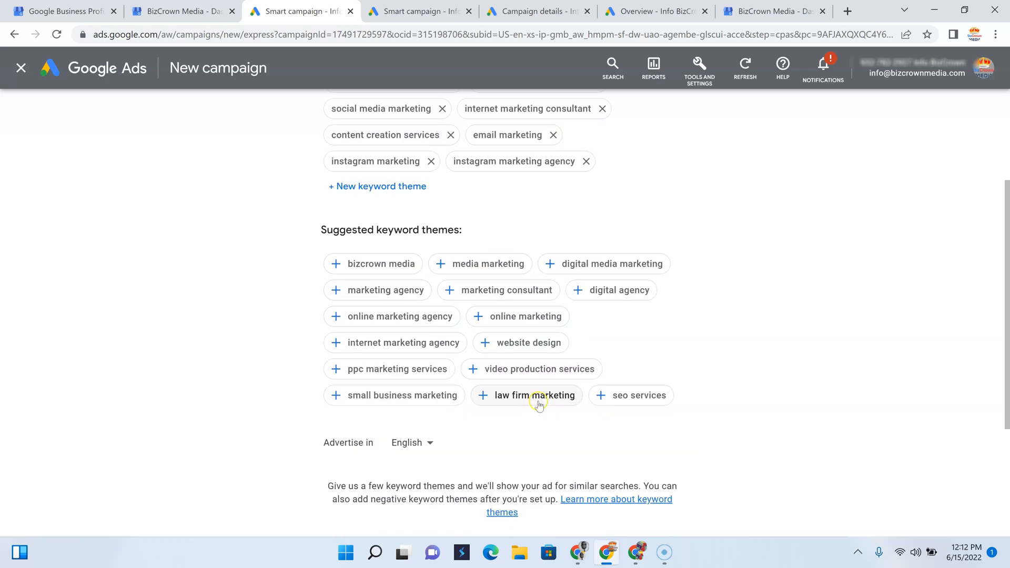
scroll("up", 3)
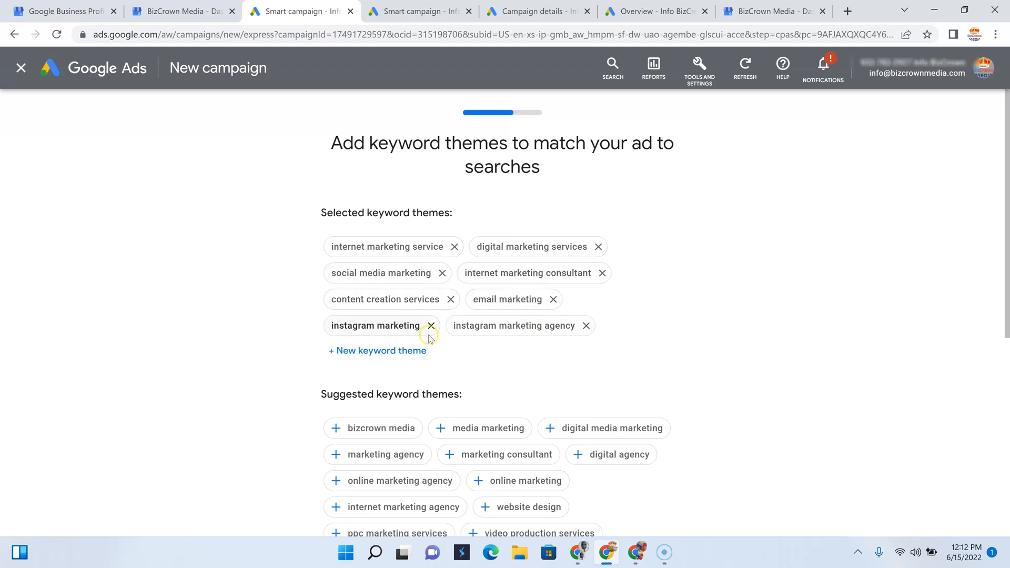
mouse_move(303, 284)
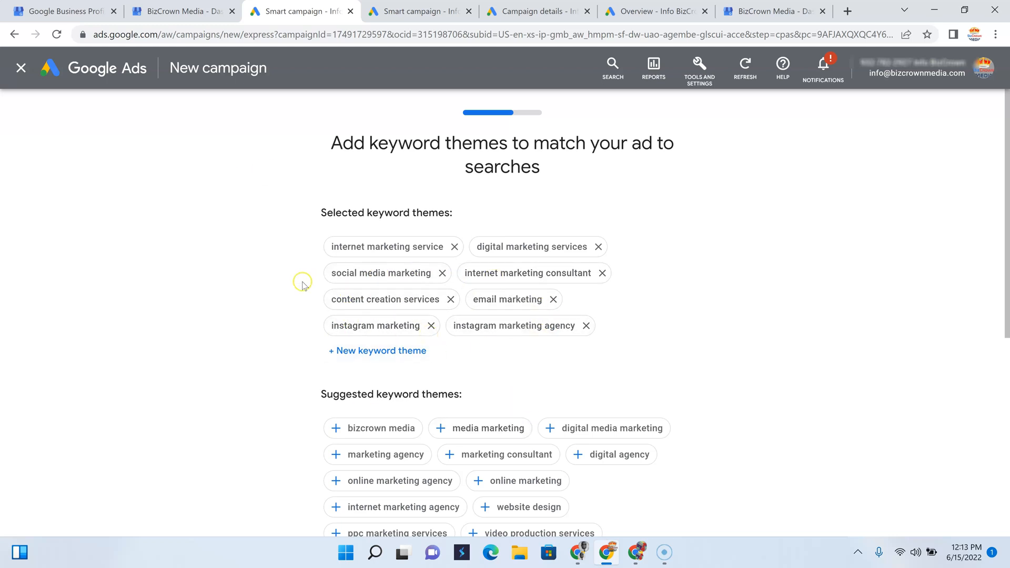
scroll("down", 3)
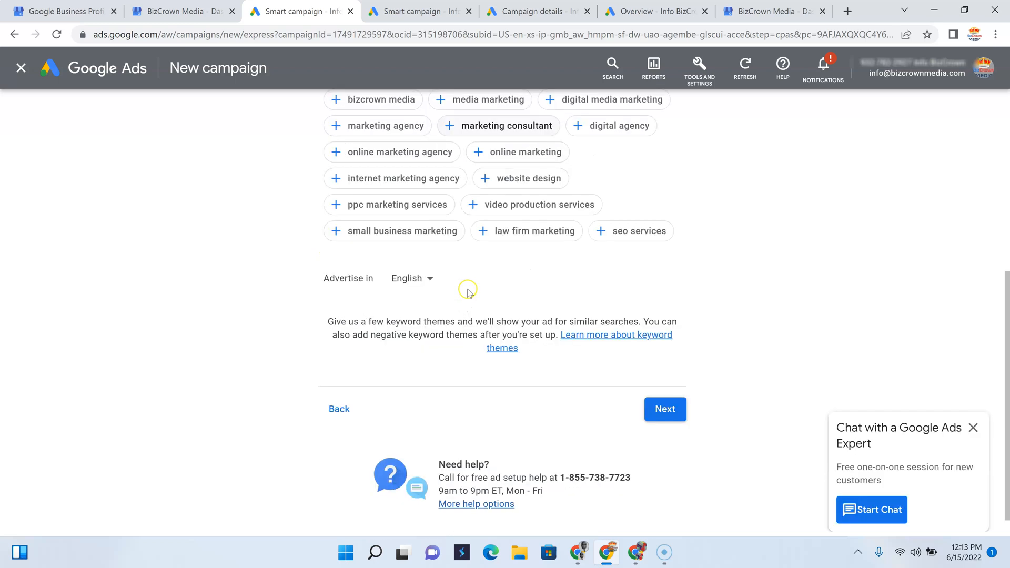
mouse_move(589, 261)
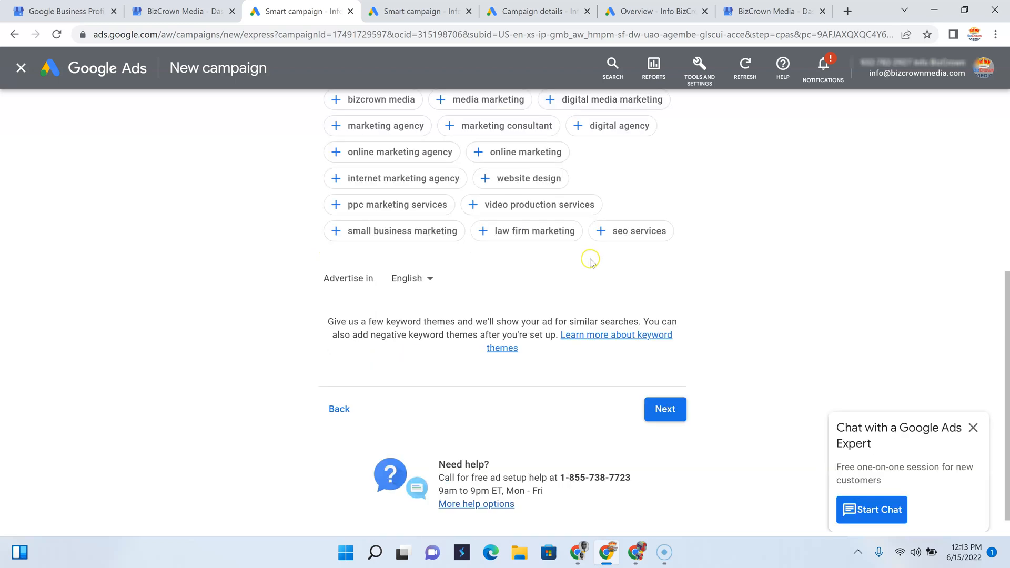
mouse_move(531, 236)
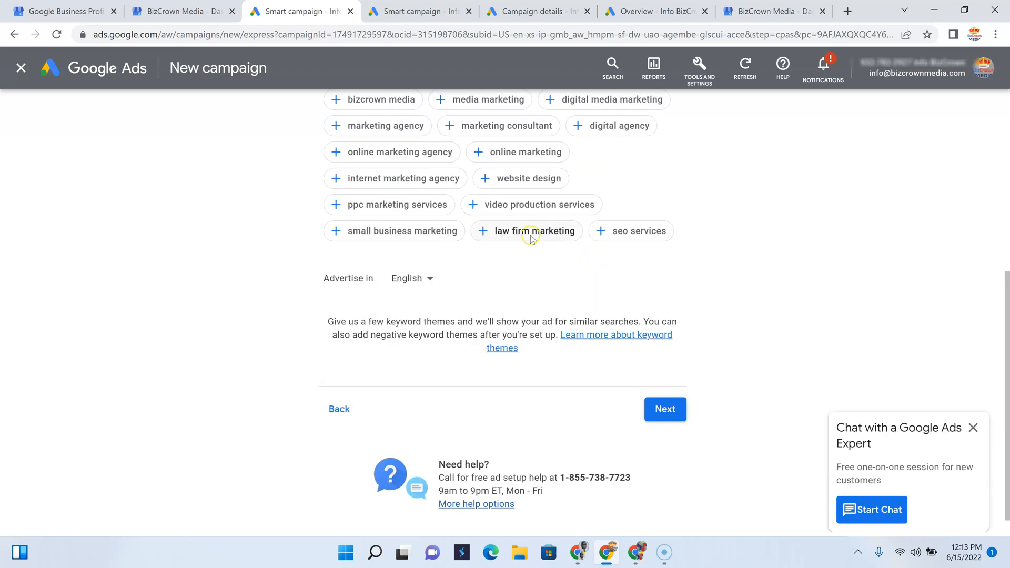
scroll("up", 3)
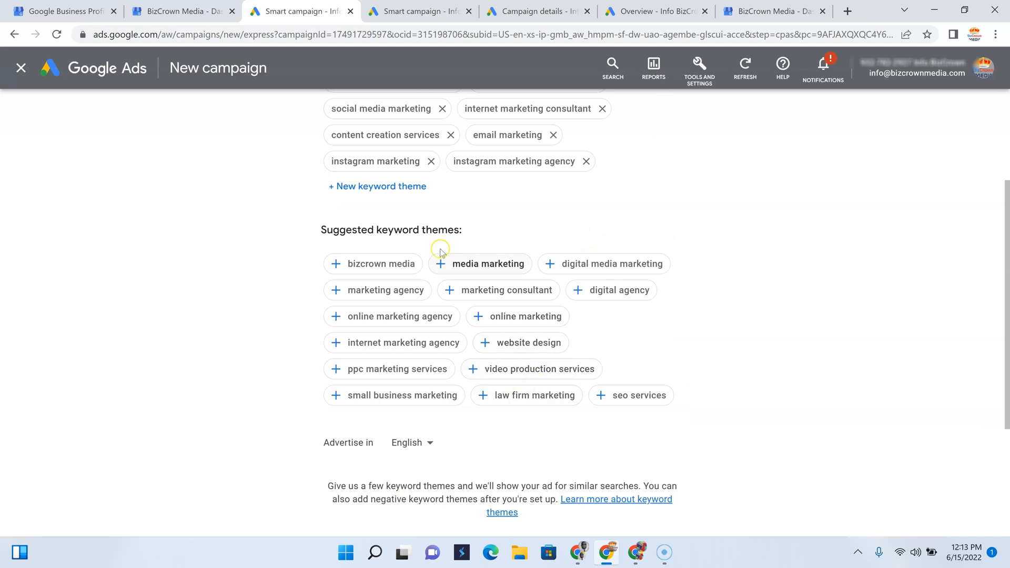
mouse_move(606, 377)
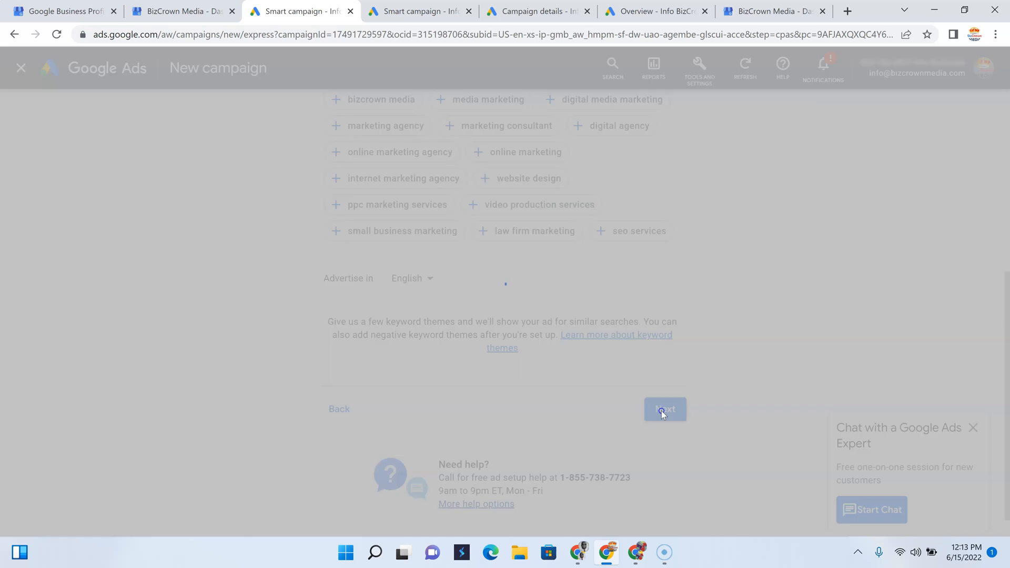
Submit the keyword themes and target a 25-mile radius around the business address
left_click(665, 410)
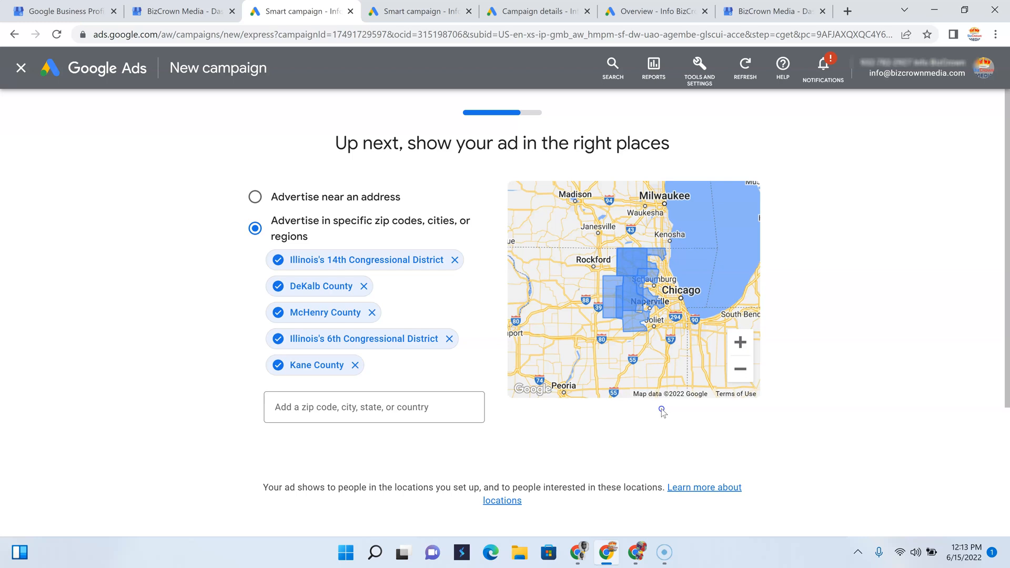
left_click(254, 196)
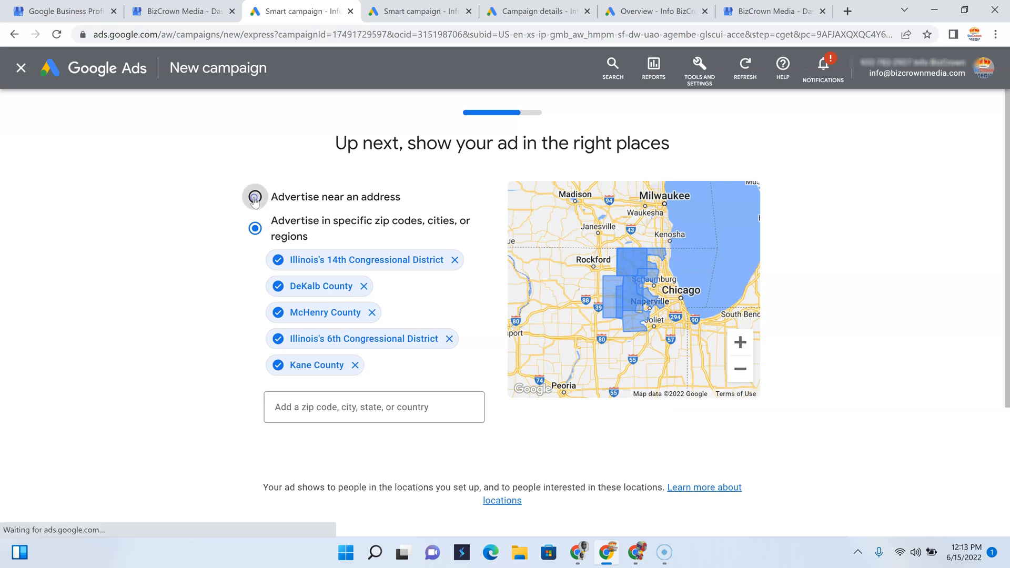
left_click(254, 196)
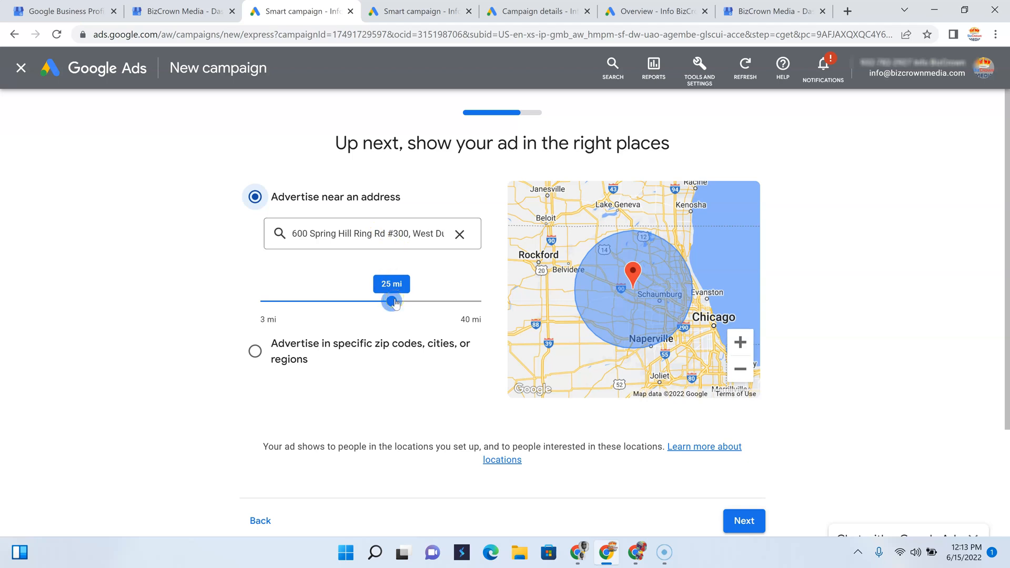
left_click(255, 350)
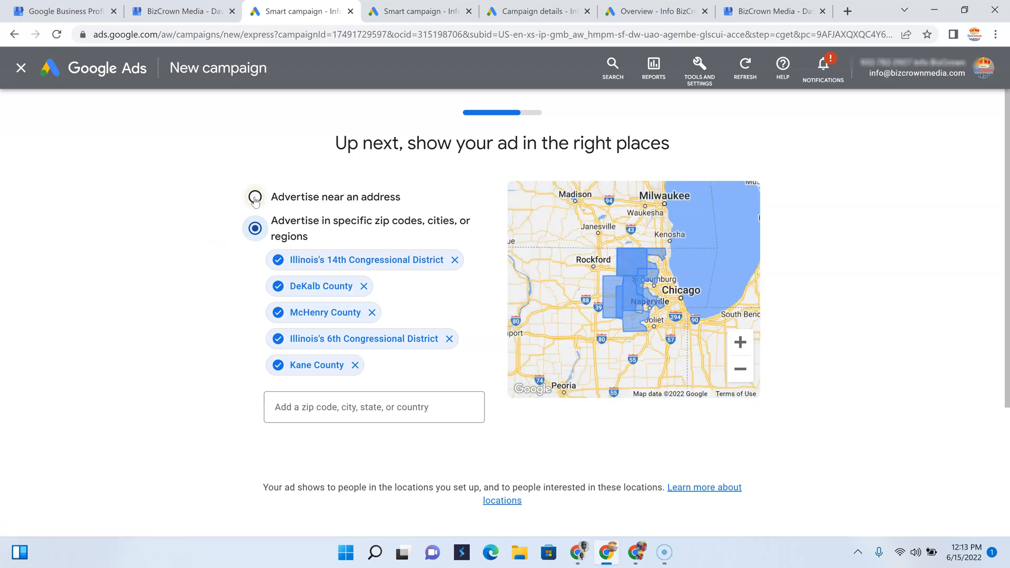
left_click(256, 197)
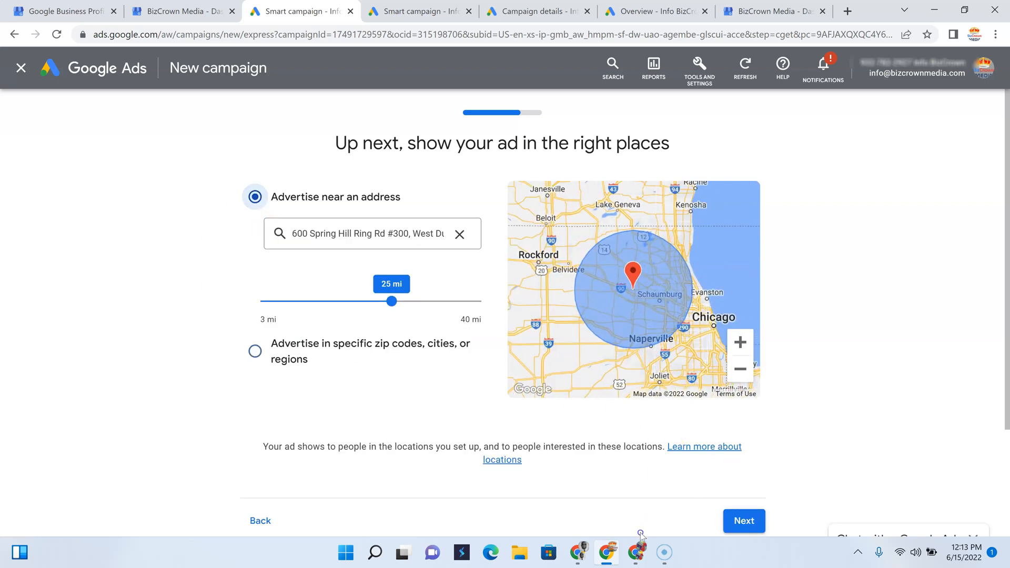
Accept the location targeting and review the daily budget options, with $27.50 recommended
left_click(743, 520)
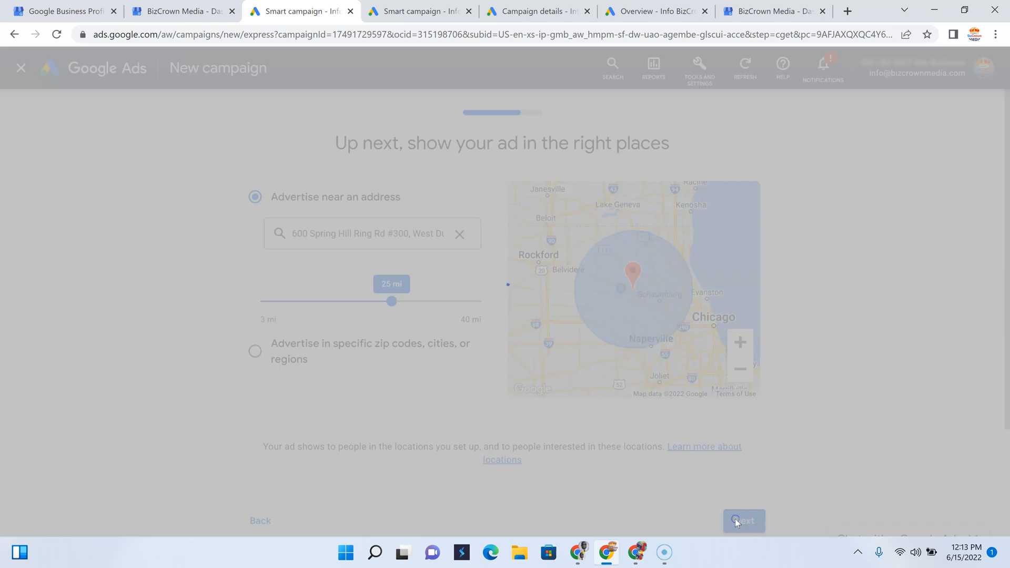
left_click(743, 521)
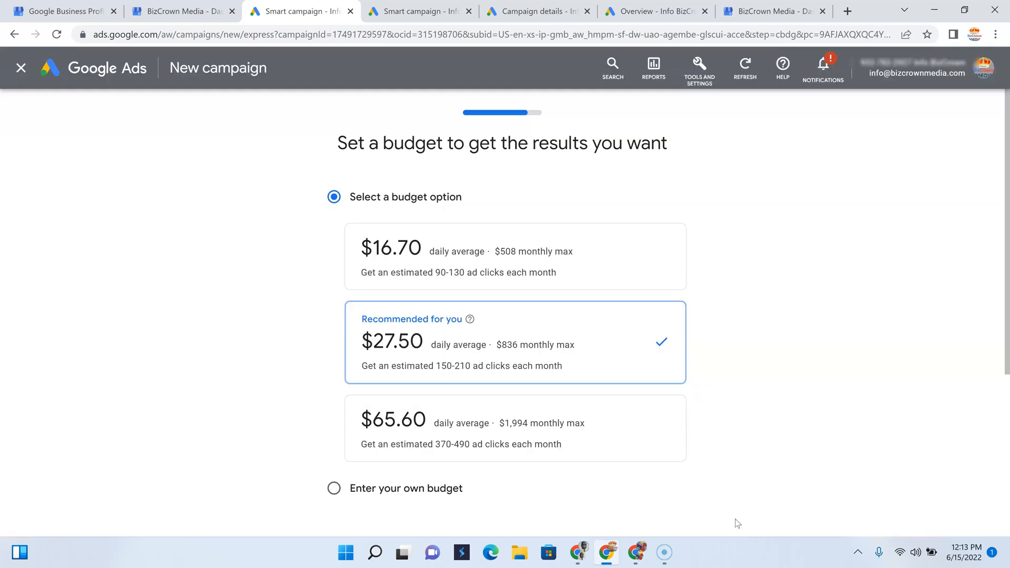
mouse_move(548, 264)
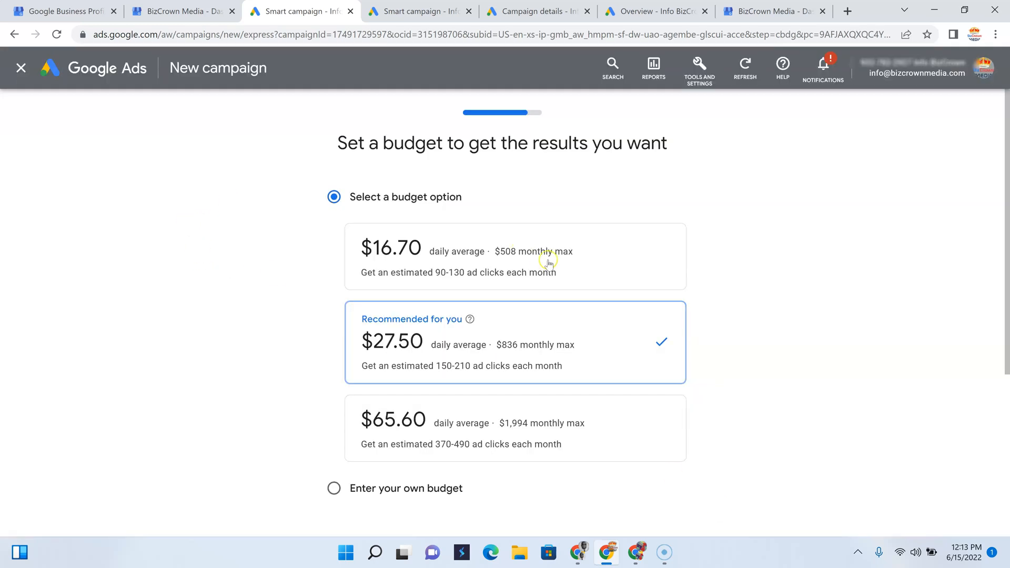
mouse_move(550, 241)
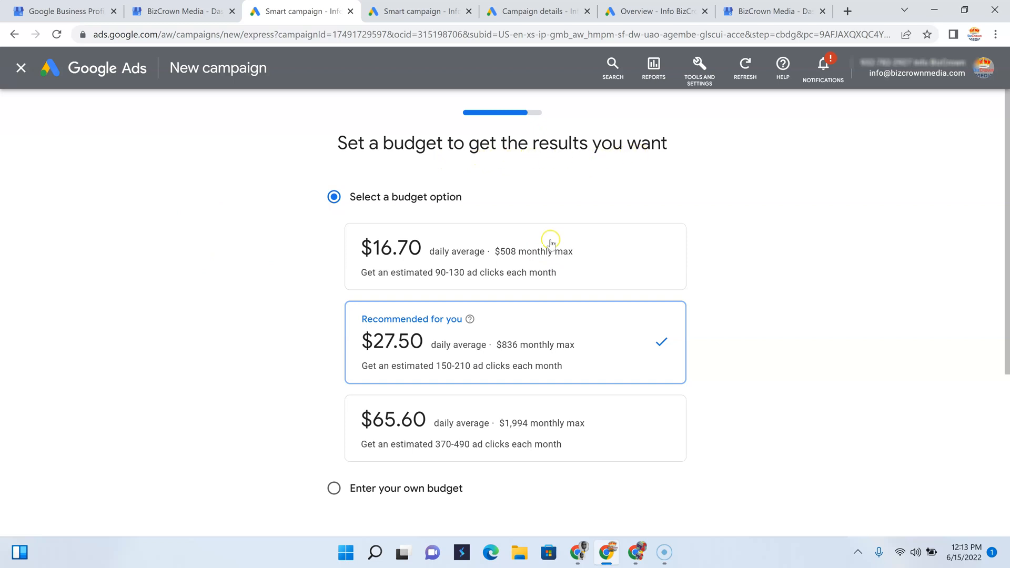
mouse_move(548, 265)
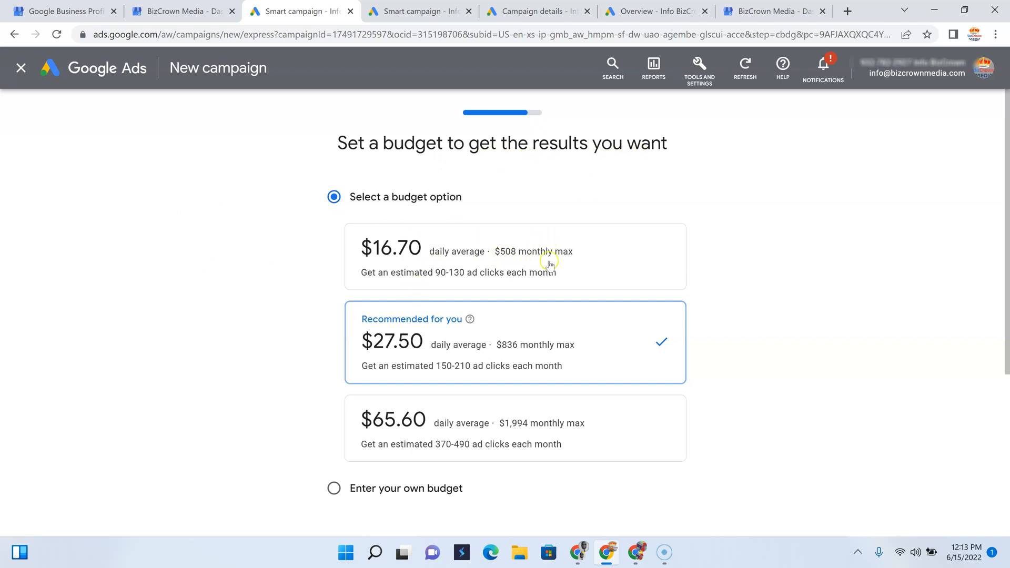
mouse_move(403, 412)
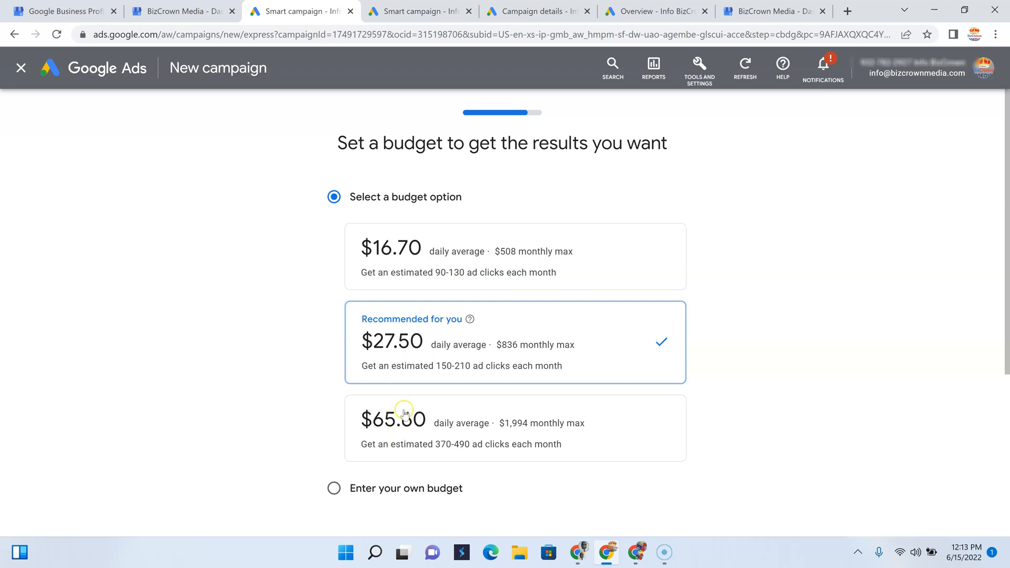
mouse_move(510, 370)
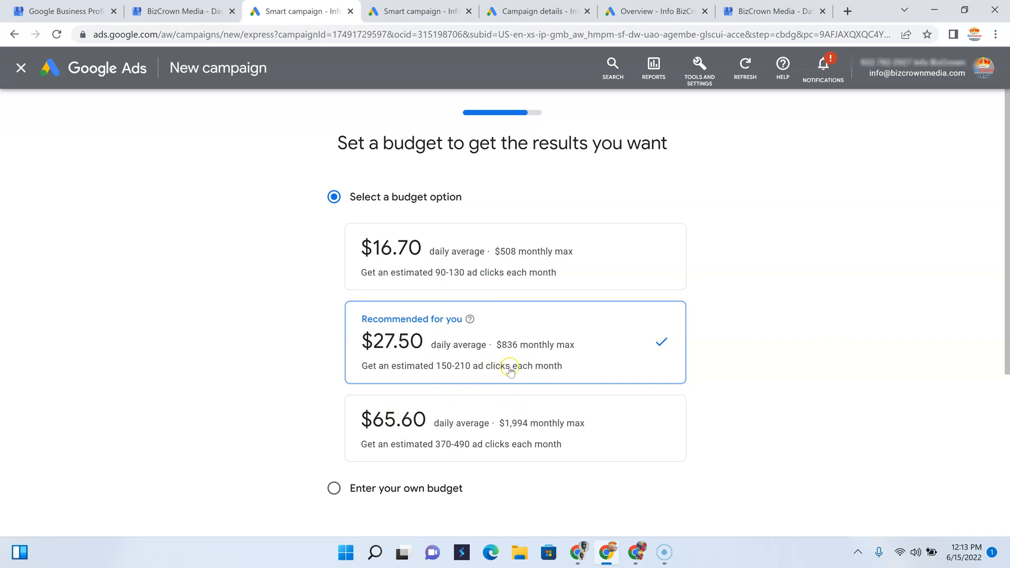
scroll("down", 3)
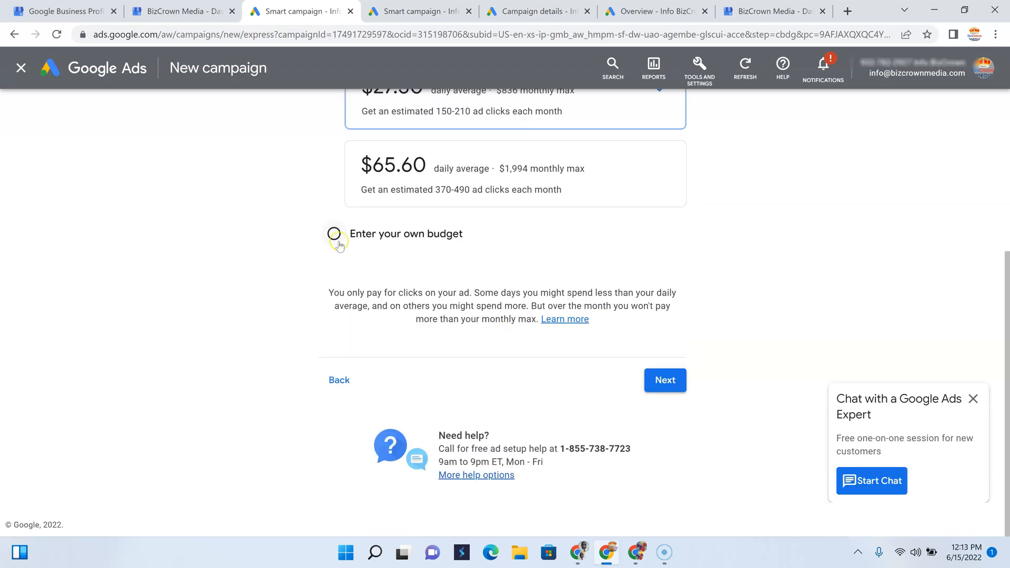
scroll("up", 3)
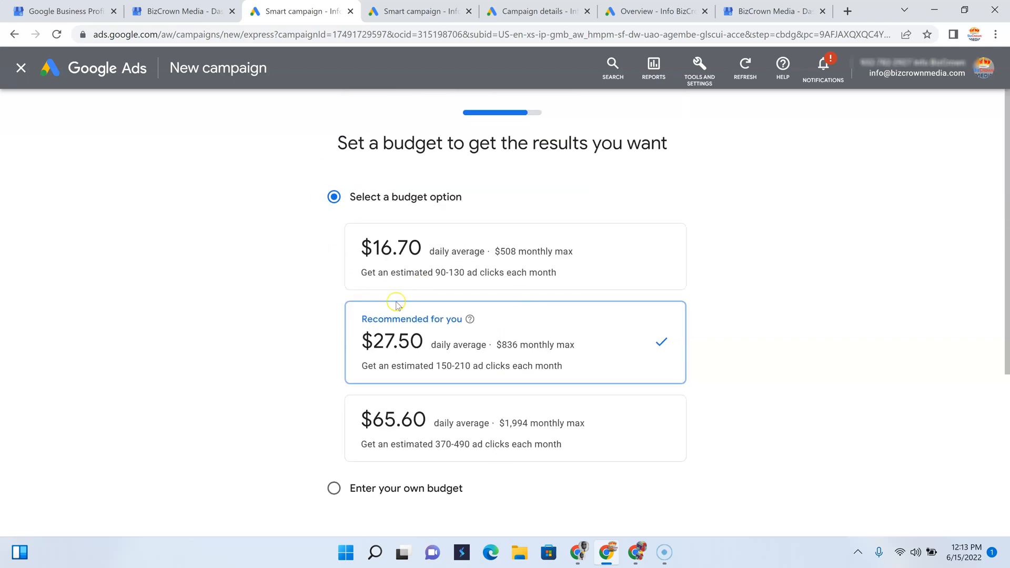
mouse_move(334, 488)
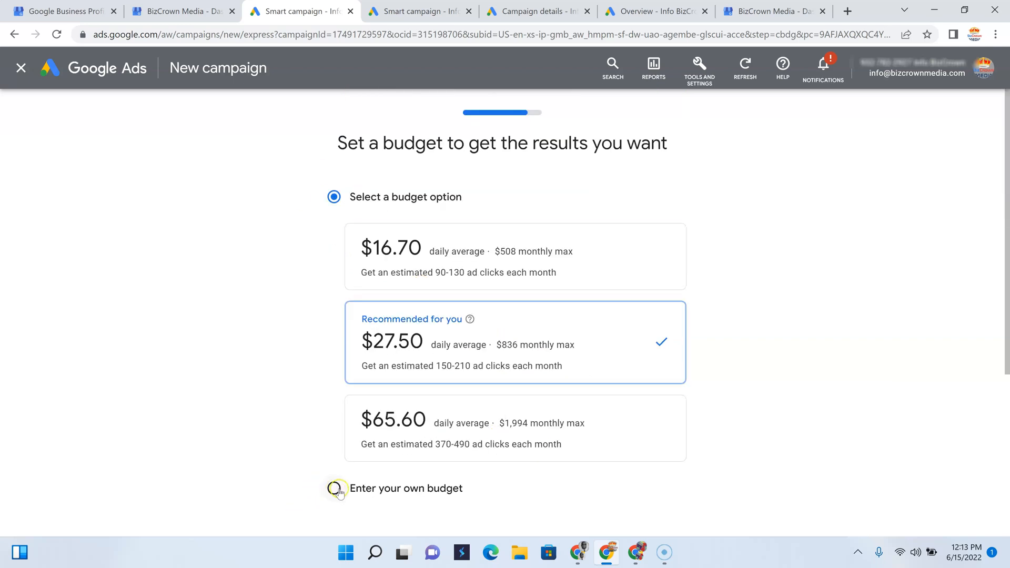
Set a custom $17 daily budget and advance to the review summary
left_click(335, 489)
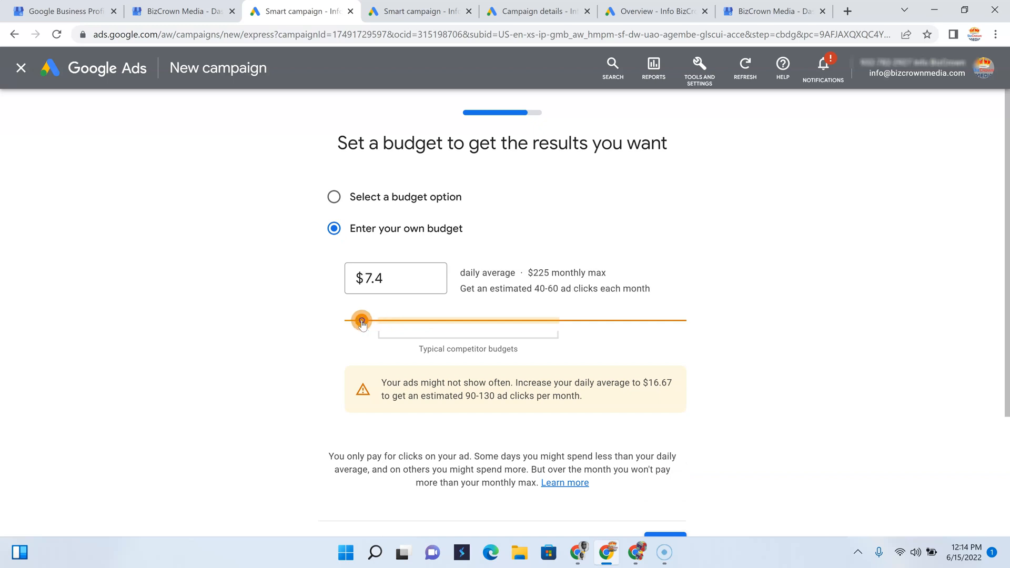
mouse_move(490, 389)
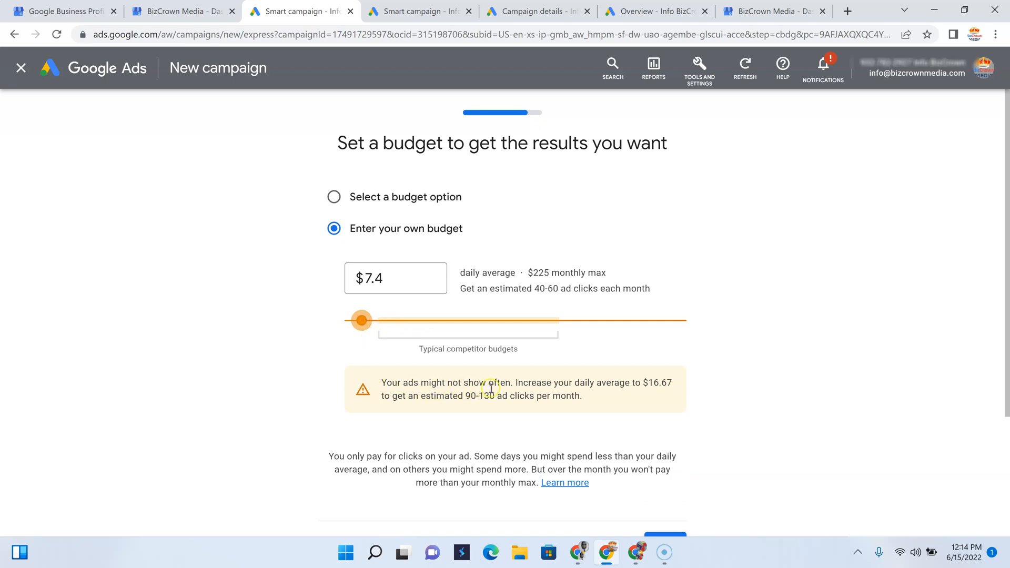
mouse_move(621, 396)
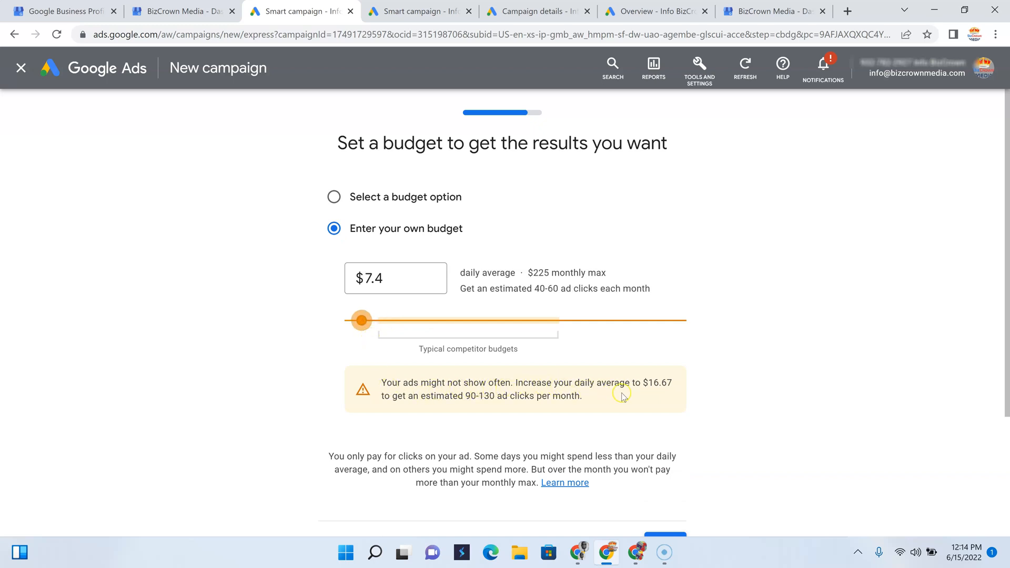
mouse_move(664, 395)
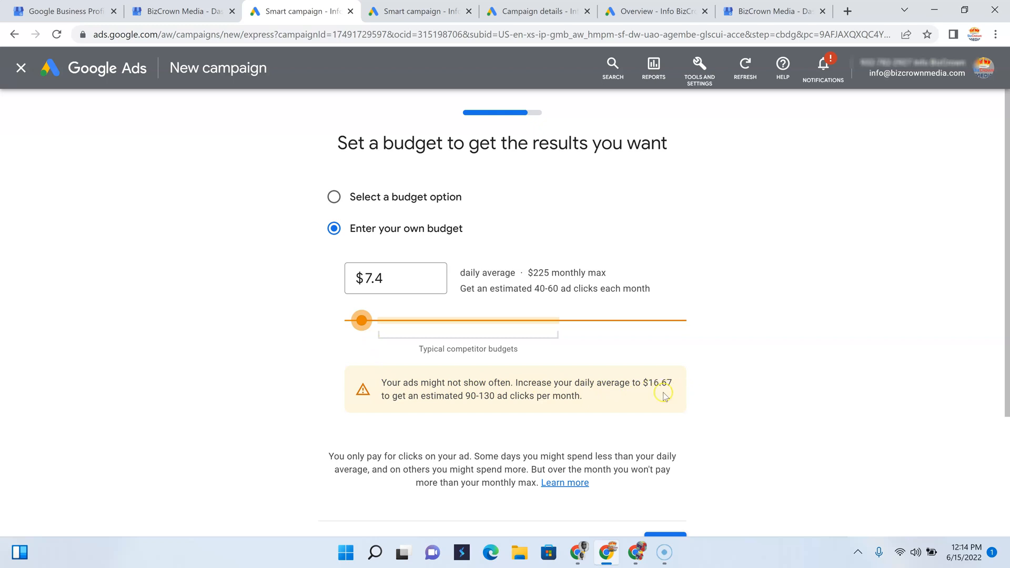
mouse_move(507, 405)
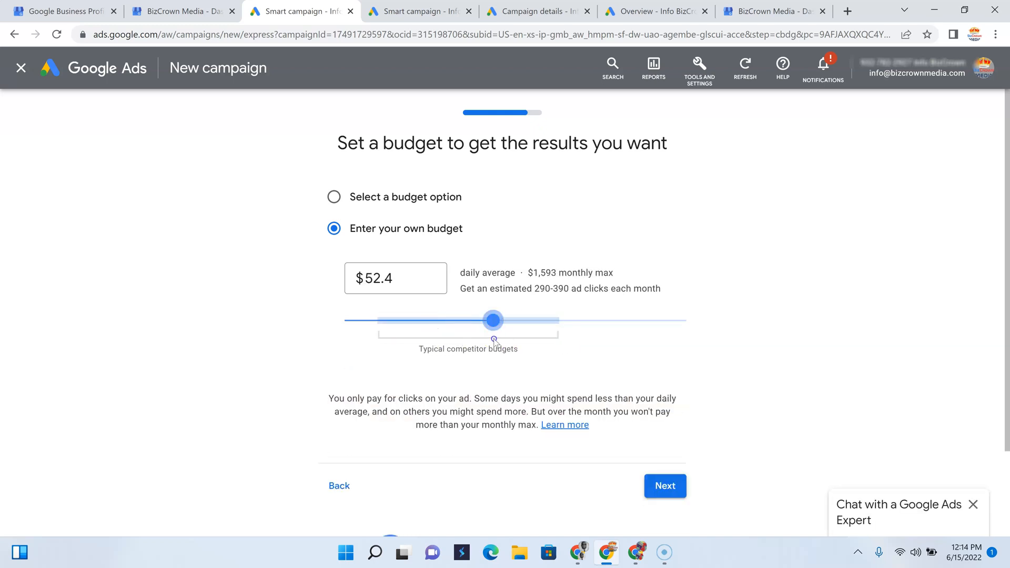
scroll("down", 3)
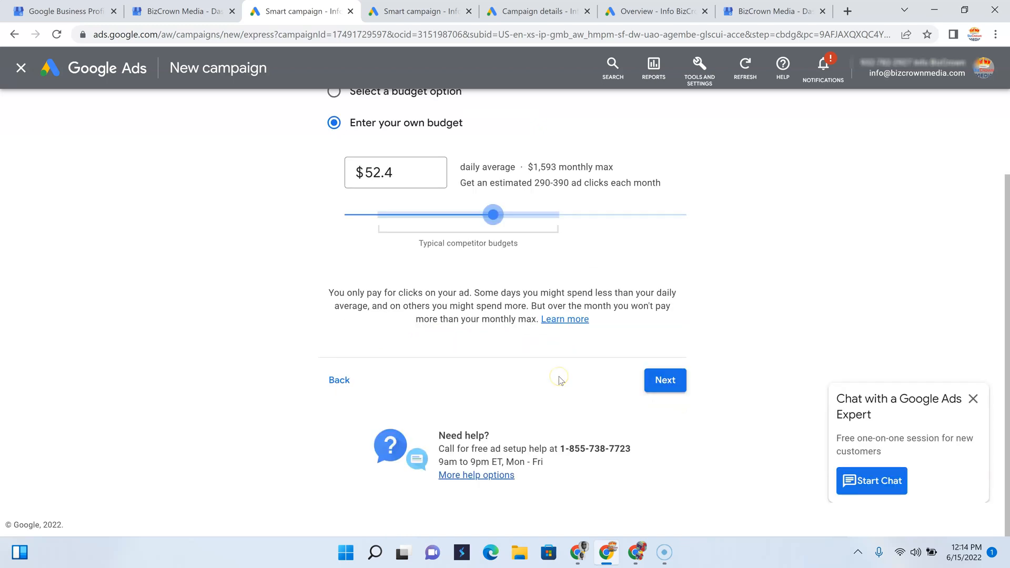
mouse_move(630, 385)
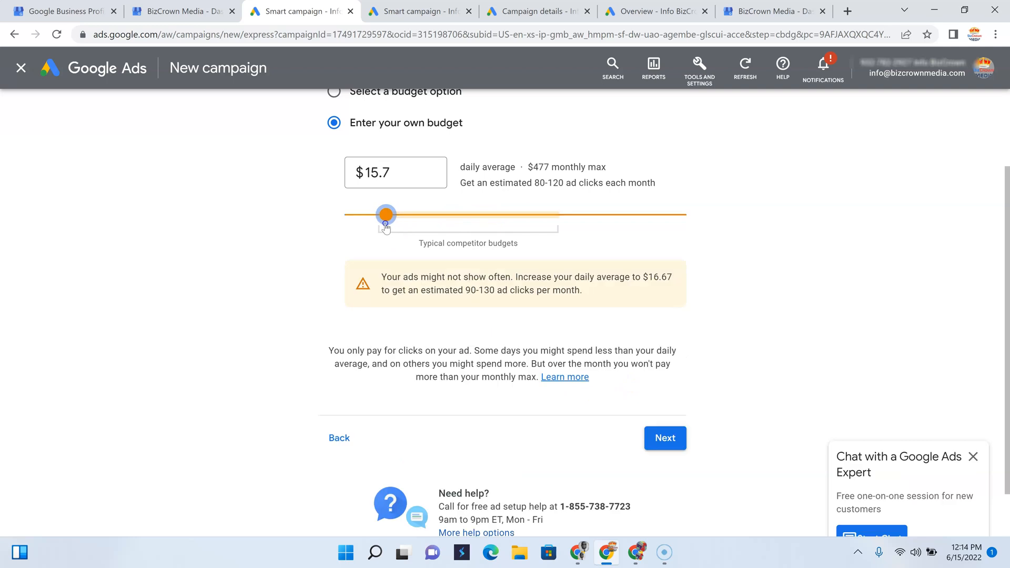
left_click_drag(386, 214, 390, 215)
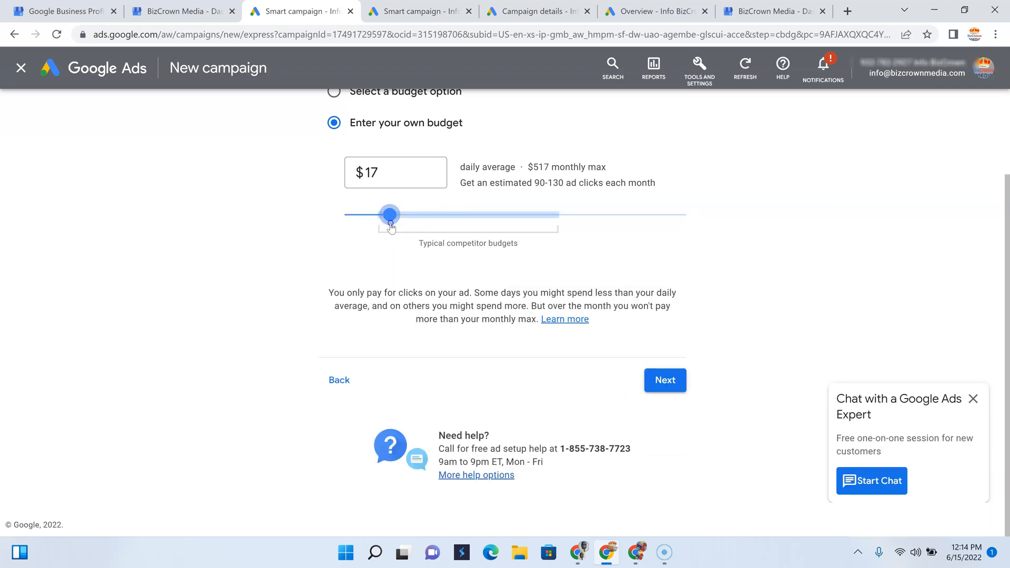
left_click(664, 379)
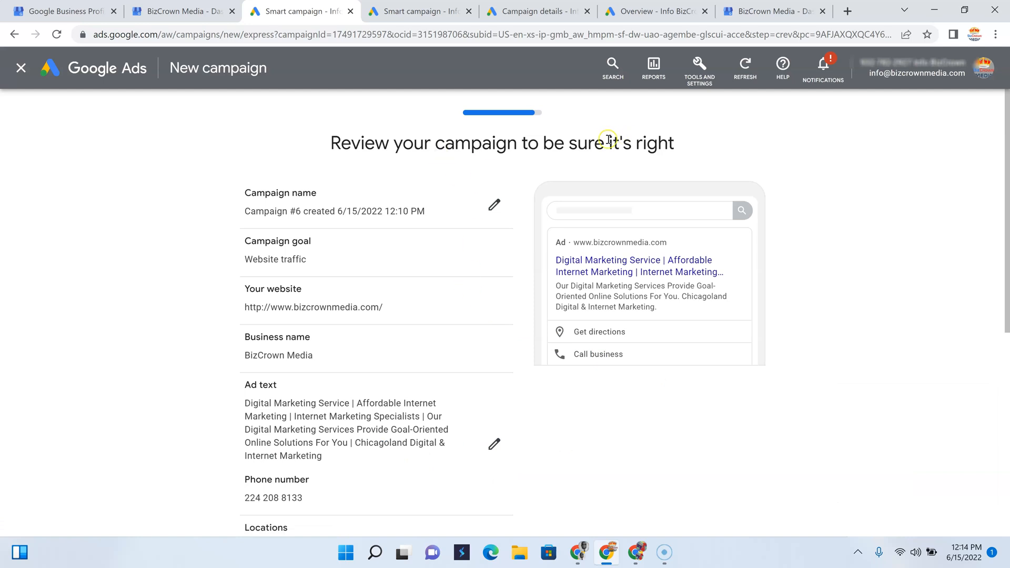
mouse_move(634, 169)
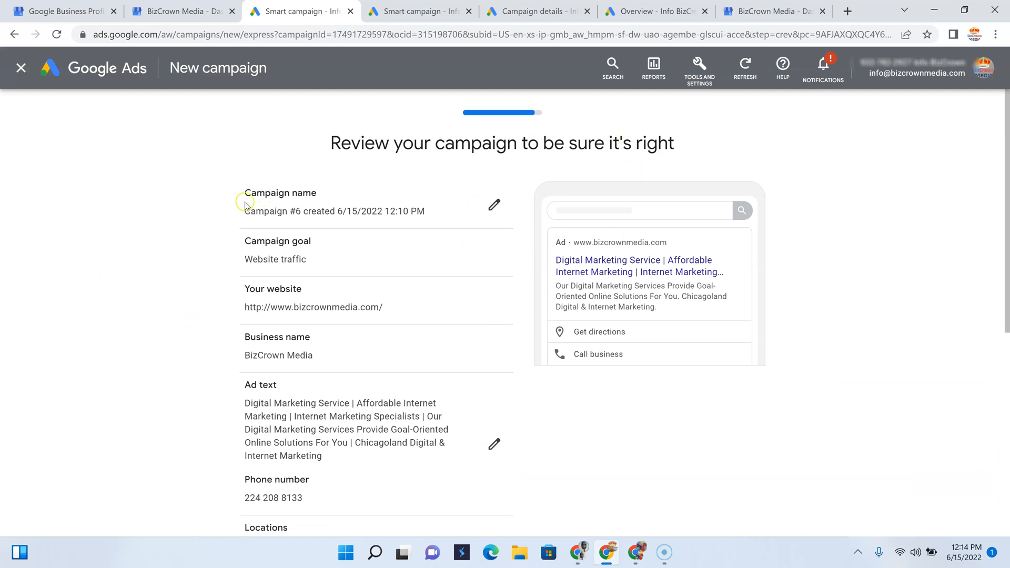
mouse_move(316, 343)
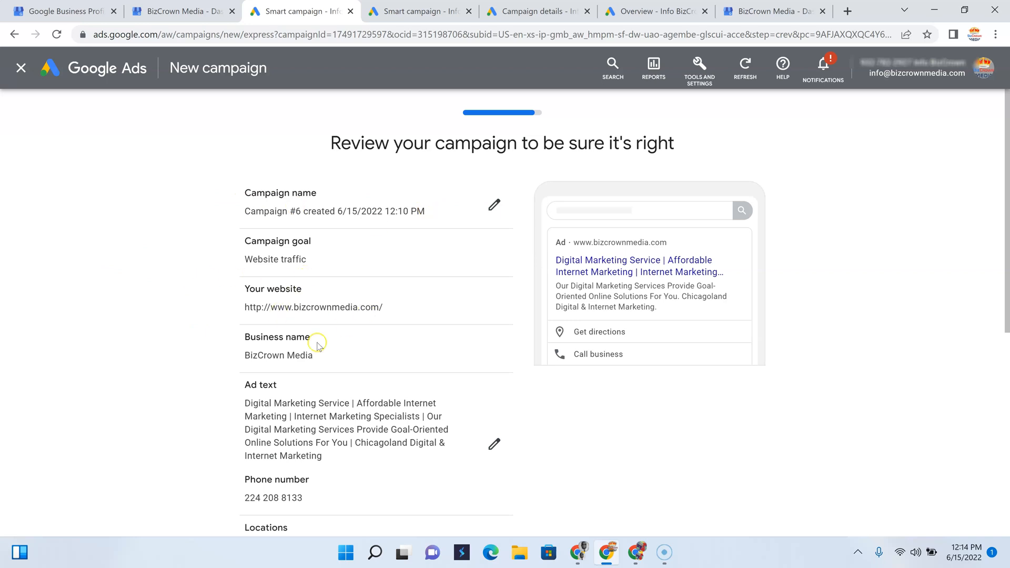
Verify ad text, phone, 25-mile radius, keyword themes and $17 budget, then publish Campaign #6
scroll("down", 3)
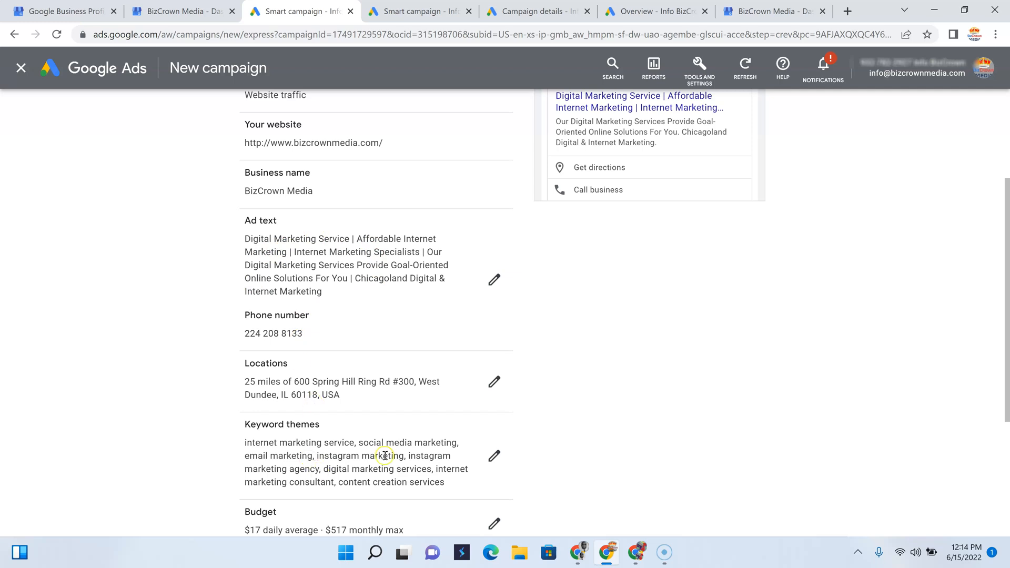
scroll("down", 3)
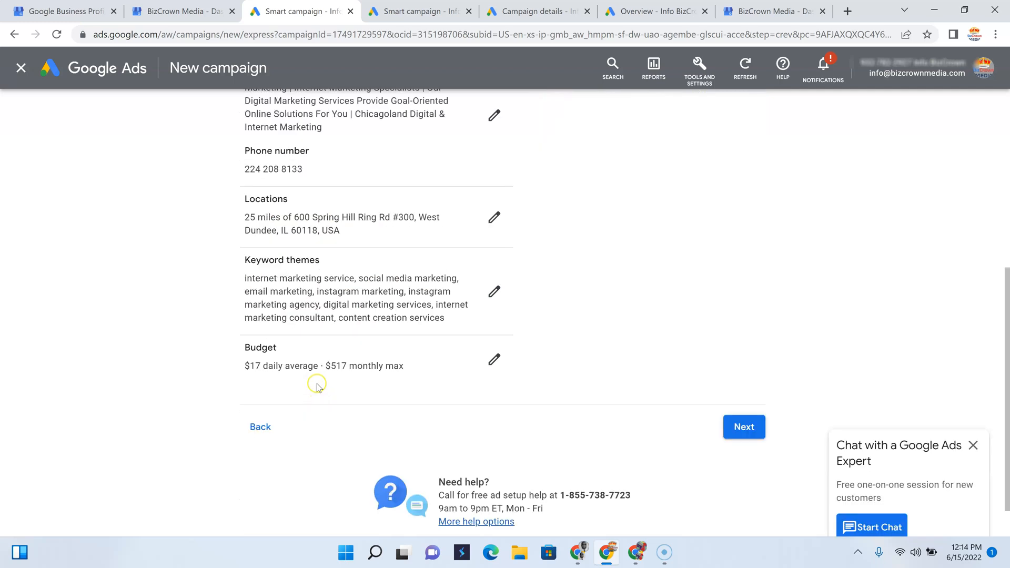
left_click(744, 427)
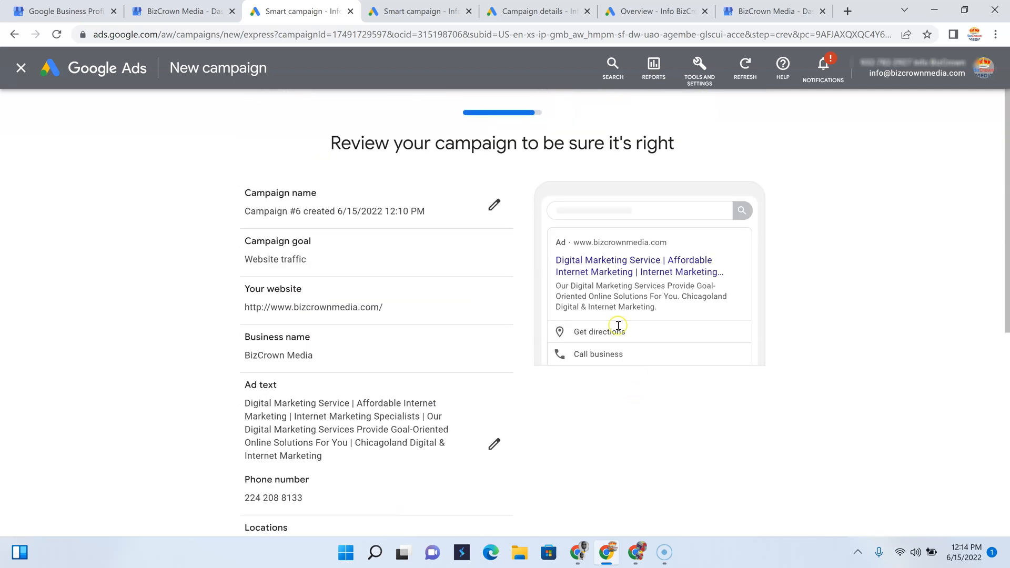
scroll("down", 3)
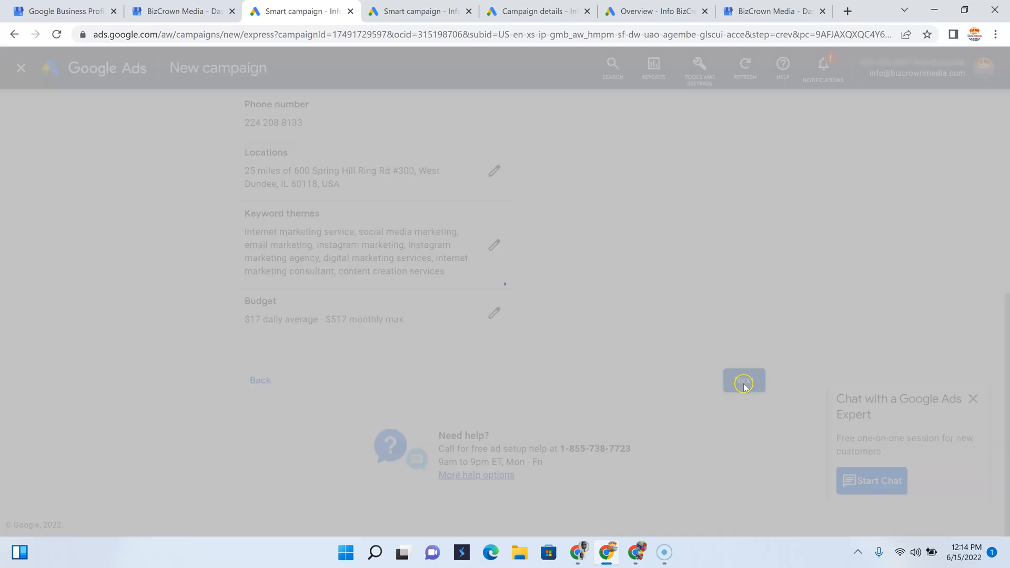
left_click(744, 379)
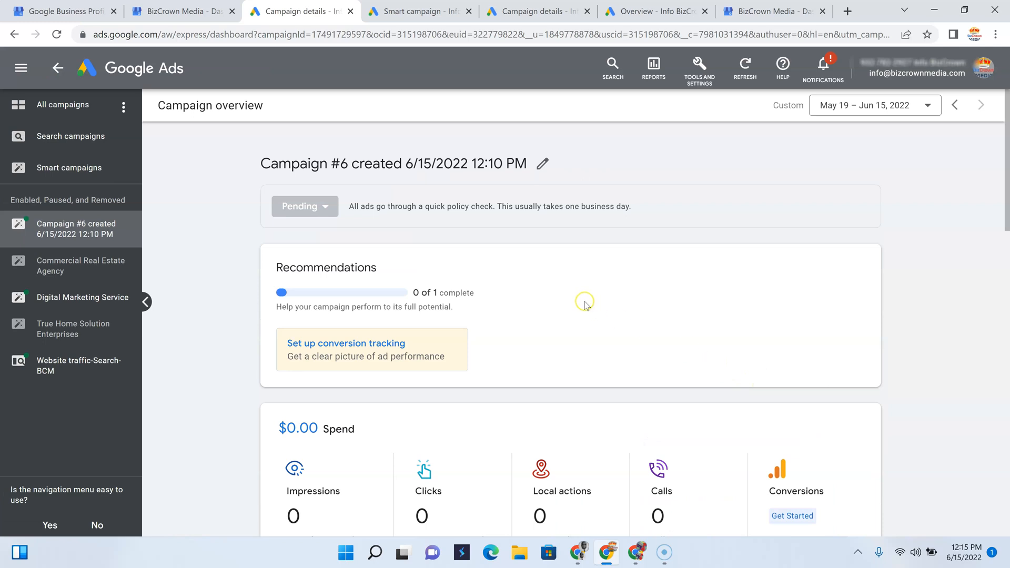
mouse_move(59, 229)
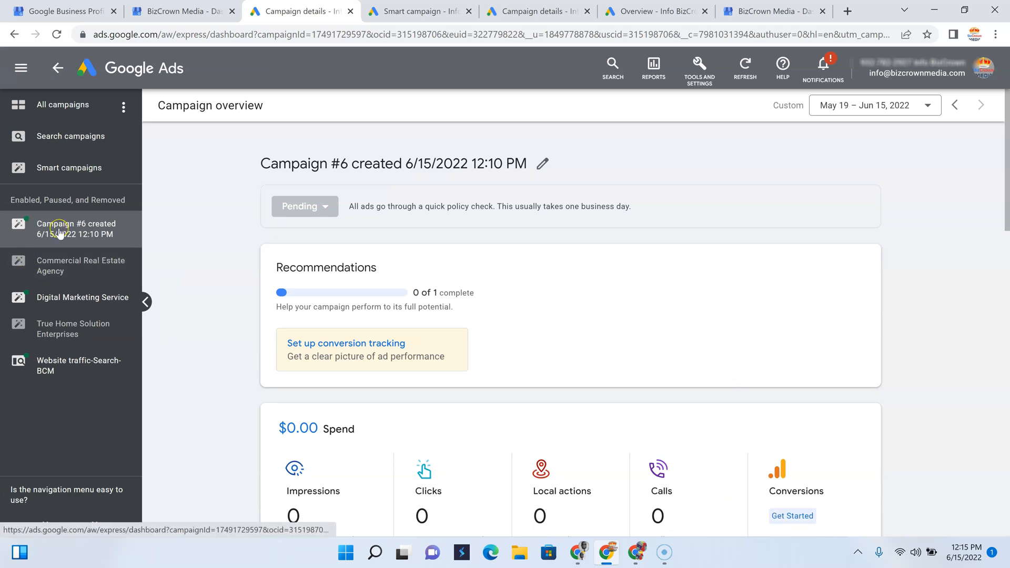
mouse_move(332, 261)
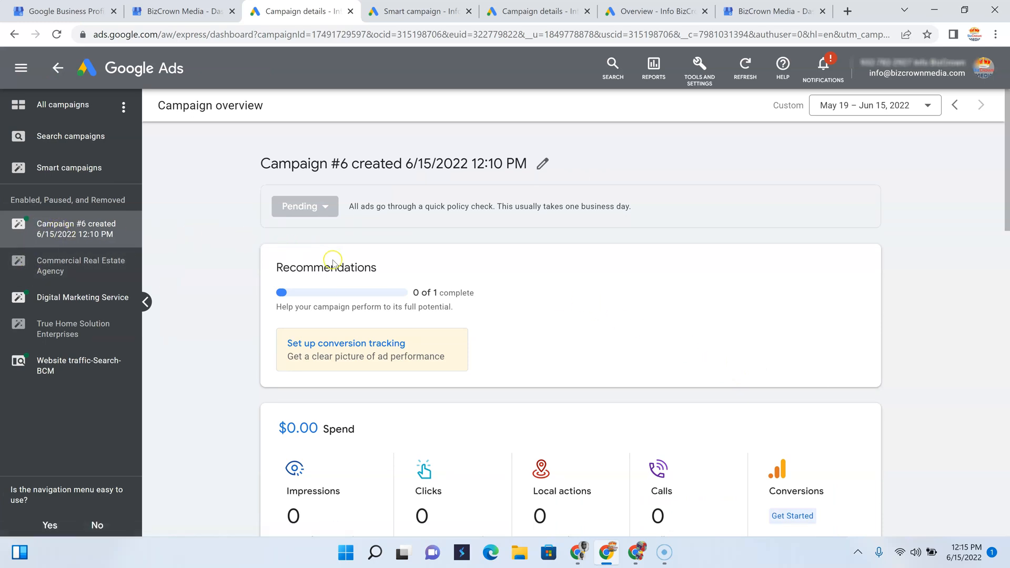
scroll("down", 3)
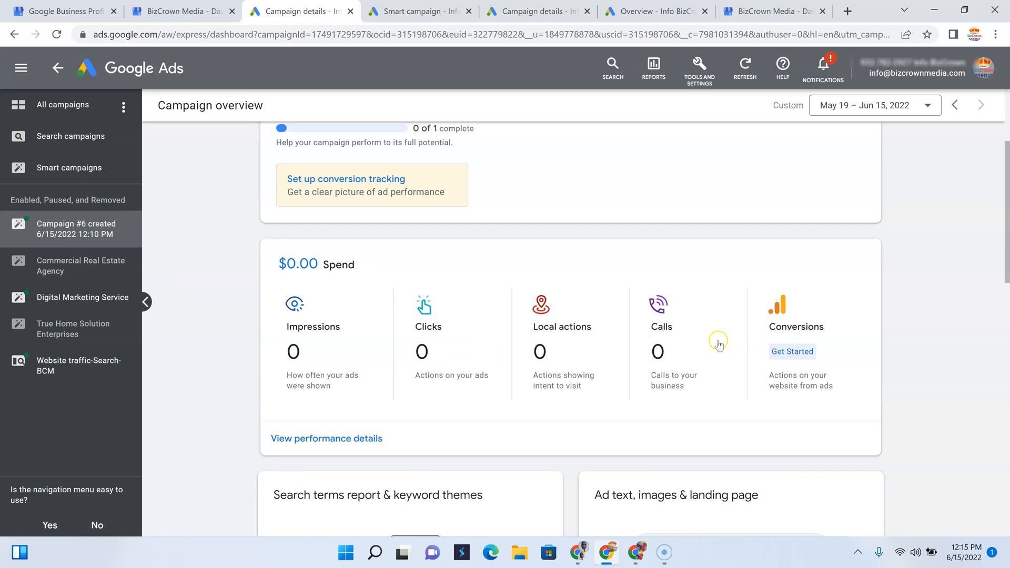
mouse_move(395, 396)
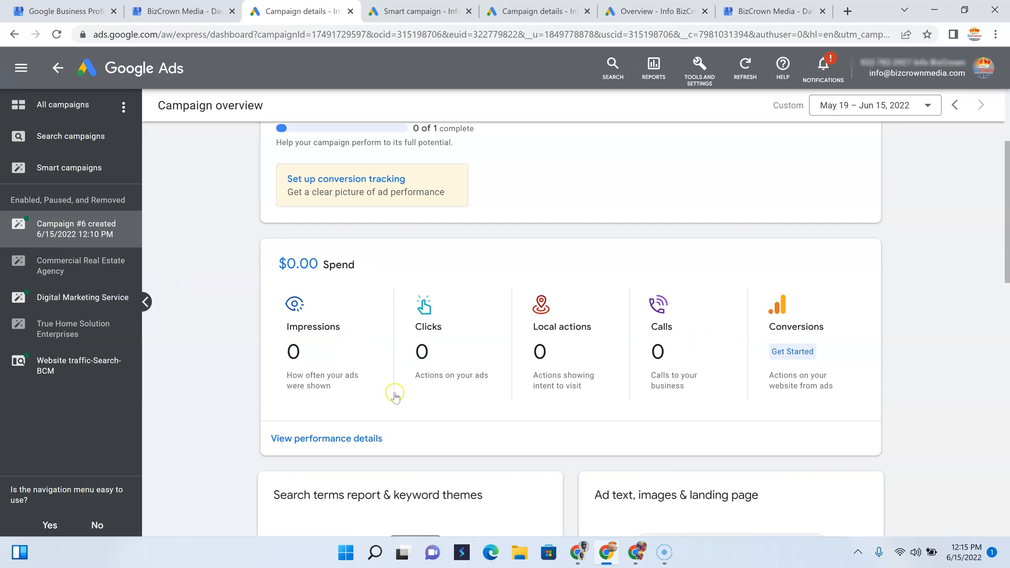
mouse_move(395, 397)
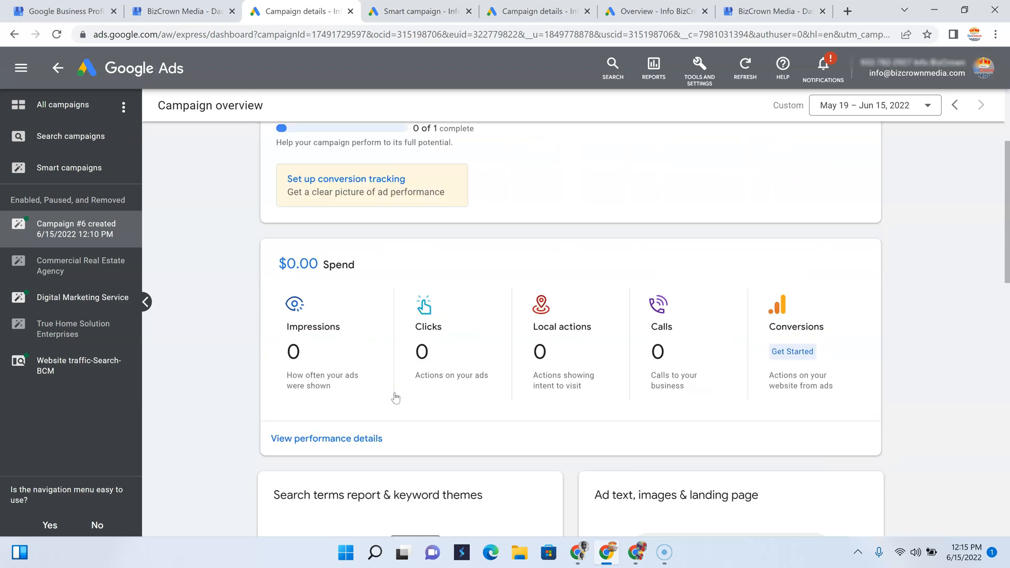
scroll("up", 3)
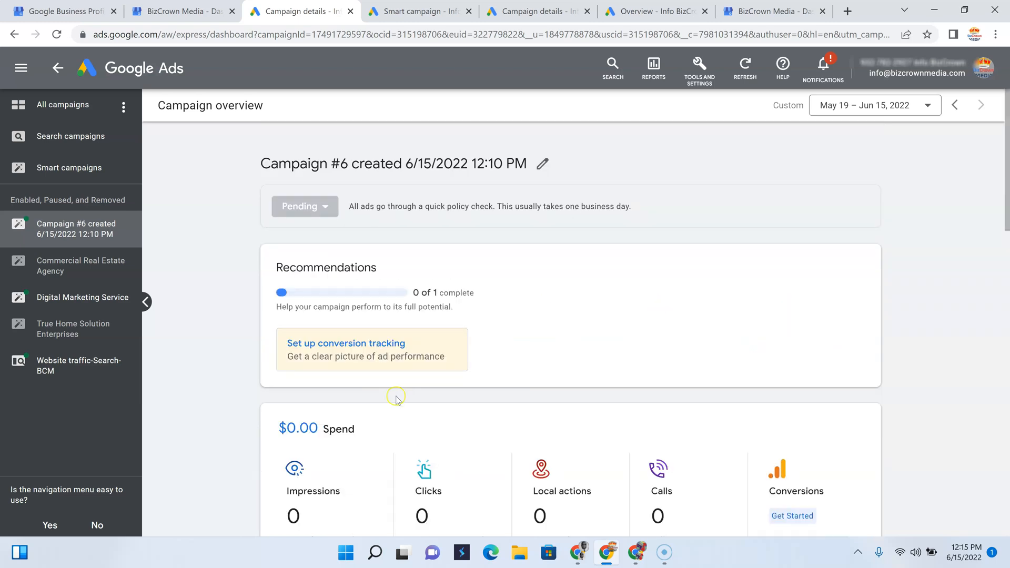
scroll("down", 3)
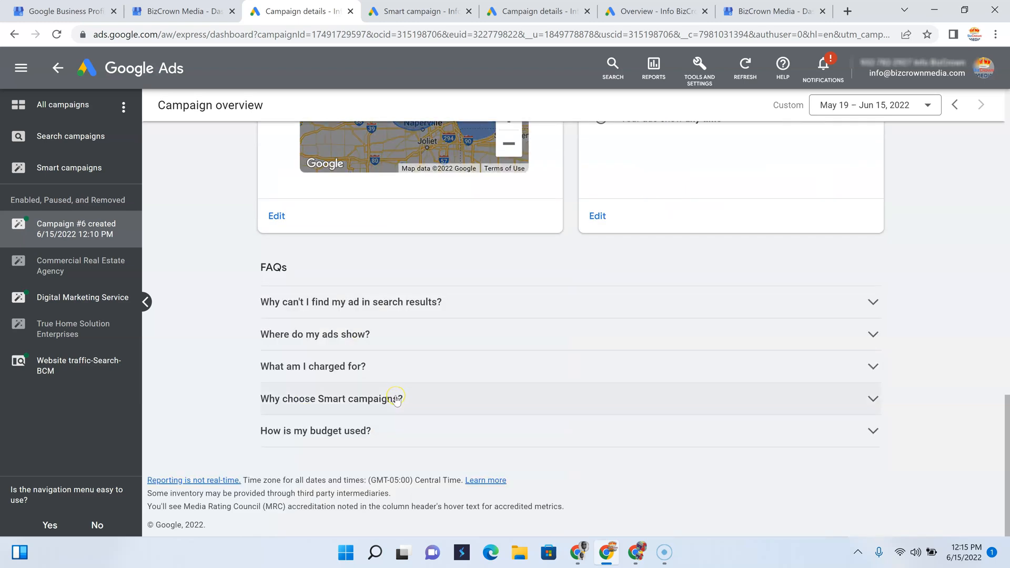
scroll("up", 3)
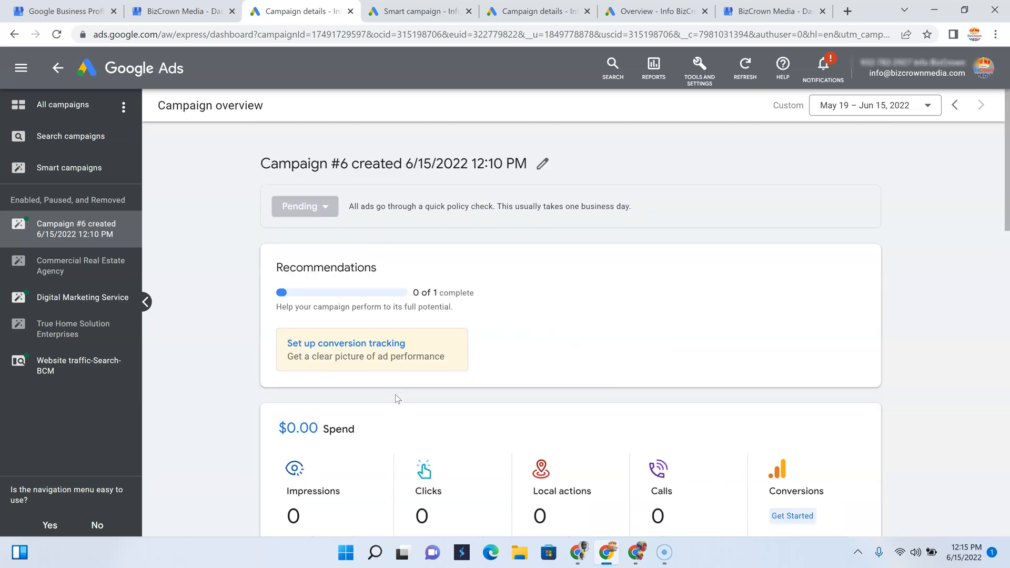
left_click(62, 104)
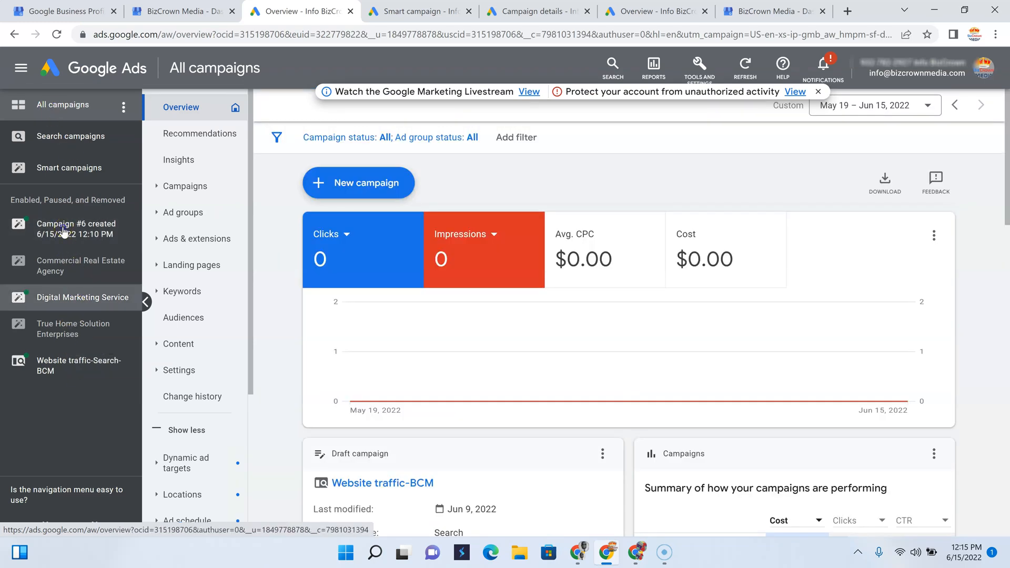
left_click(76, 229)
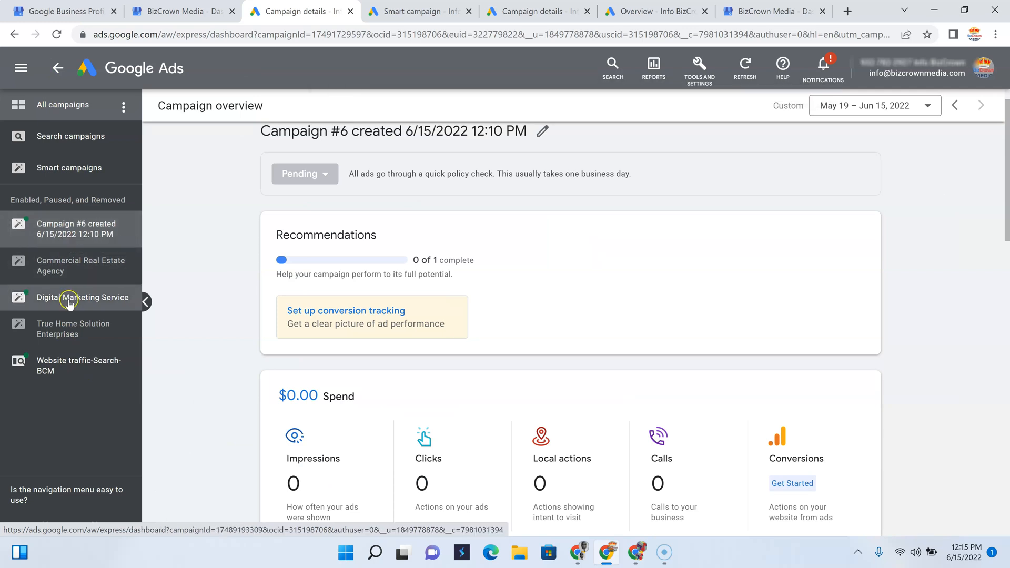
left_click(83, 297)
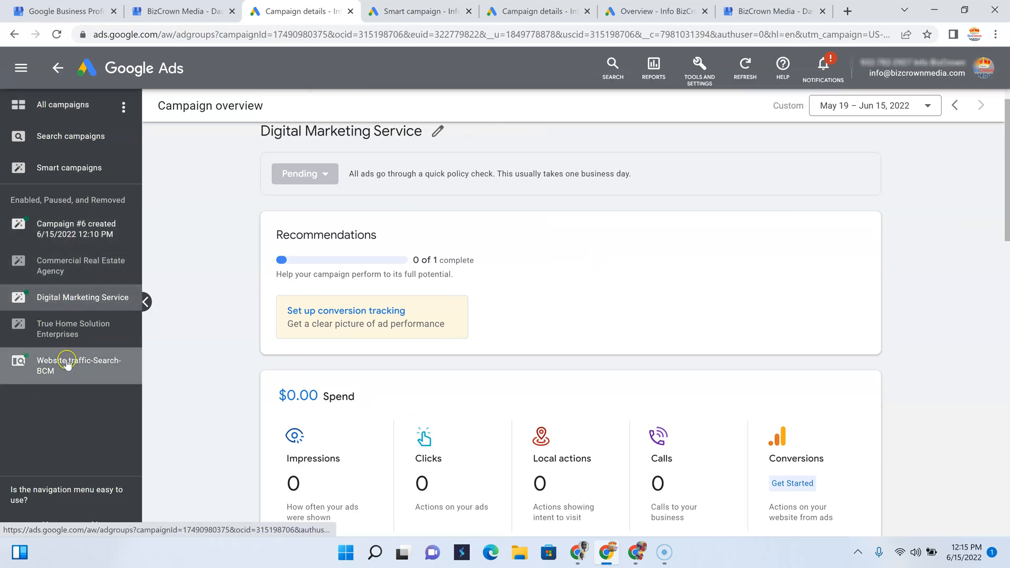
left_click(80, 365)
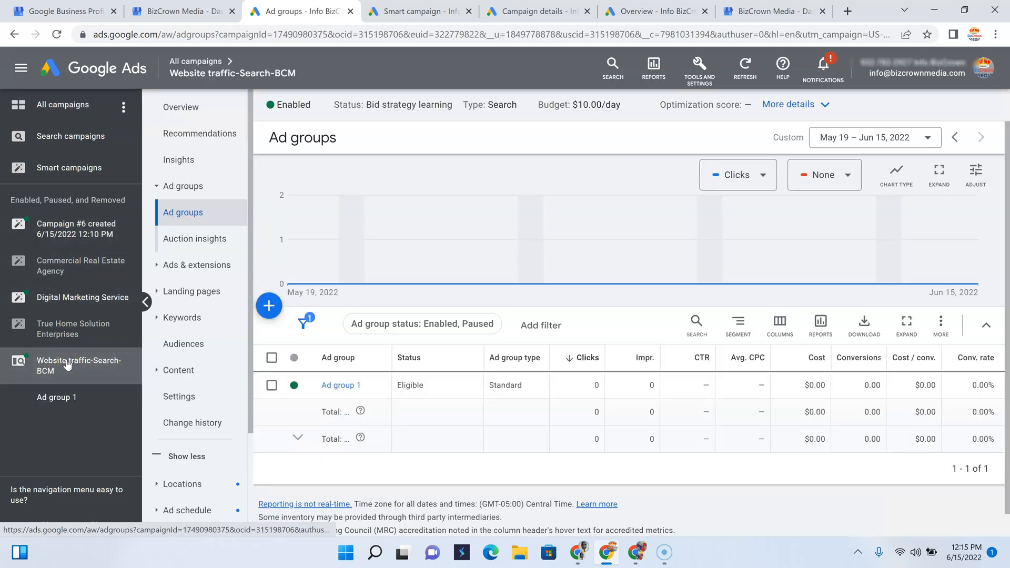
left_click(82, 297)
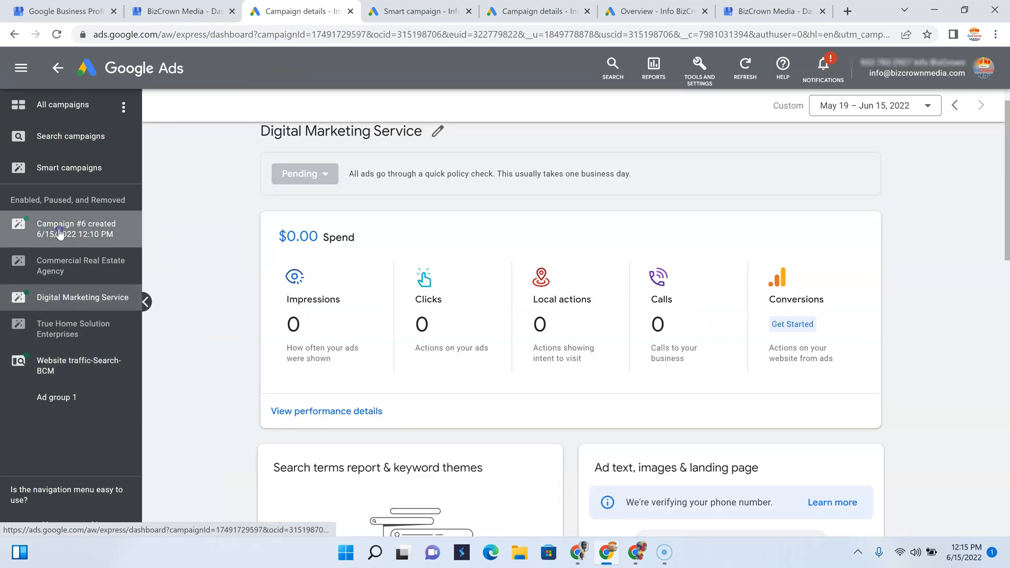
left_click(75, 228)
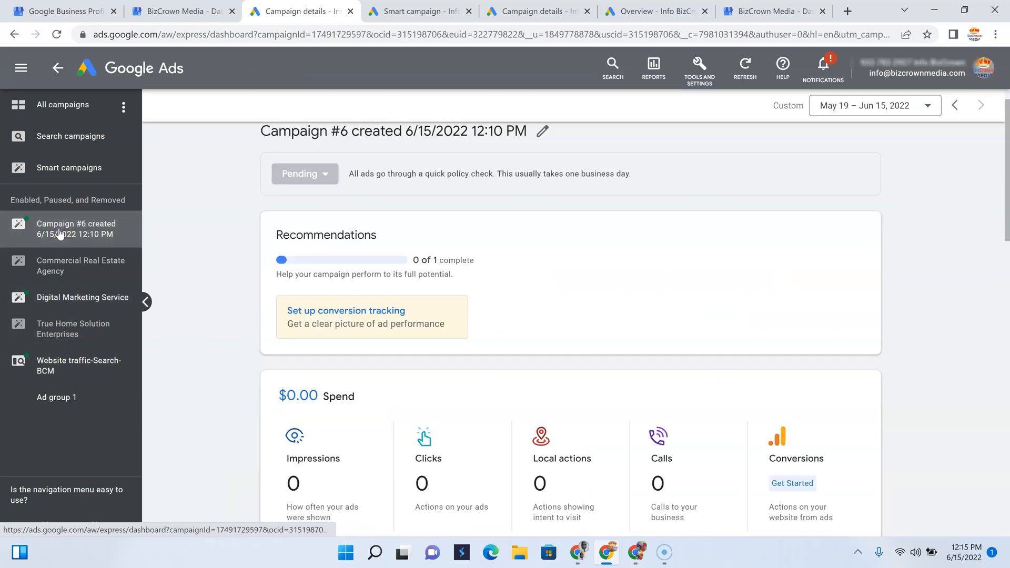
scroll("down", 3)
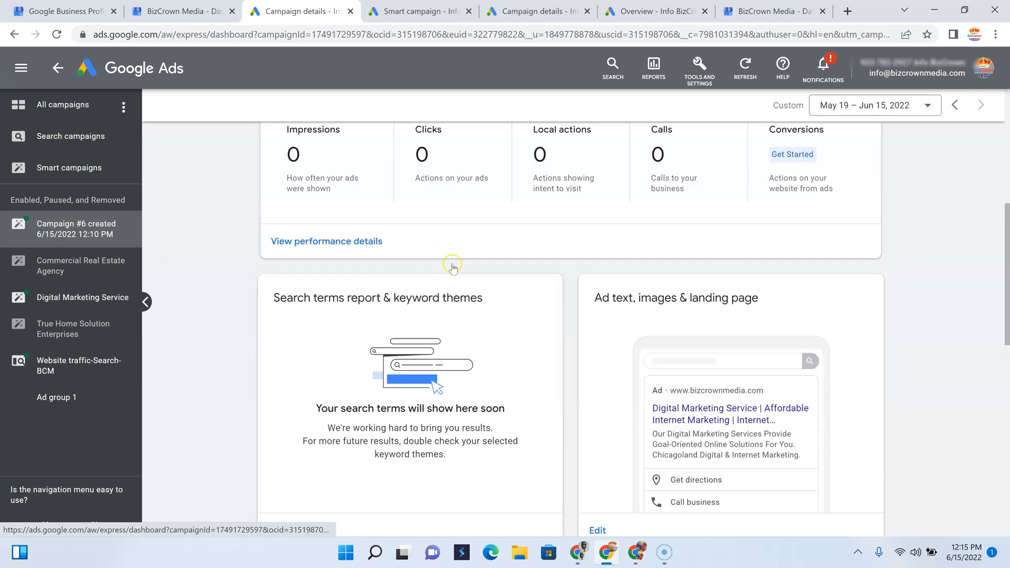
scroll("down", 3)
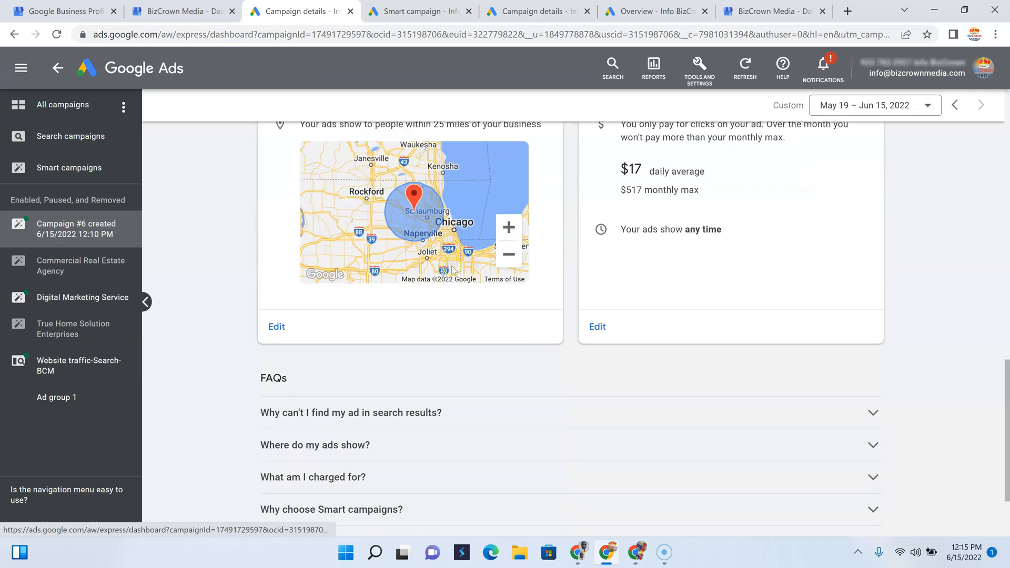
scroll("up", 3)
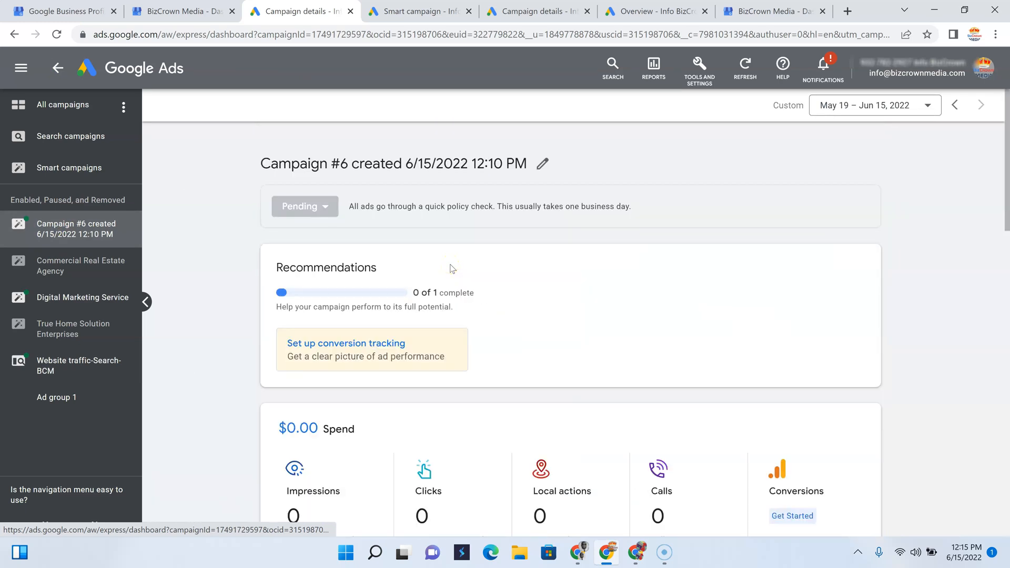